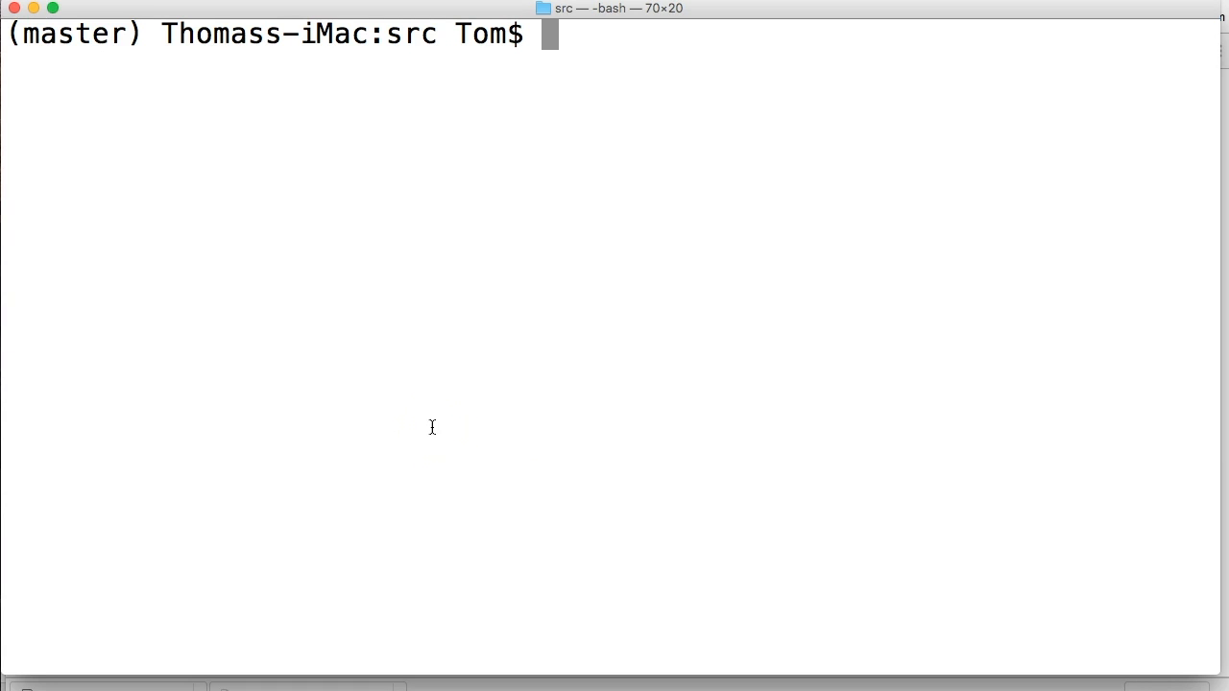
Run 'python manage.py startapp control_panel' in the terminal to create the control_panel app
type("python manag")
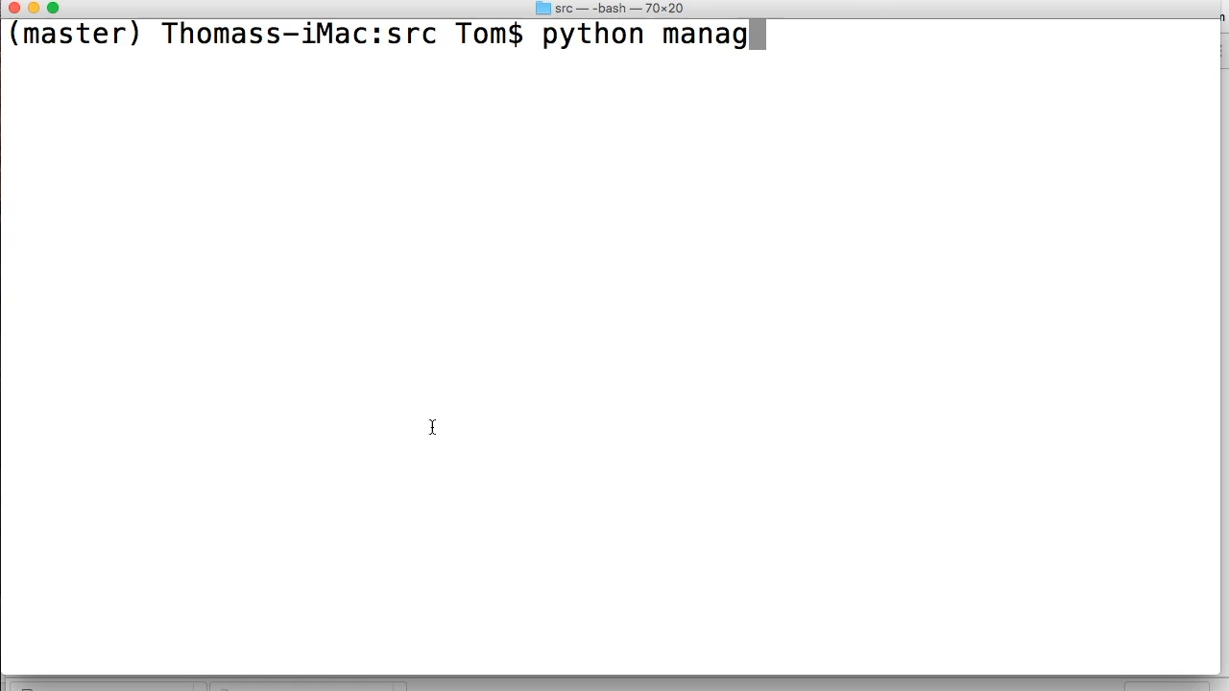
type("e.py startap")
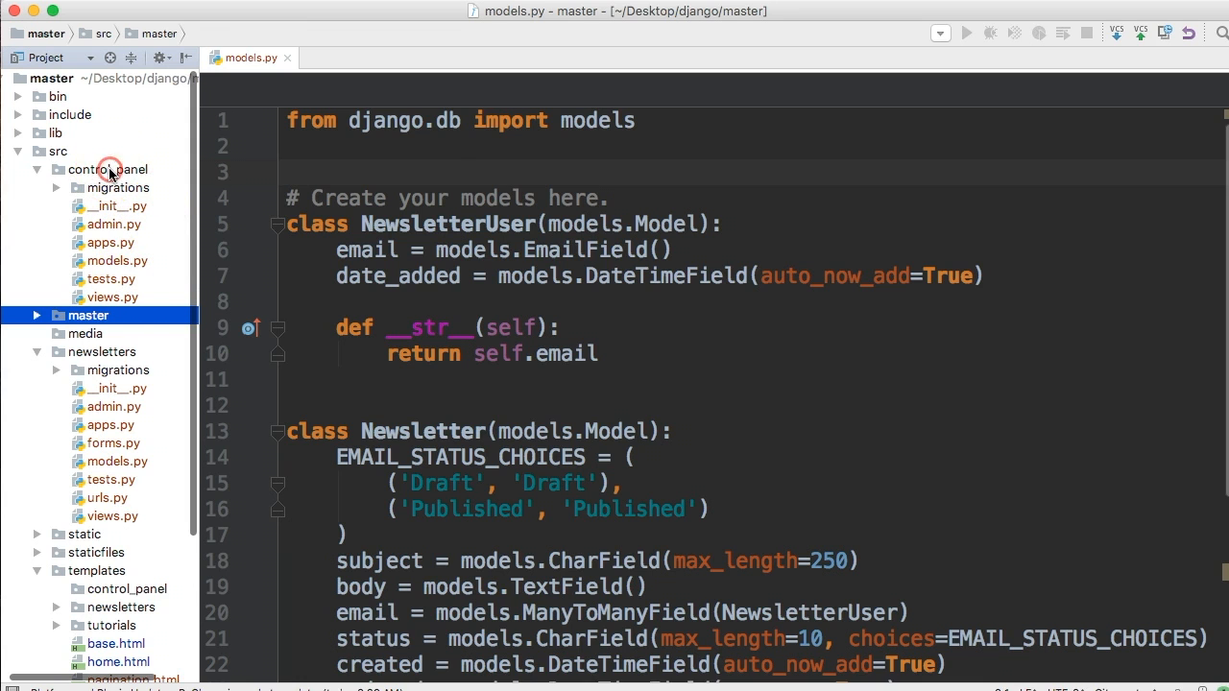
Create an empty urls.py Python file inside the control_panel folder
right_click(109, 169)
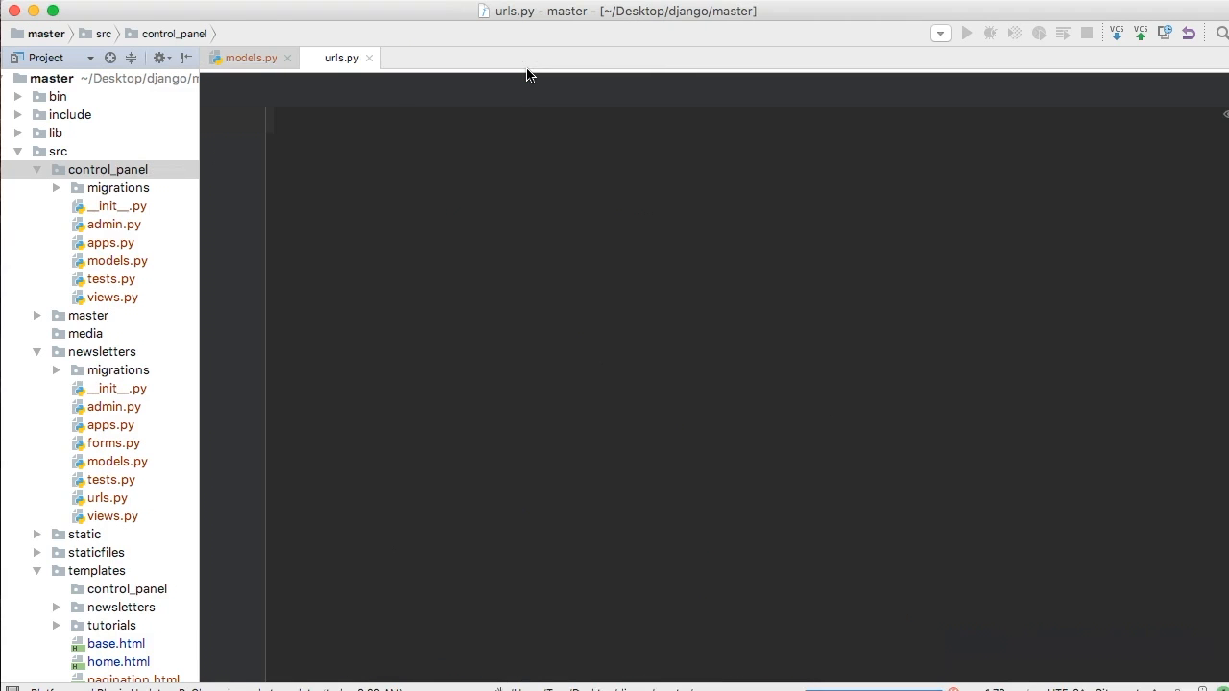
In master/urls.py, add url(r'control/', include('control_panel.urls')) with app_name and namespace control_panel
left_click(87, 315)
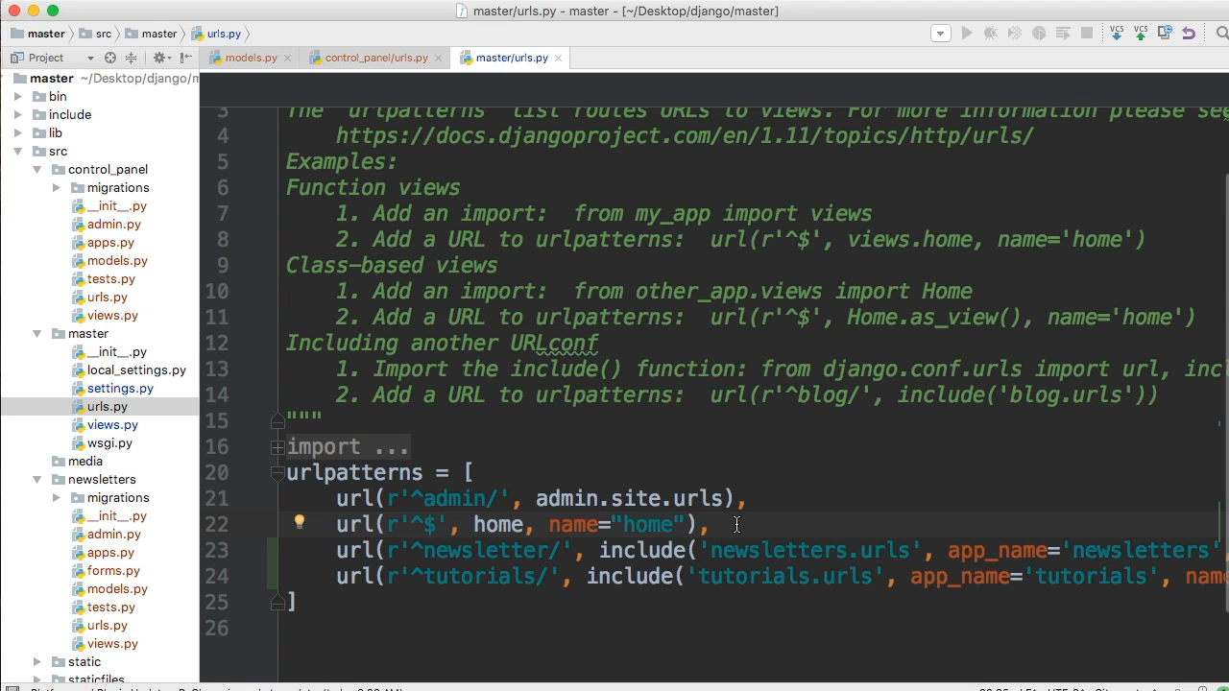
key("Enter")
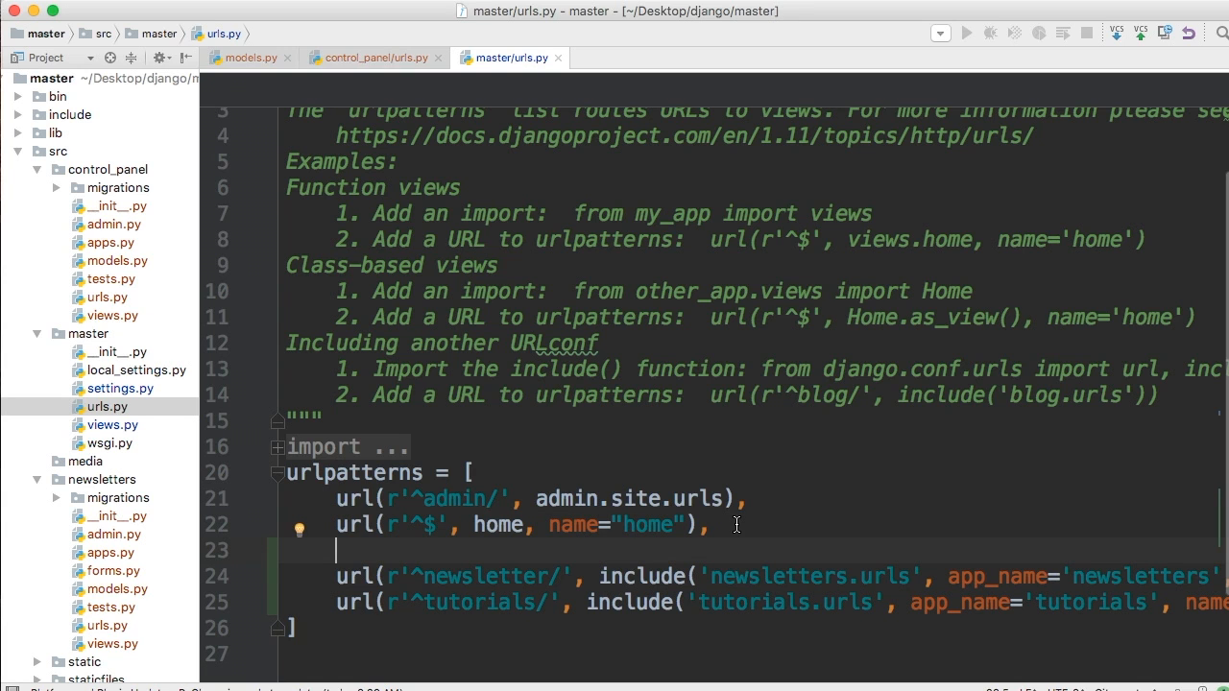
type("url(")
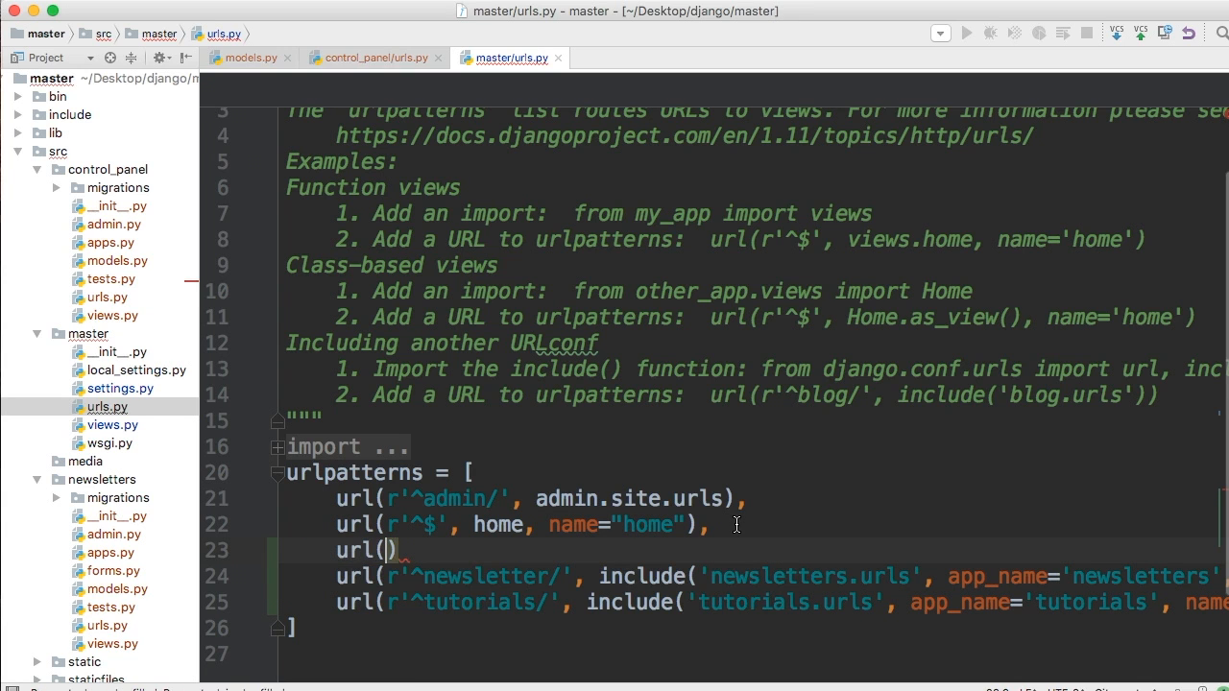
type("r")
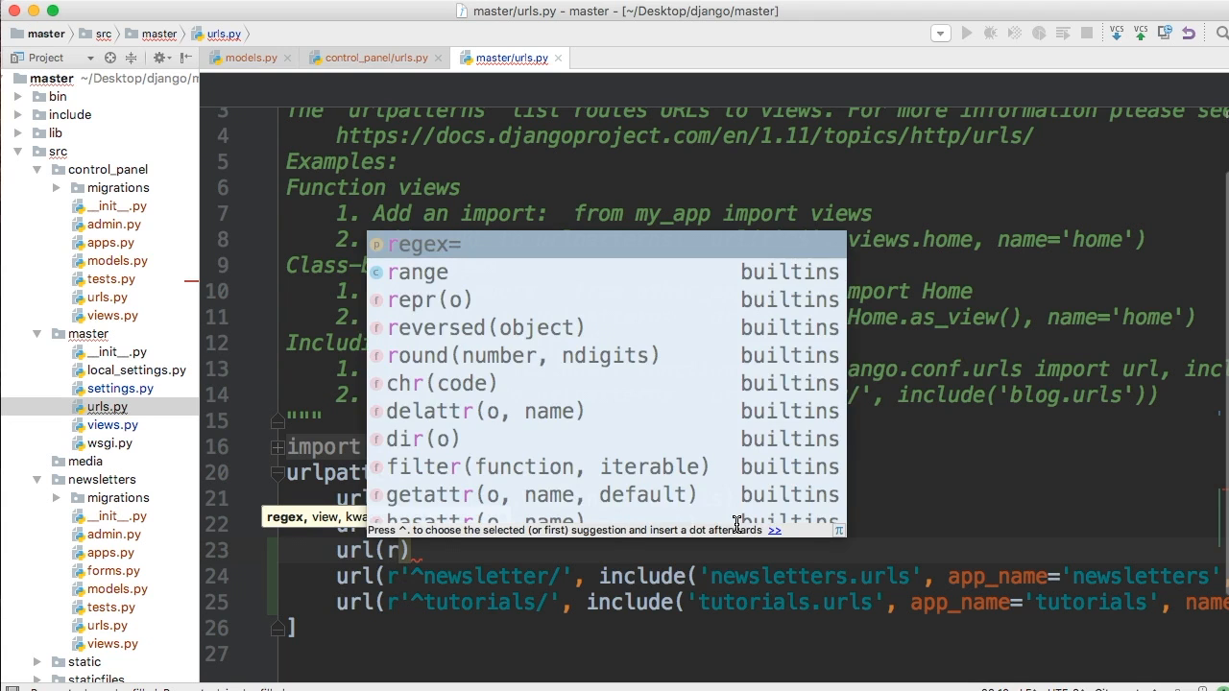
key("Escape")
type("'")
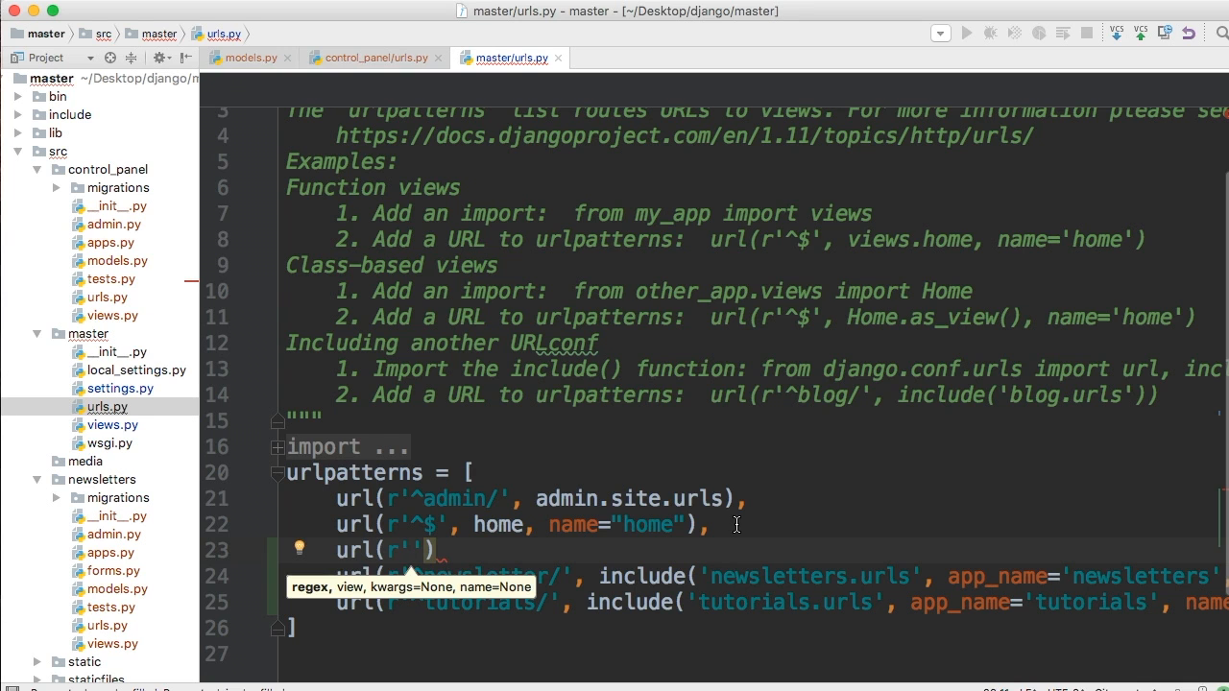
type("con")
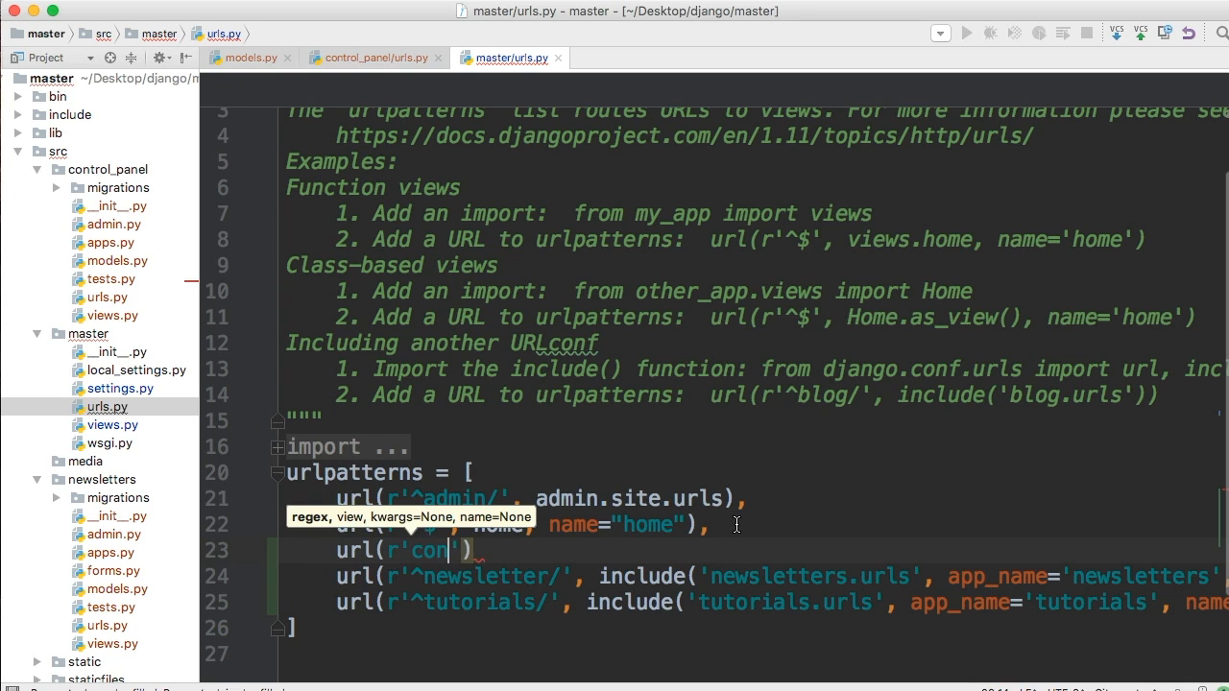
type("trol/'")
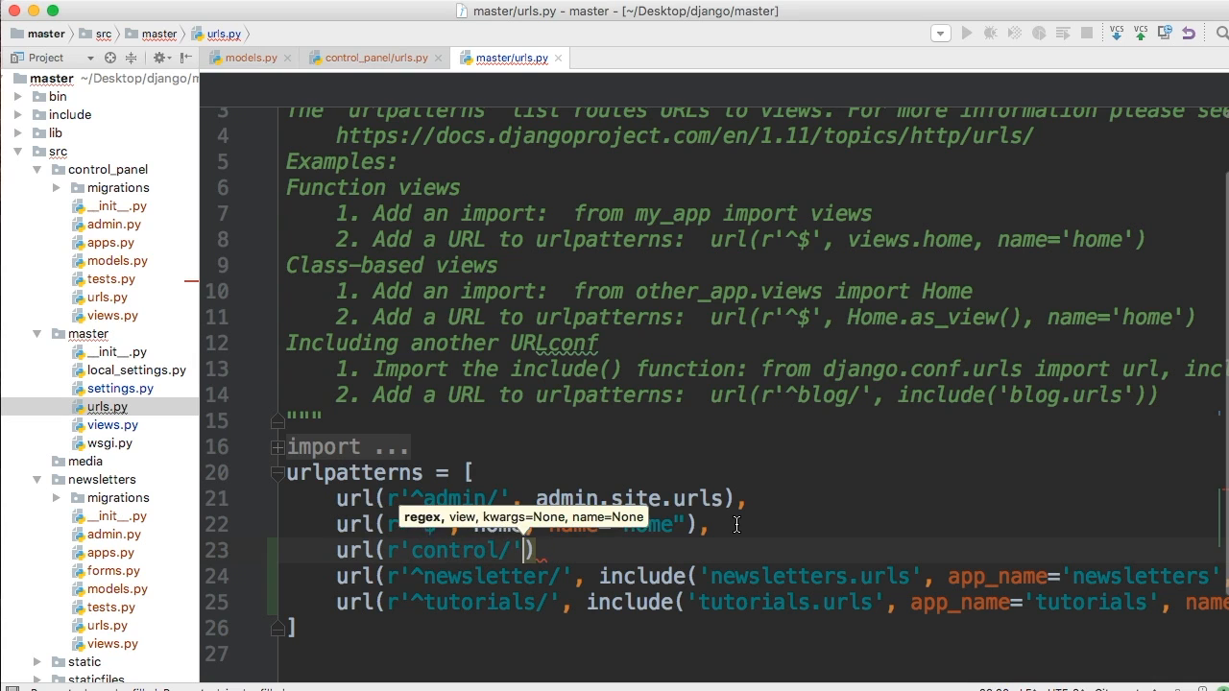
type("include(''")
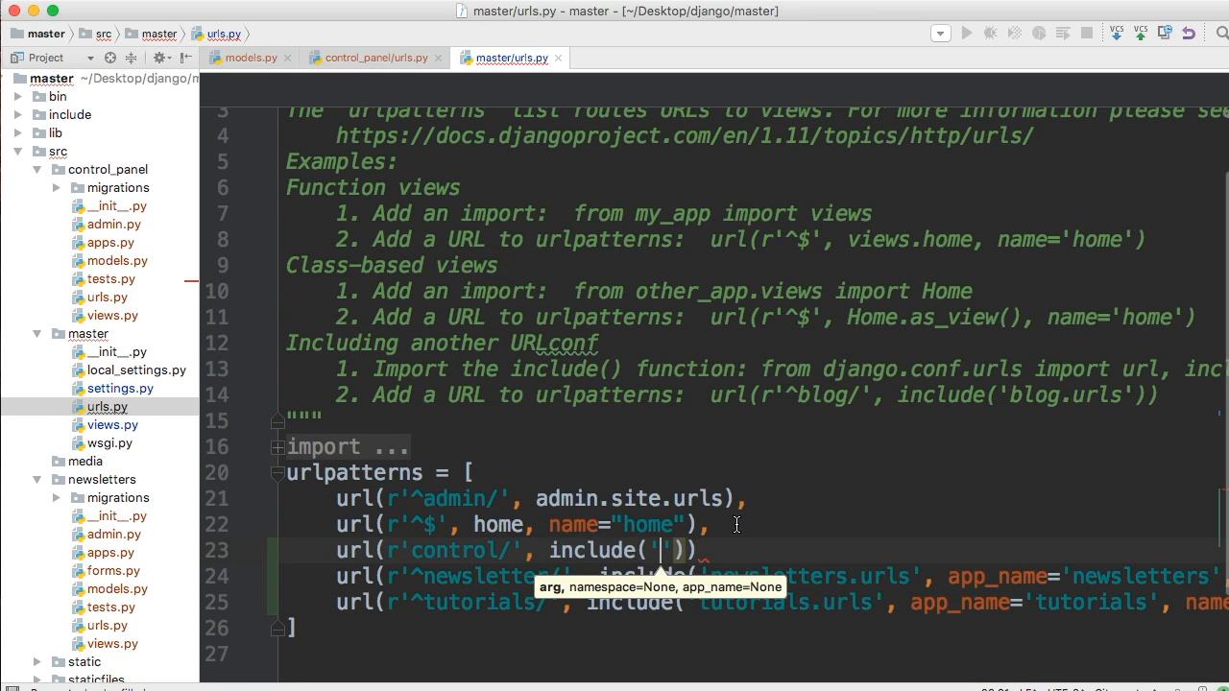
type("control_panel.urls")
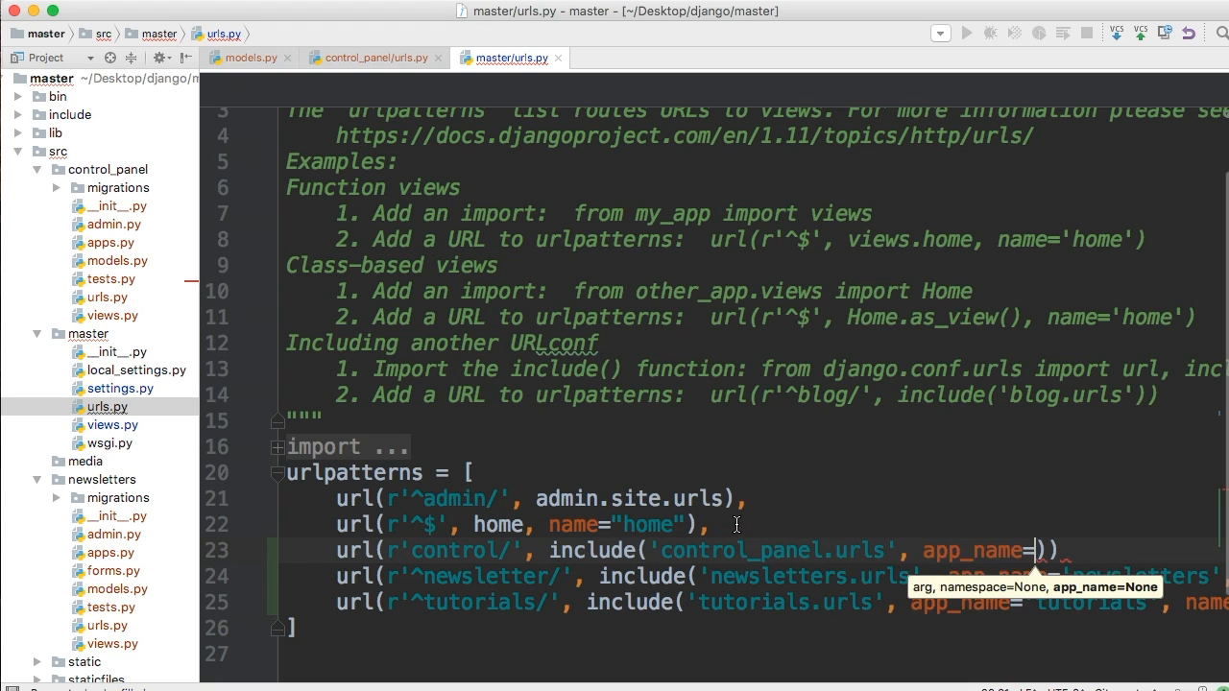
type("control_panel', namespace='cont")
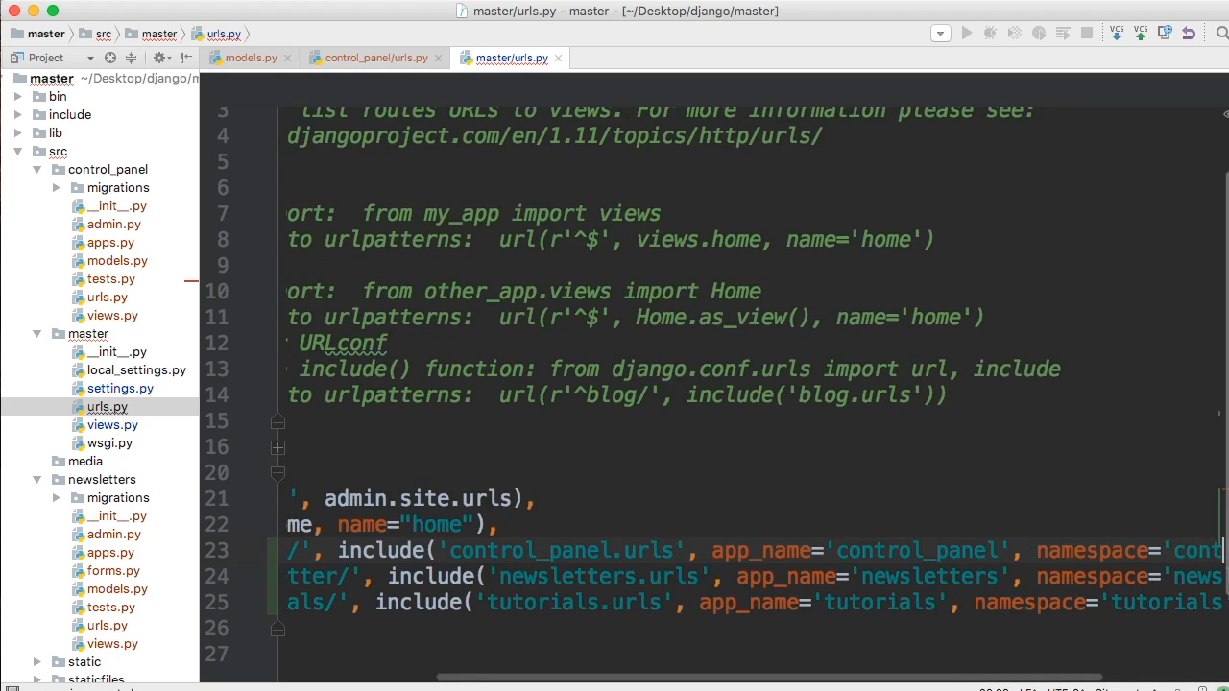
scroll("right", 3)
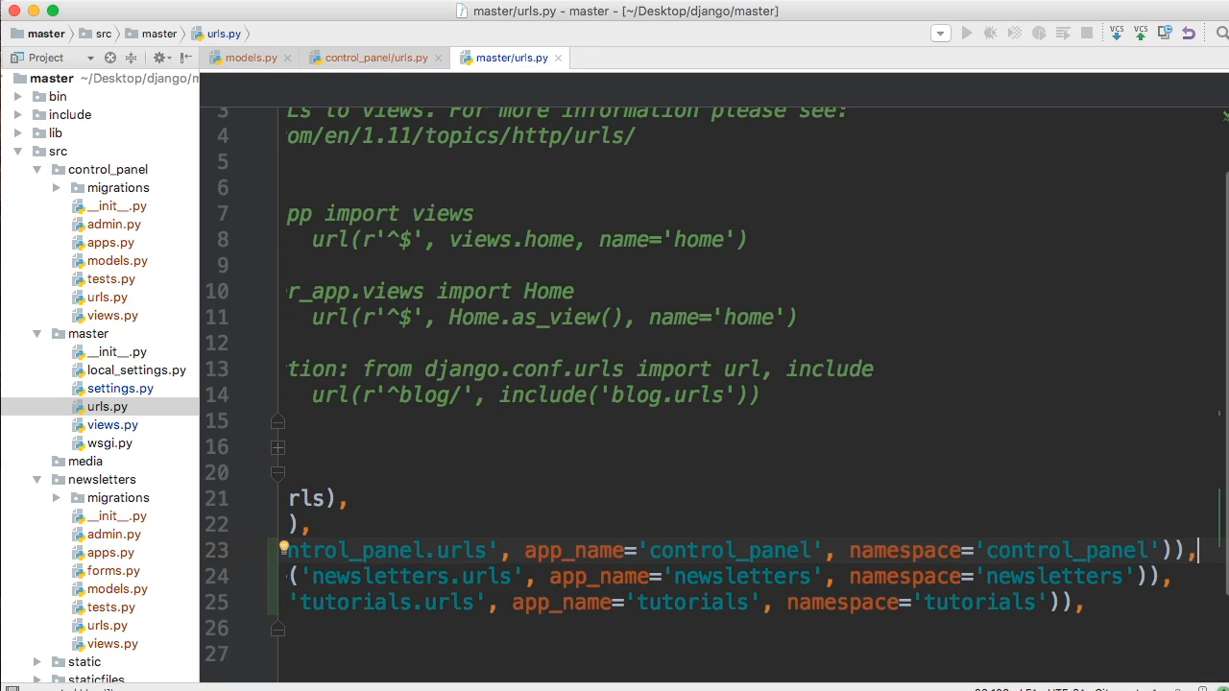
mouse_move(399, 425)
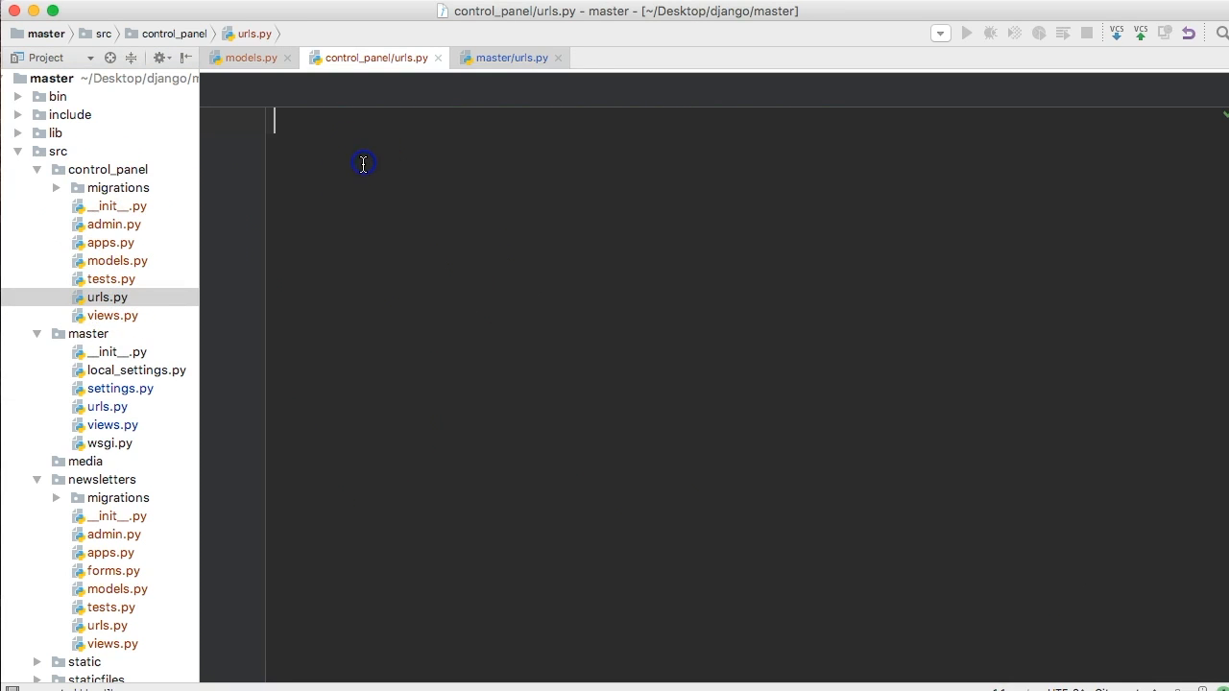
Add 'from django.conf.urls import url' at the top of control_panel/urls.py
type("from d")
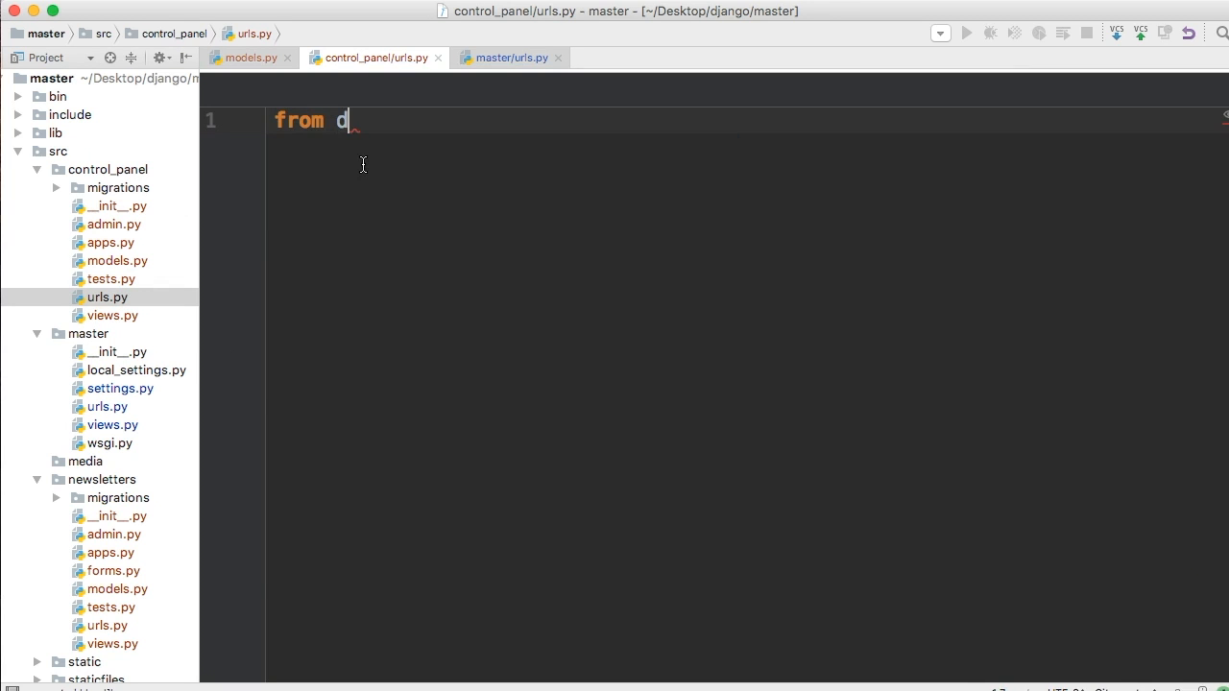
type("jango.conf")
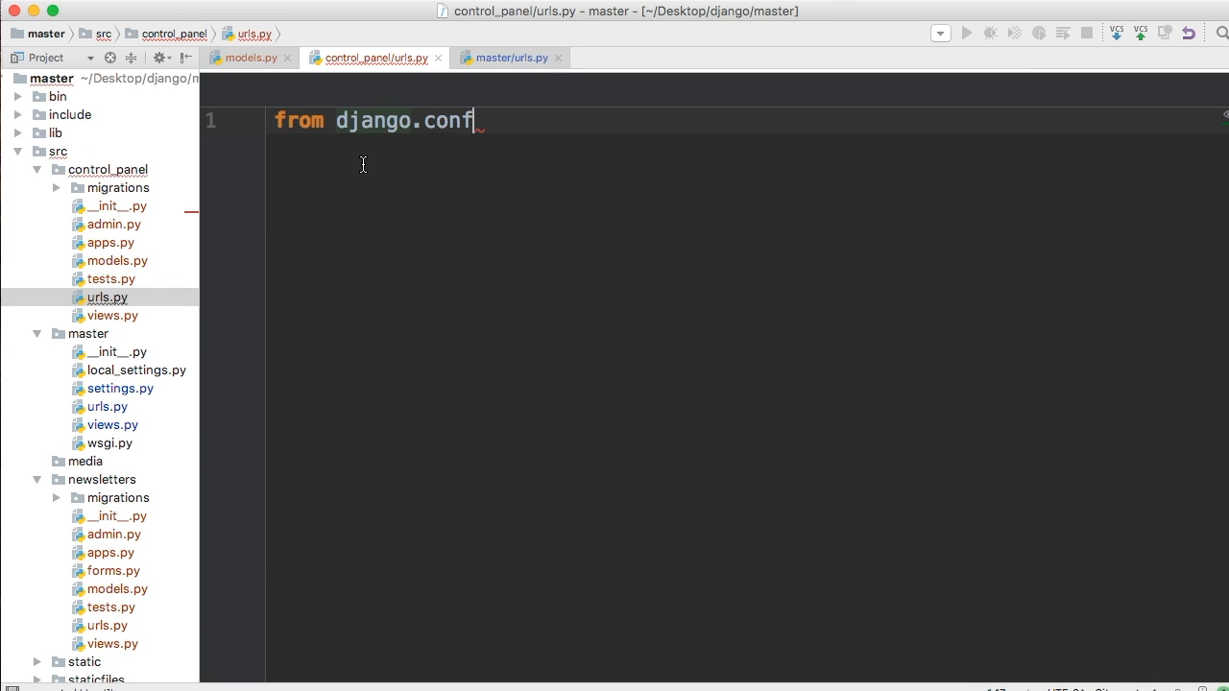
type(".")
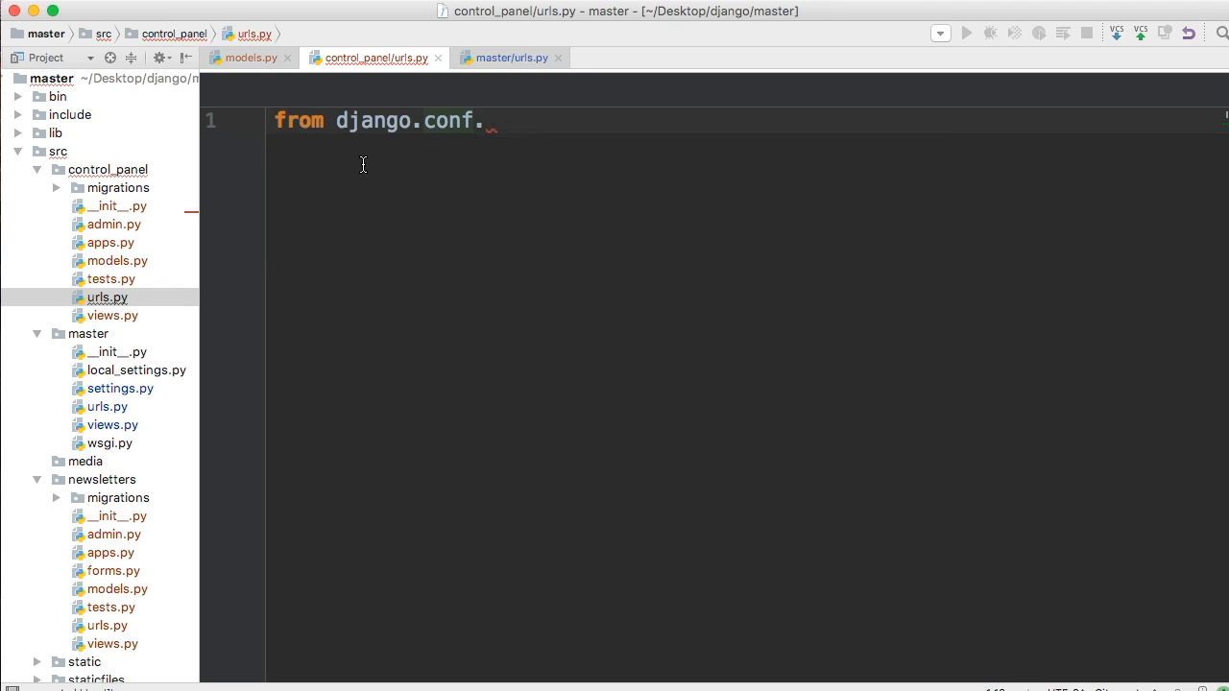
type("urls import url")
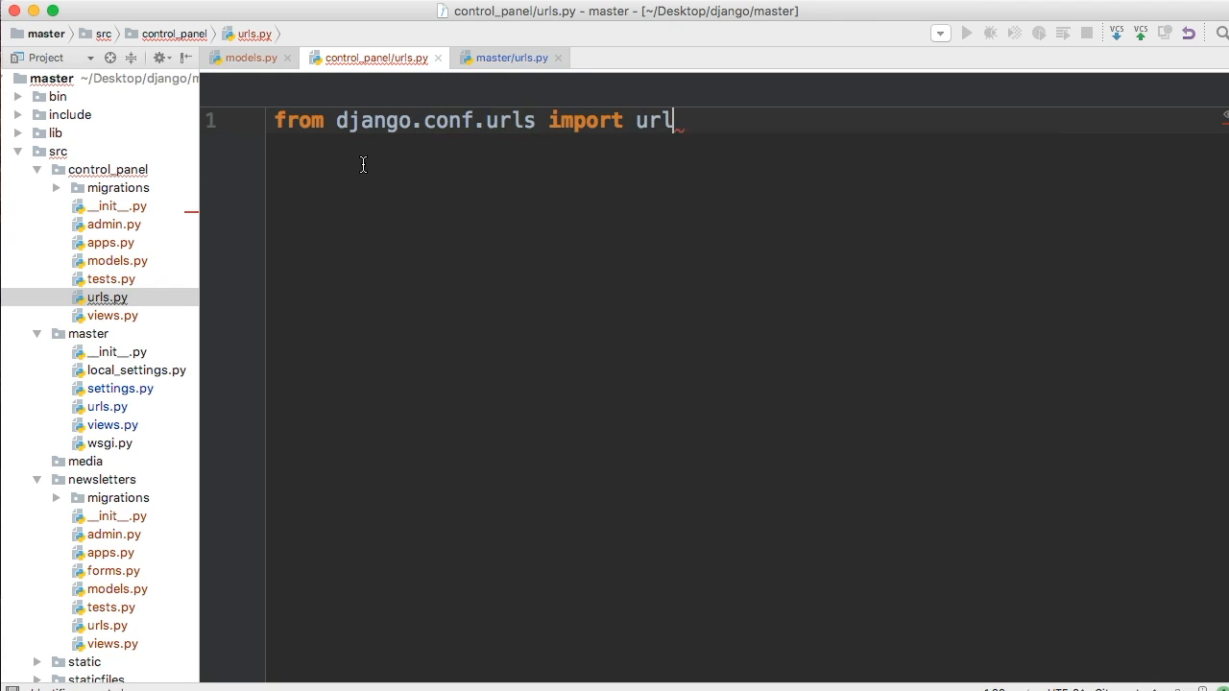
key("Enter")
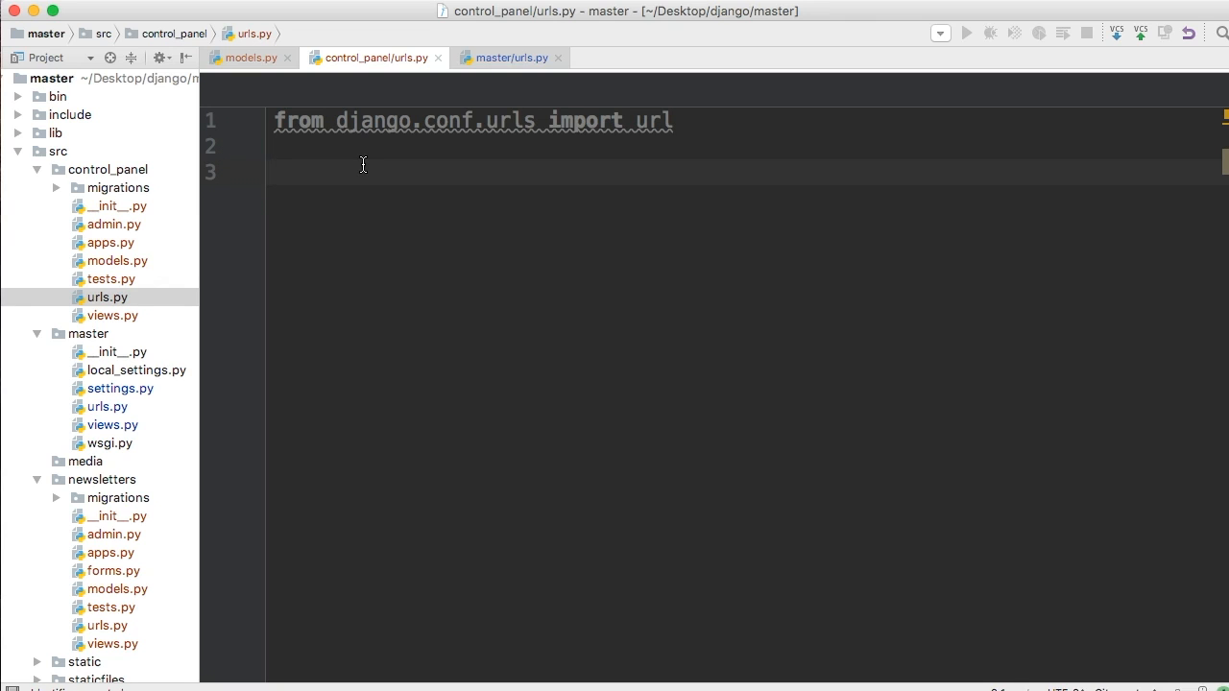
Add 'from newsletter.views import control_newsletter' below it
type("from")
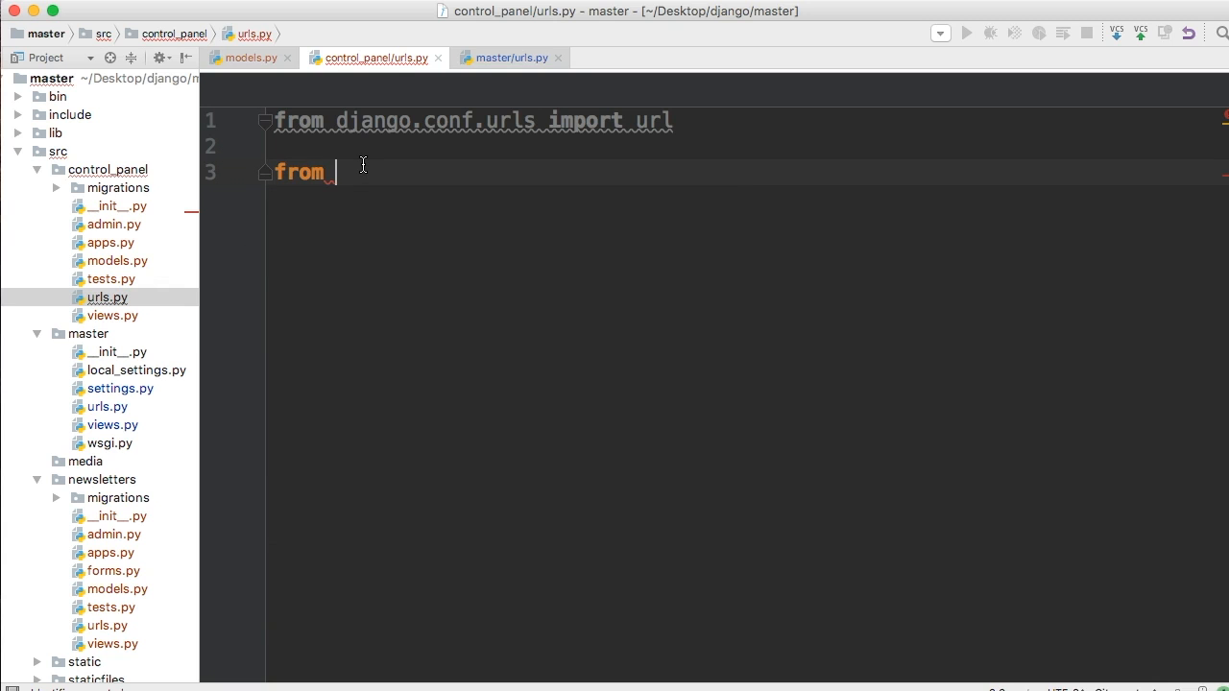
type("newsletter")
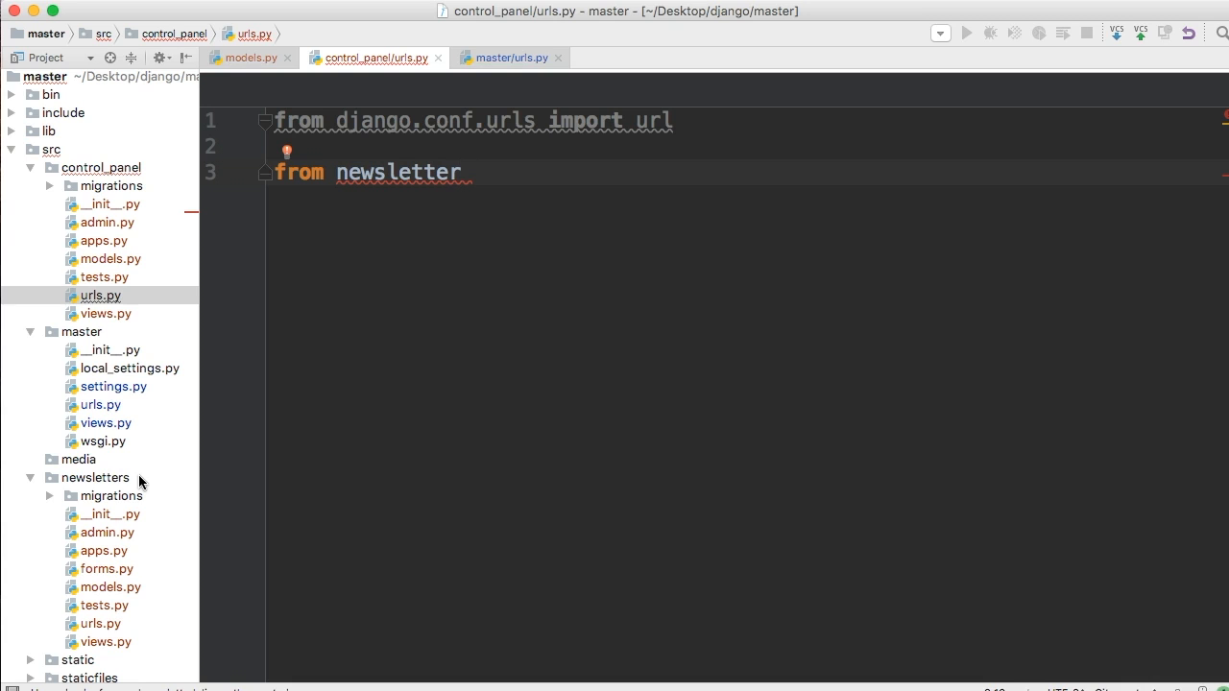
type(".")
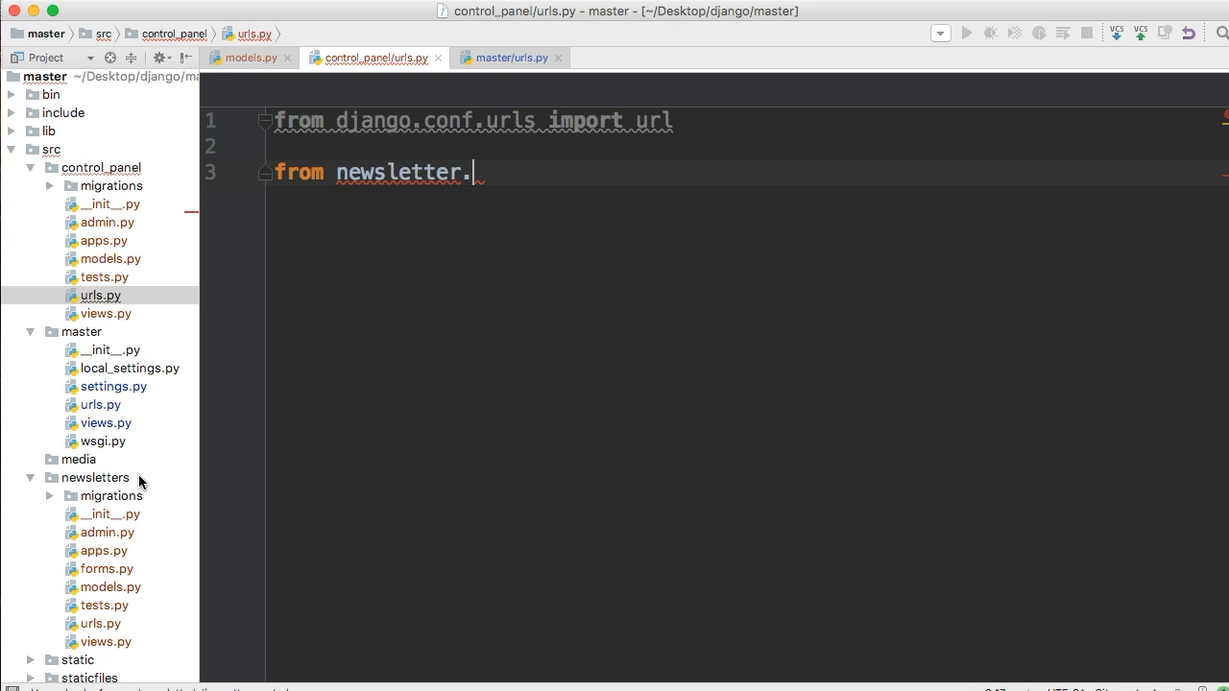
type("views i")
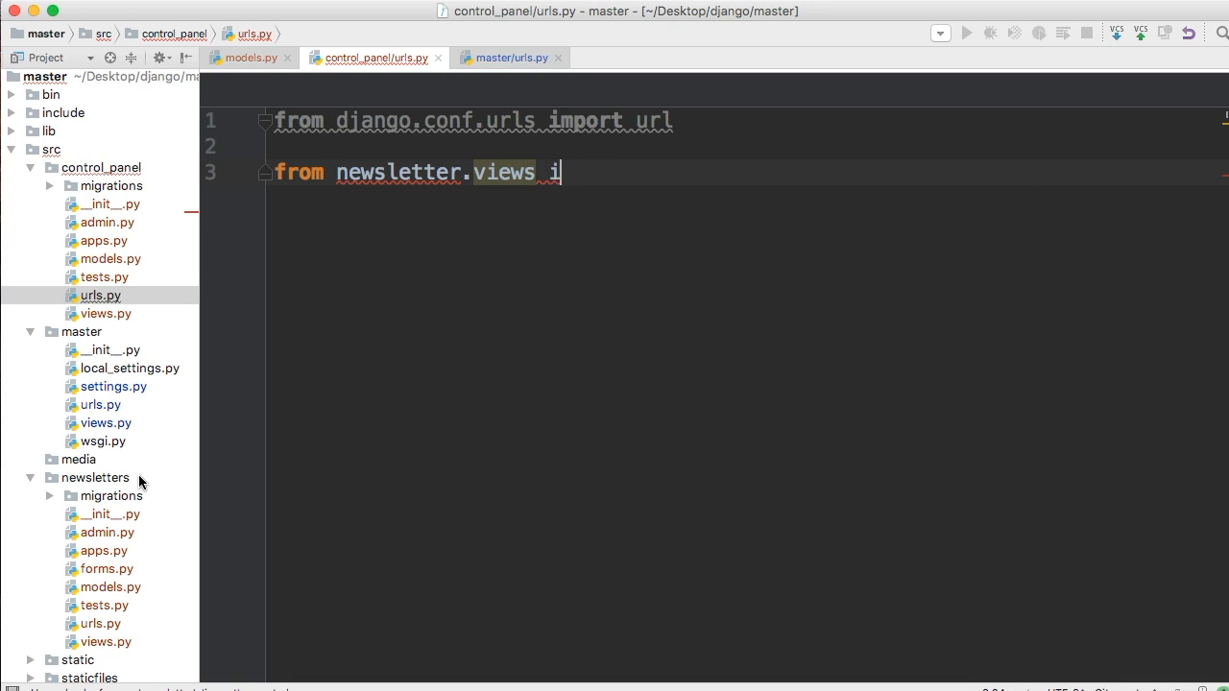
type("mport control")
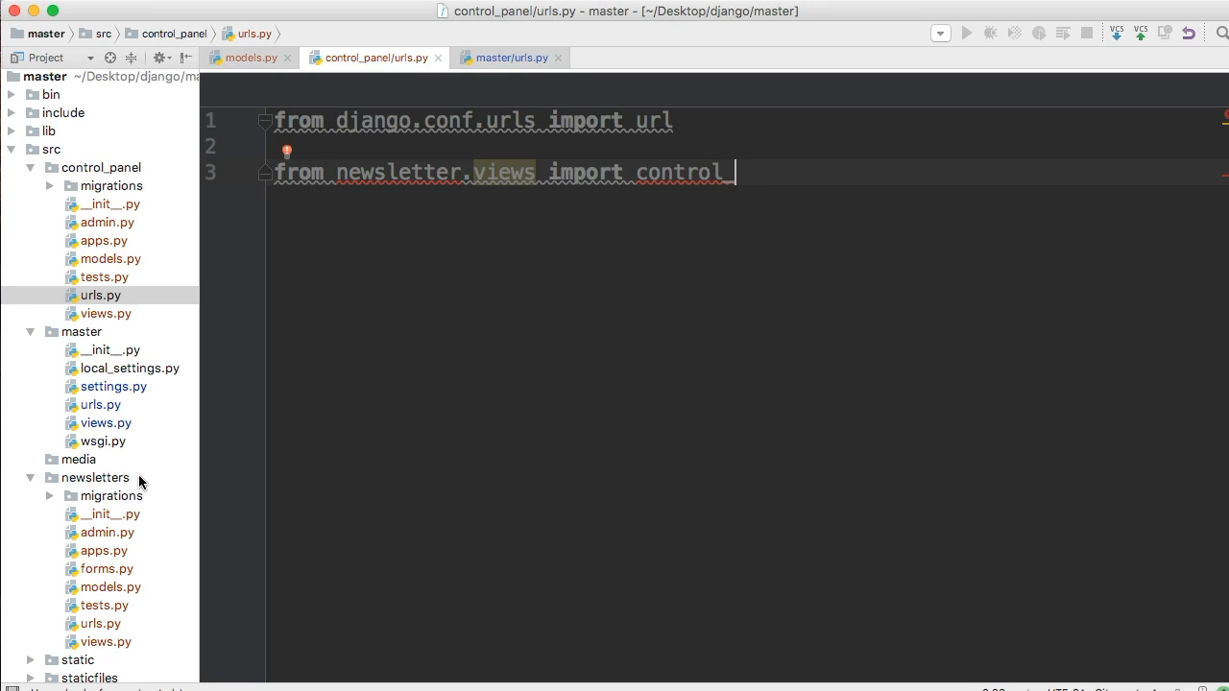
type("_newsletter")
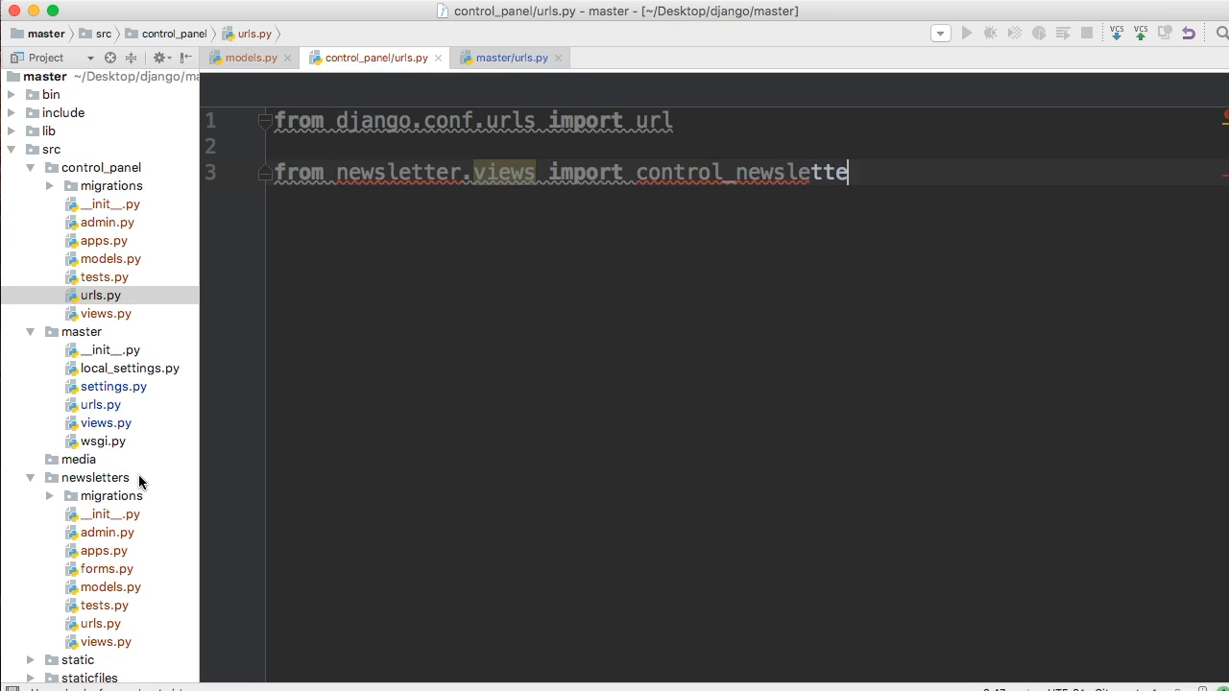
type("r")
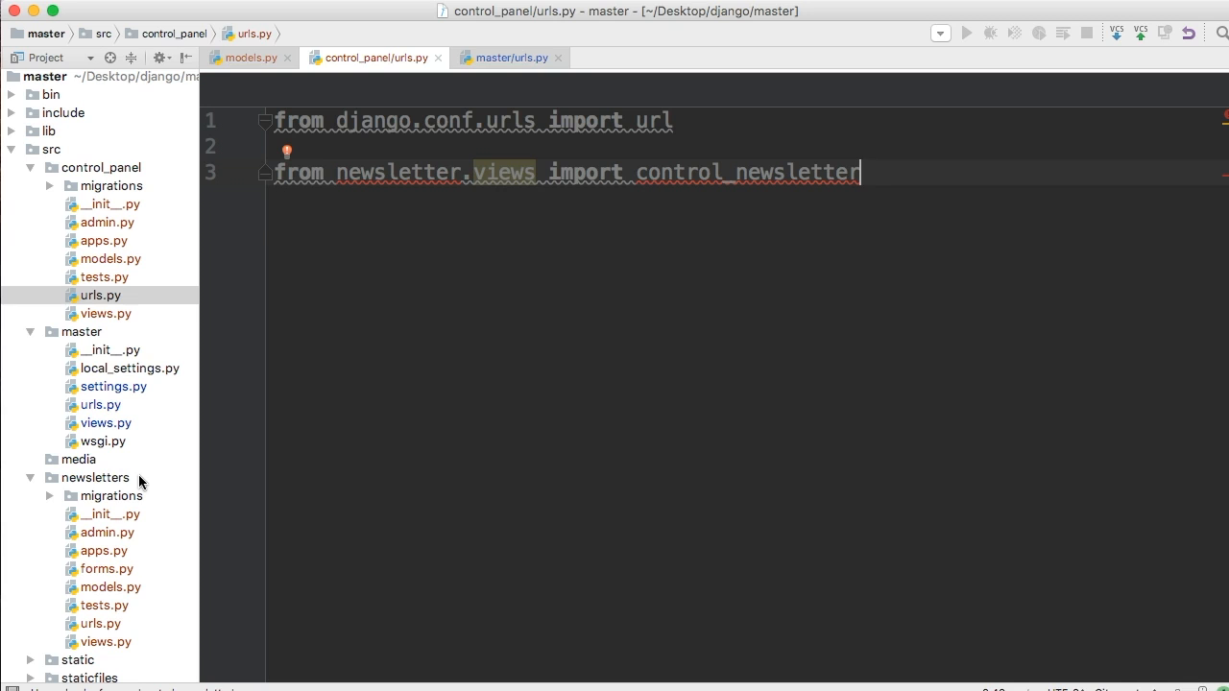
Declare an empty urlpatterns = [] list in control_panel/urls.py
type("u")
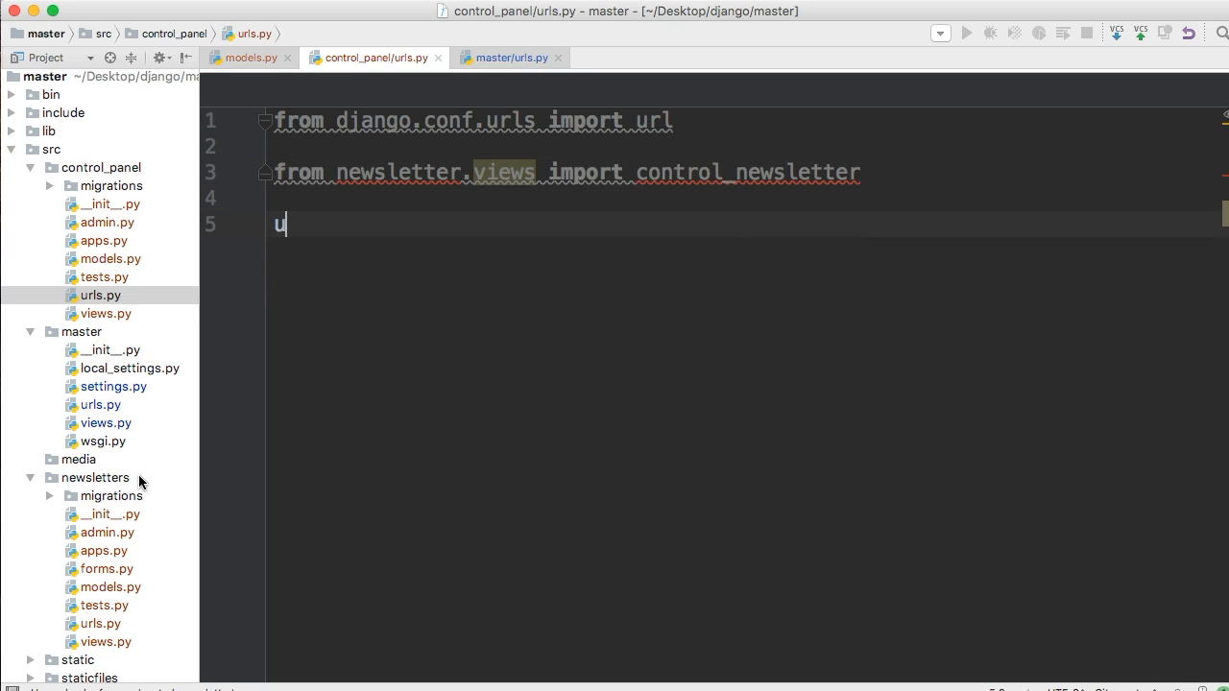
type("rlspattern")
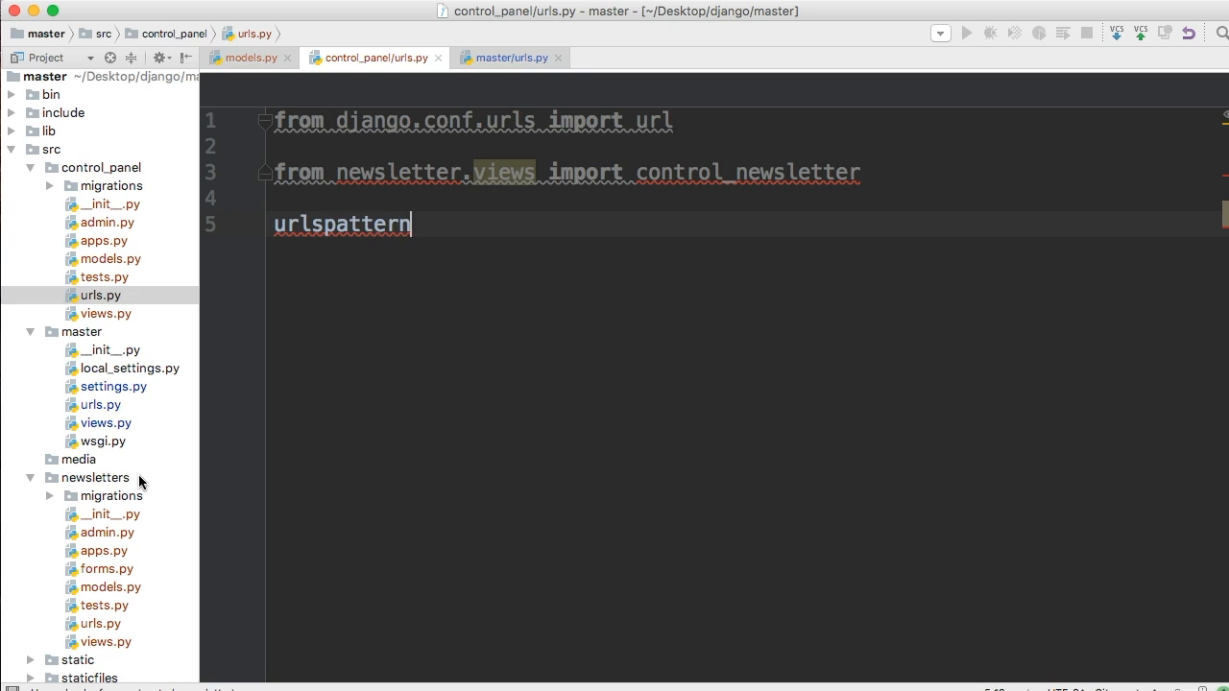
type("s = []")
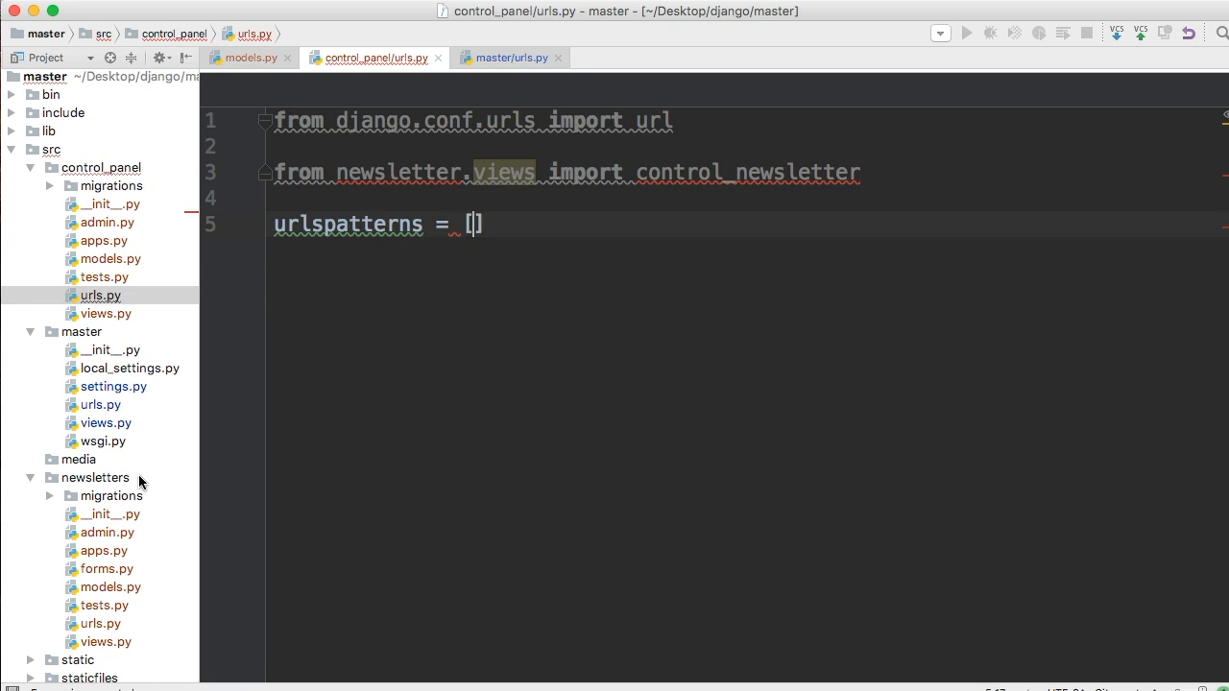
Add url(r'^newsletter/', control_newsletter, name='control_newsletter') inside urlpatterns
type("url(")
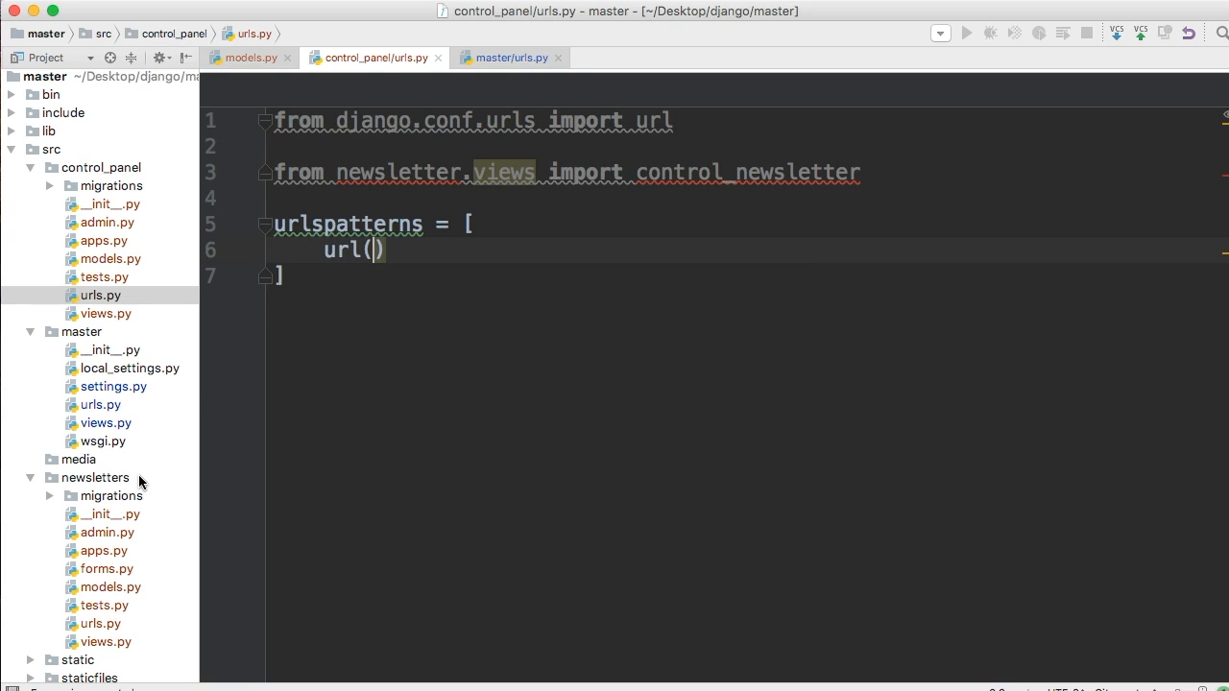
type("r'")
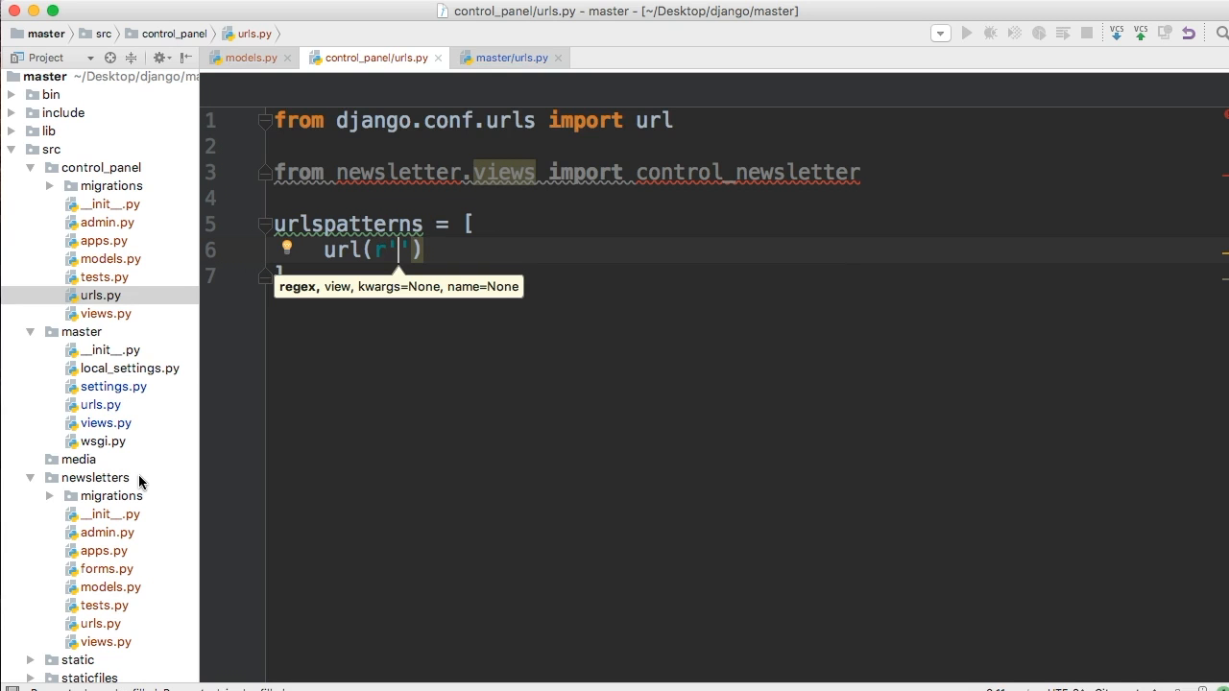
type("^n")
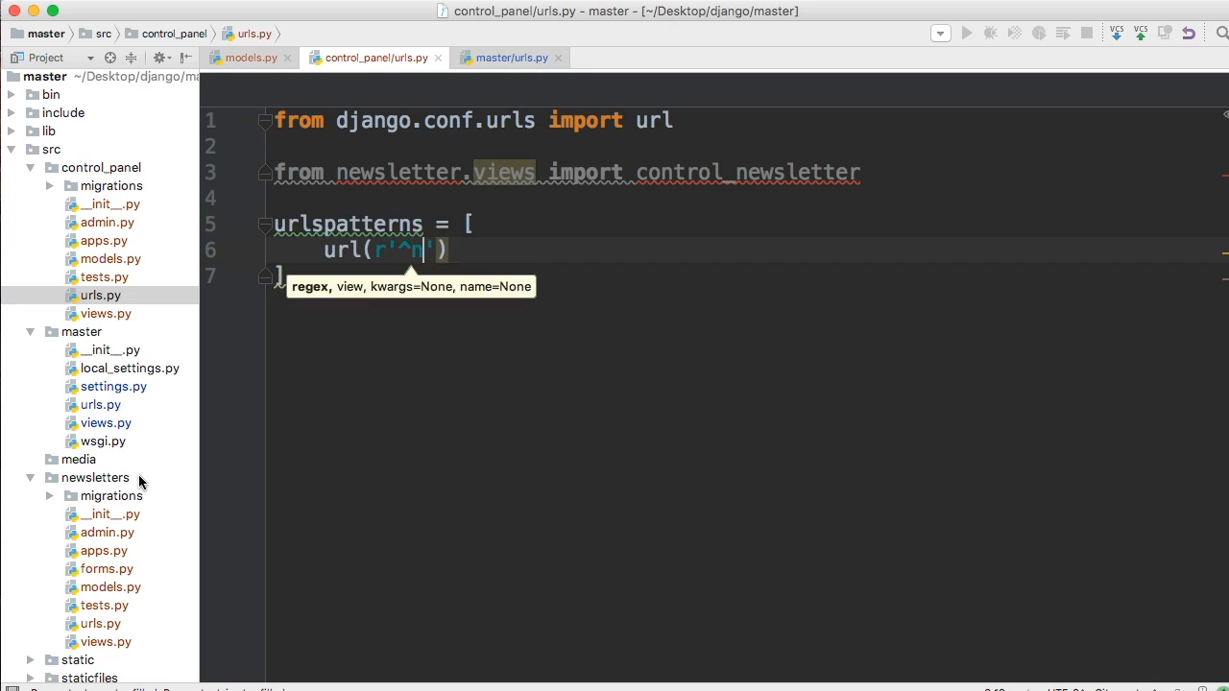
type("ewsletter")
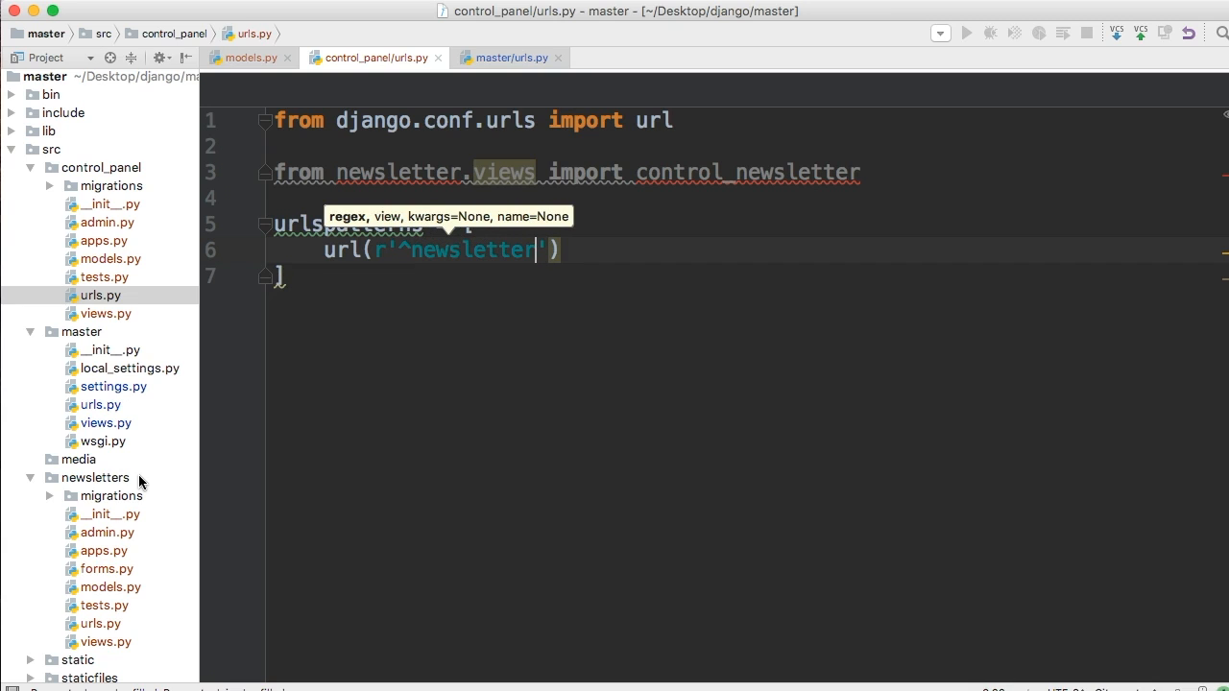
type("/")
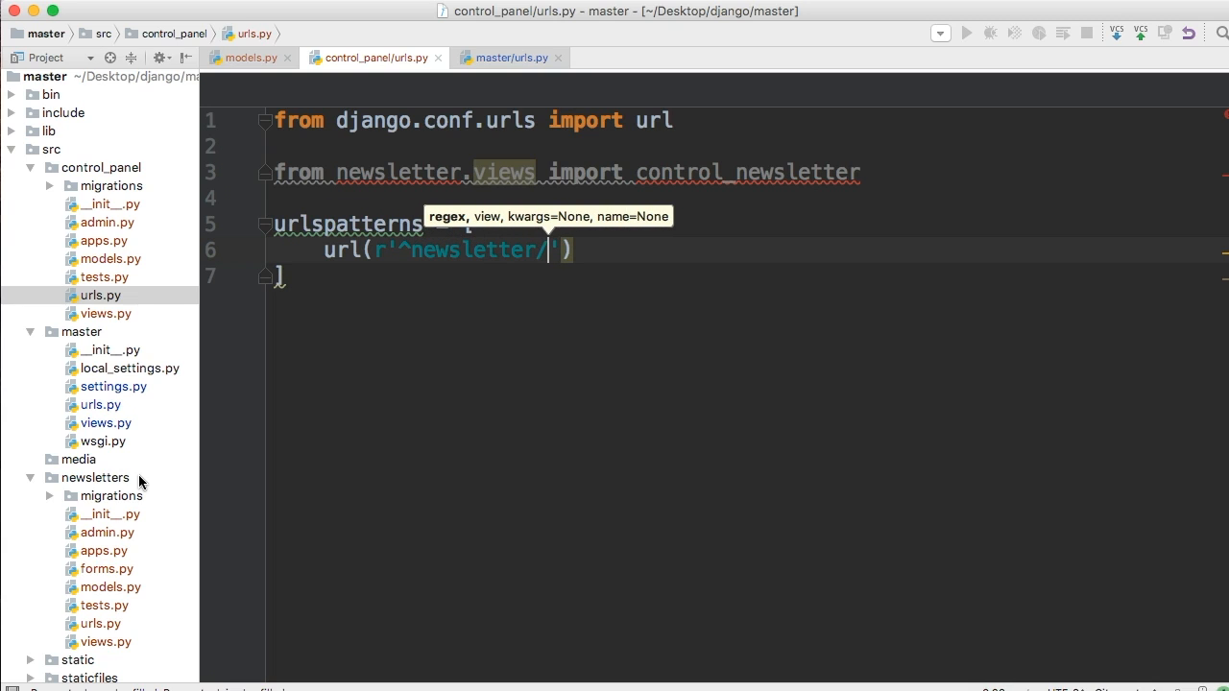
type(",")
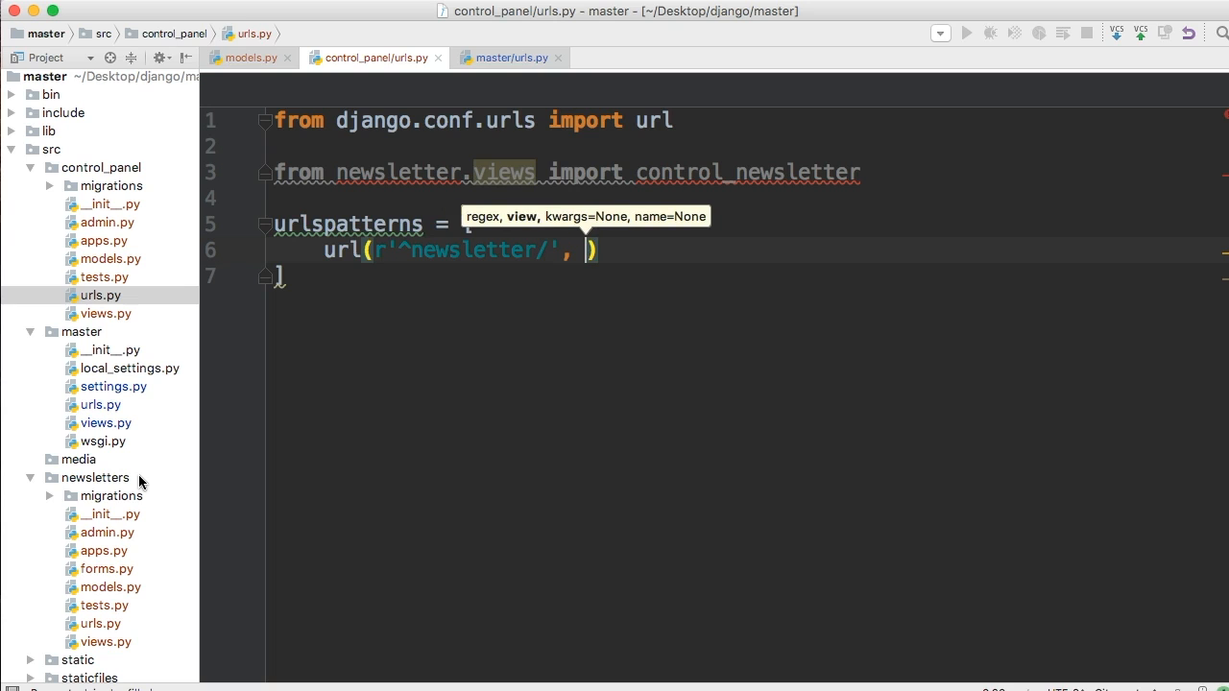
type("control_newsletter")
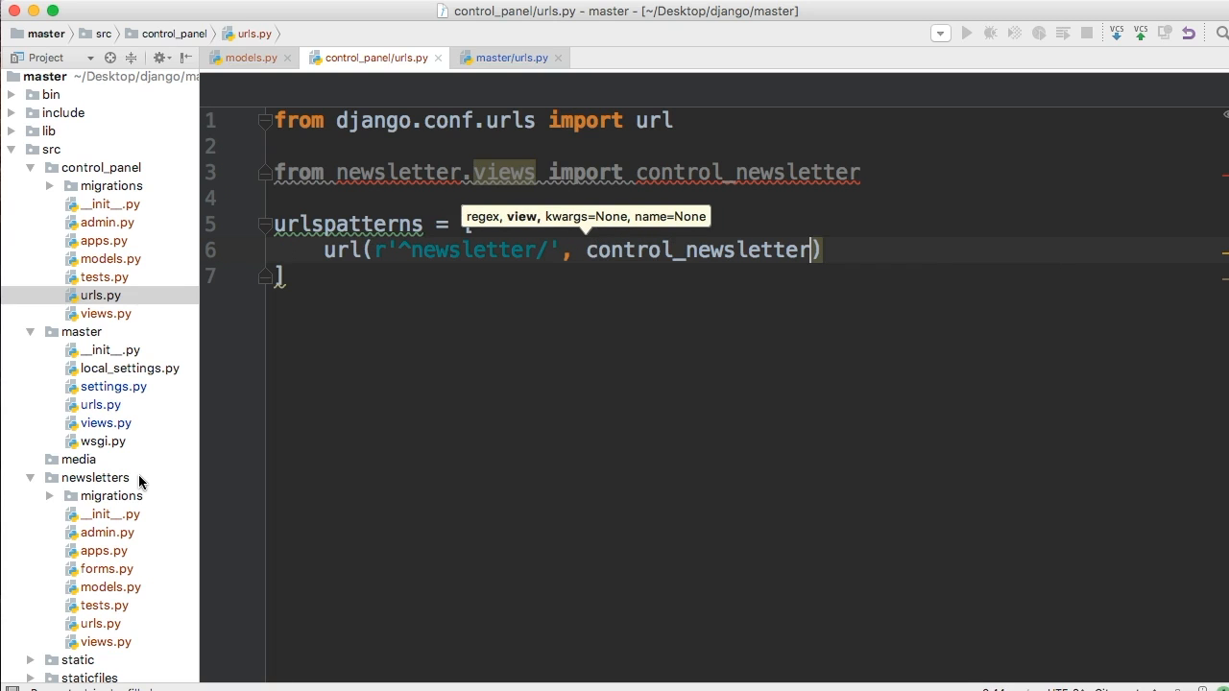
type(",")
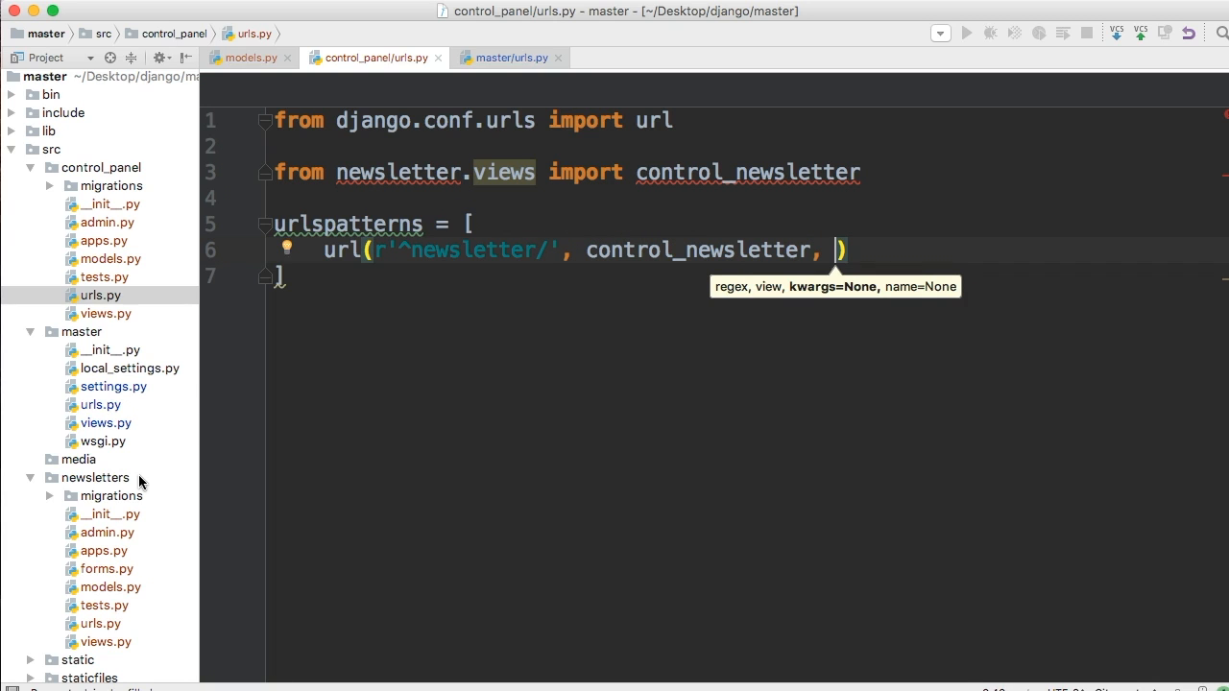
type("name=")
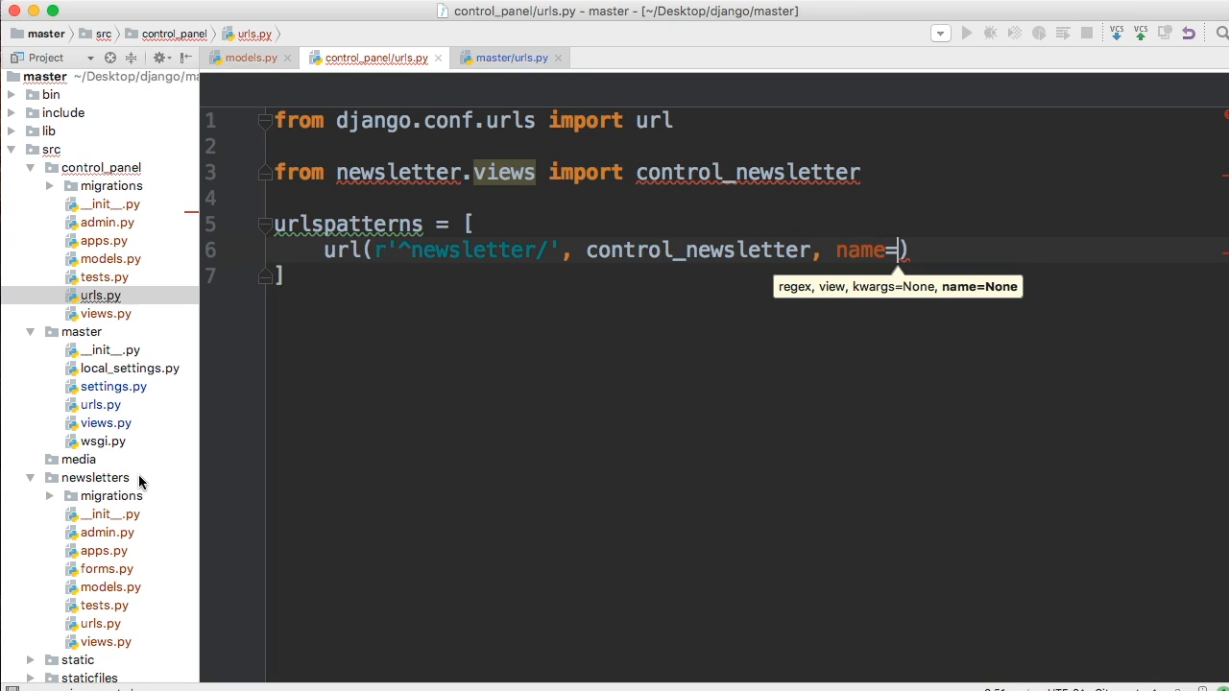
type("'contro'")
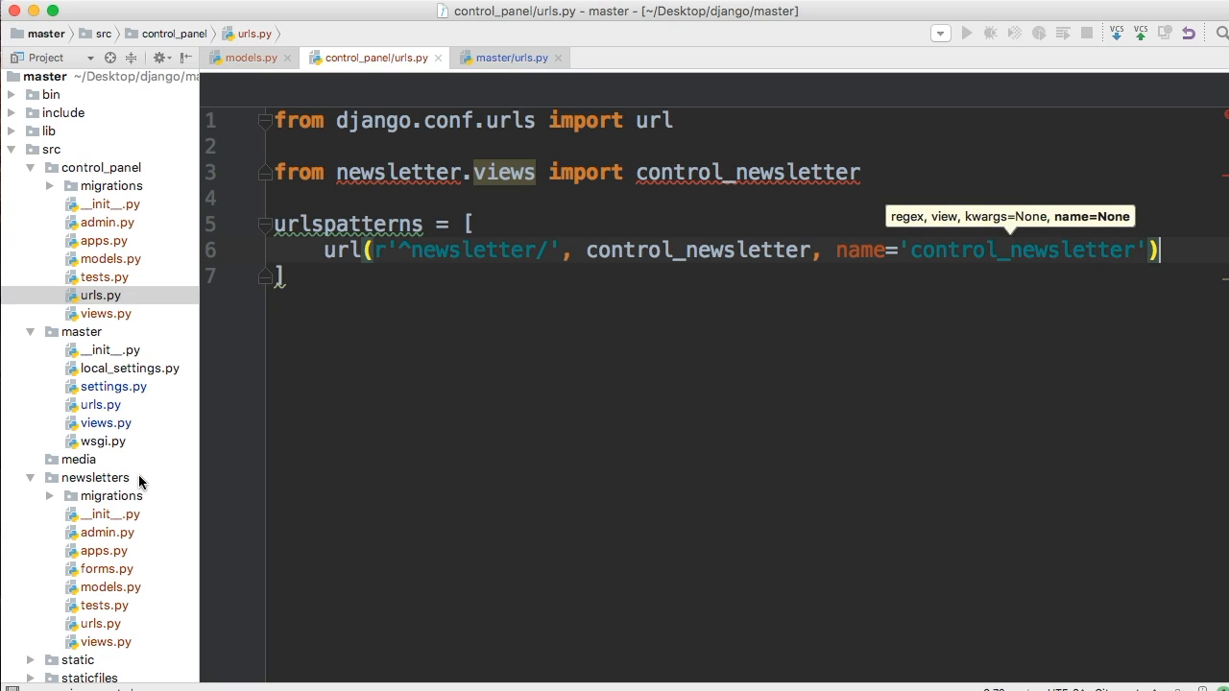
type(",")
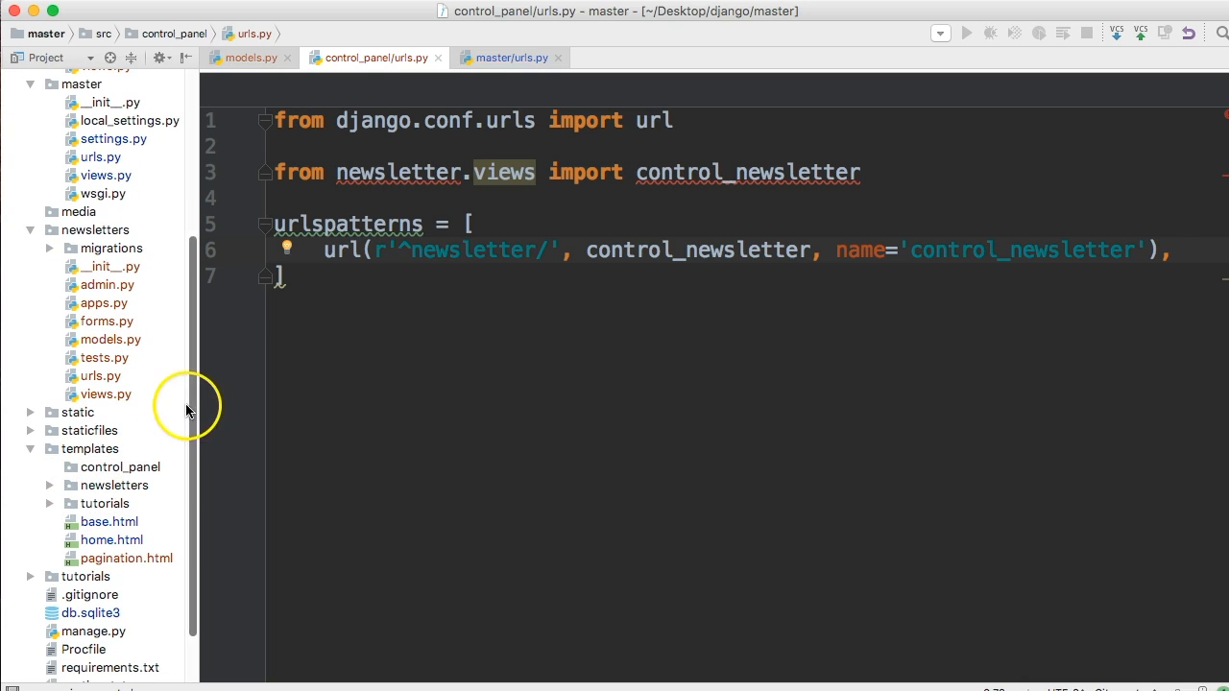
Add a new file named control_base.html to the templates folder
scroll("down", 3)
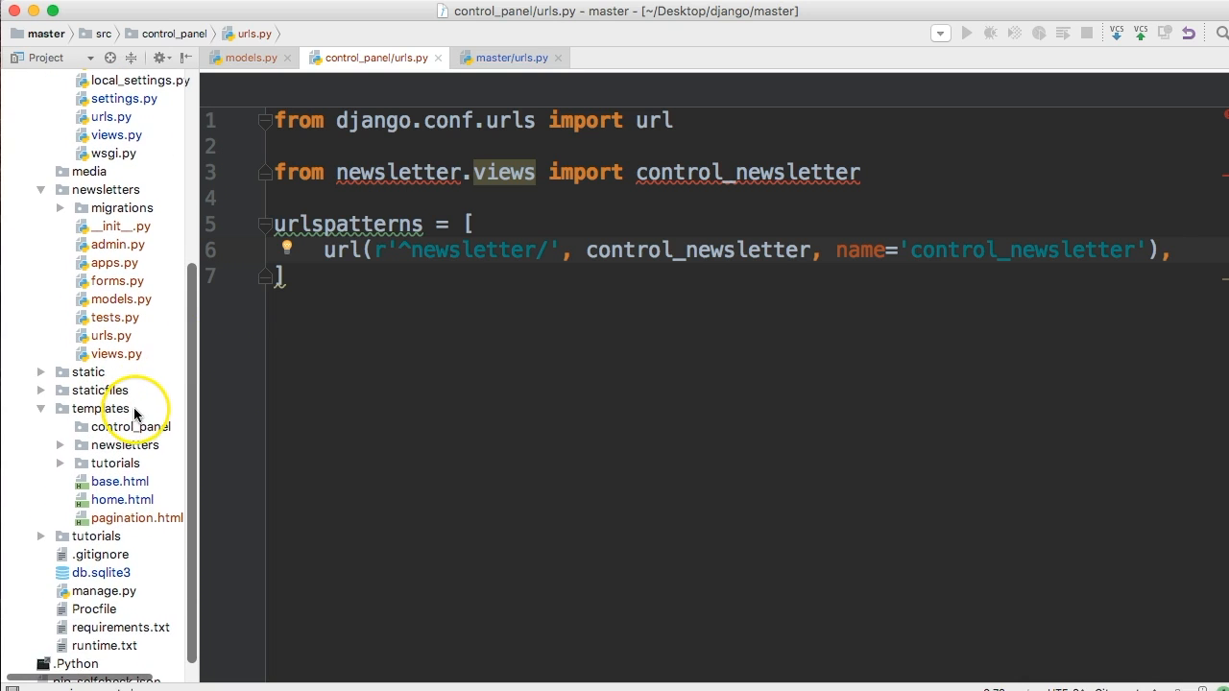
mouse_move(112, 414)
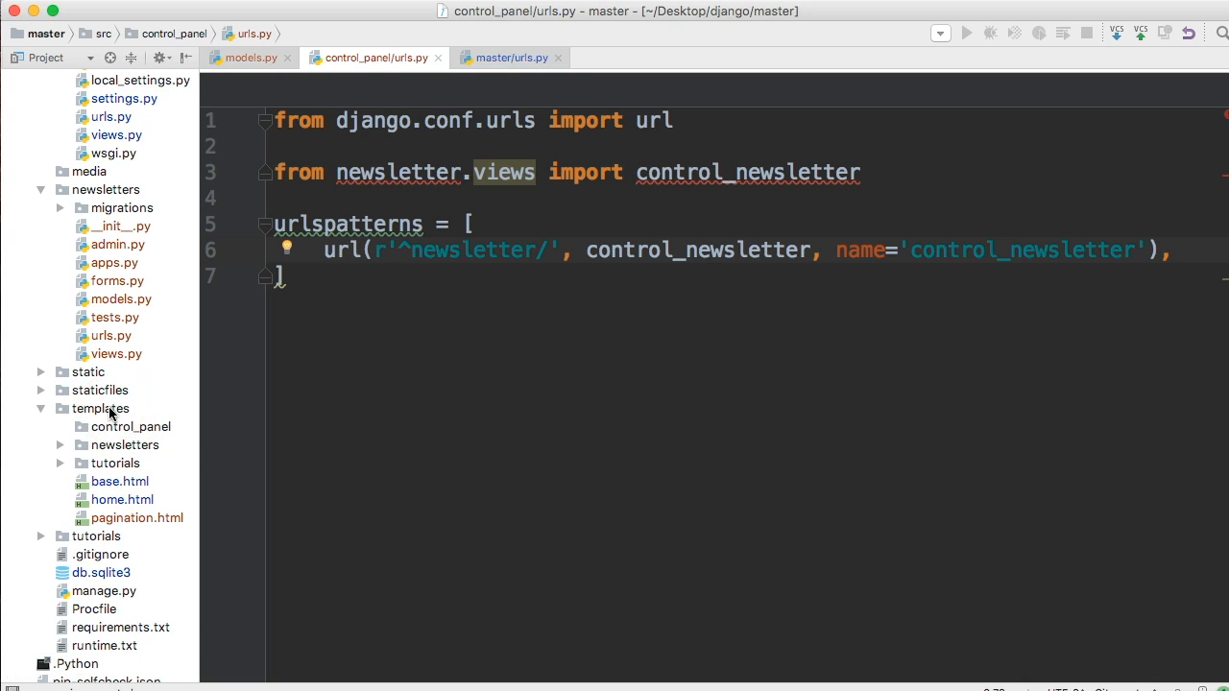
left_click(100, 409)
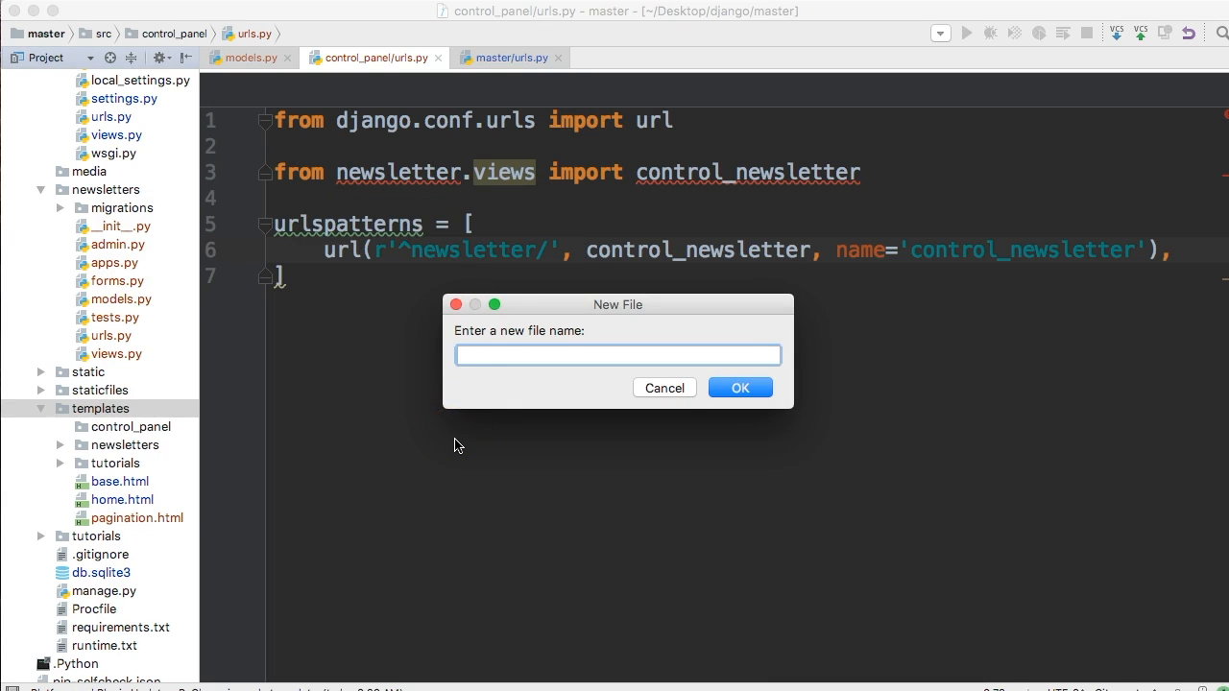
type("control_base.html")
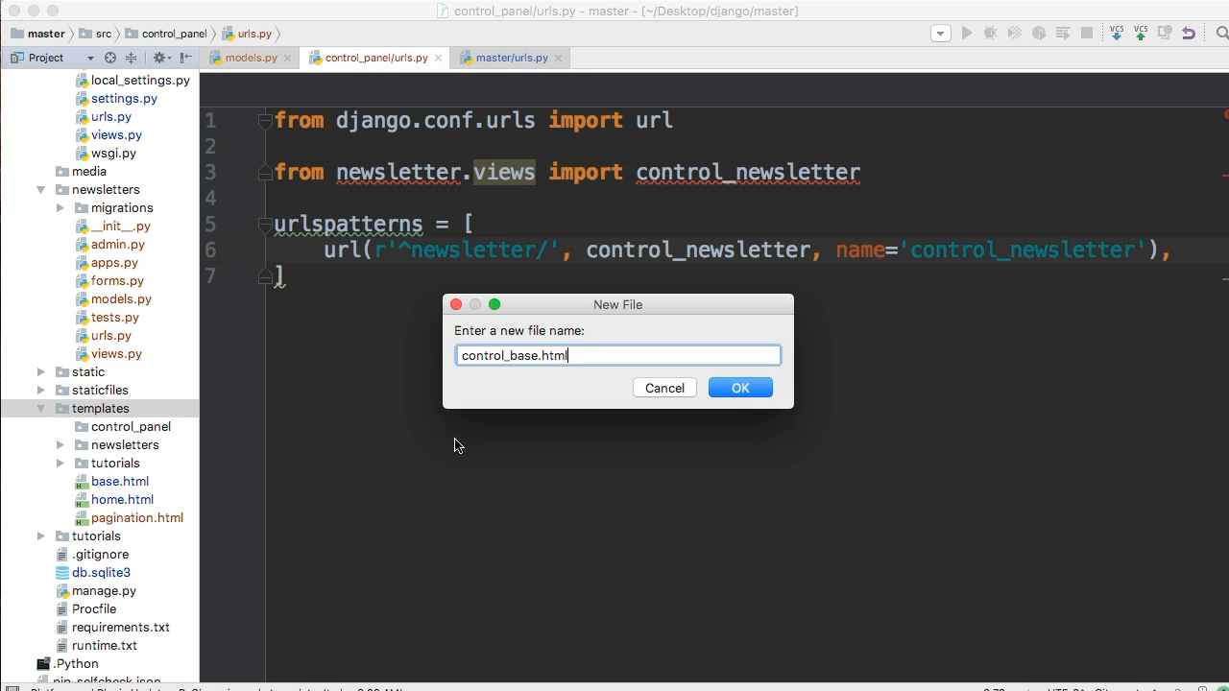
left_click(740, 387)
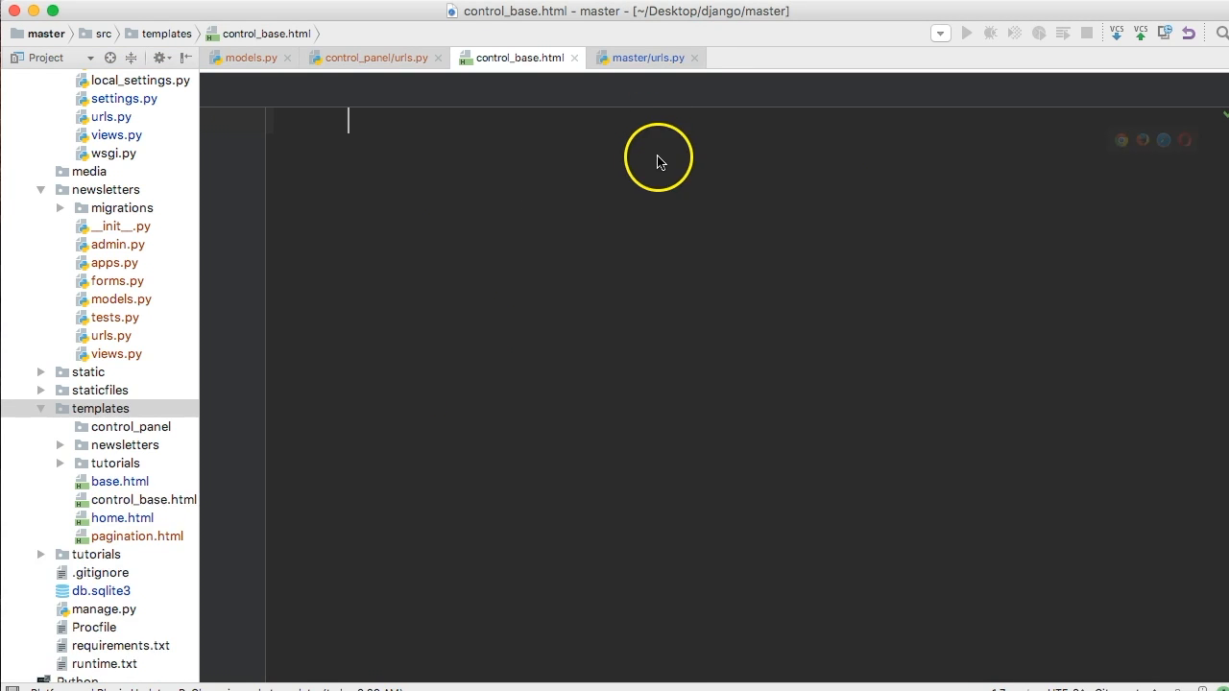
scroll("down", 3)
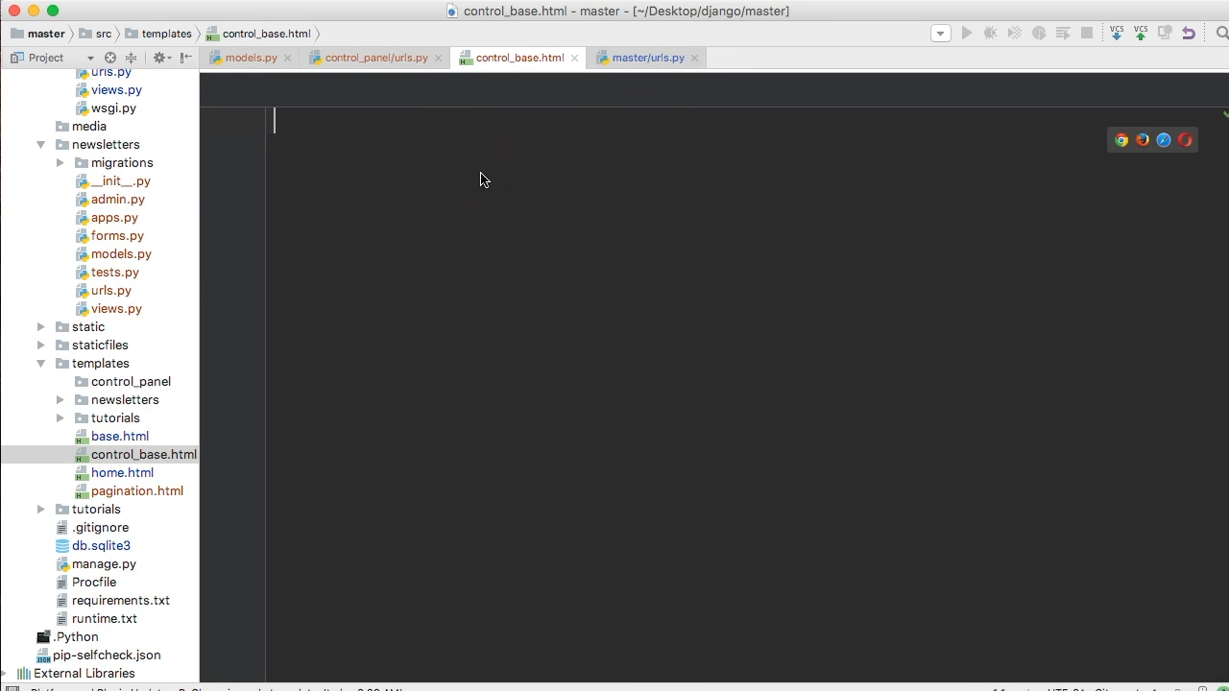
mouse_move(279, 251)
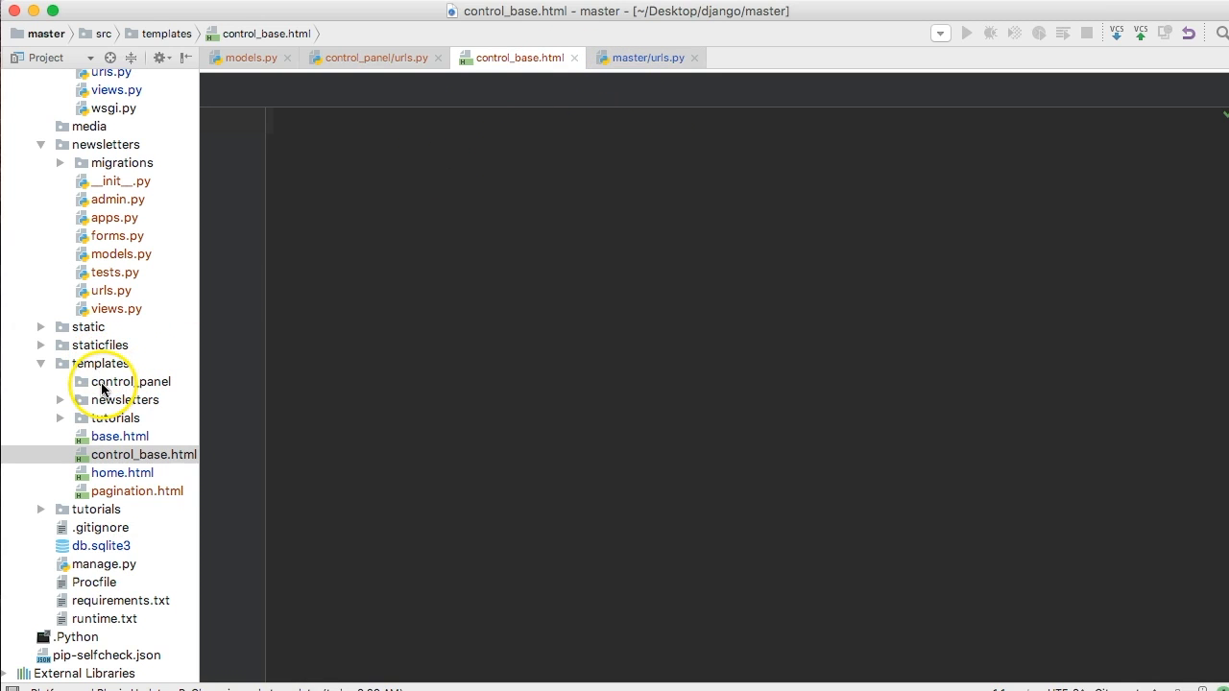
Delete the old control_panel templates folder and recreate a new control_panel folder under templates
left_click(124, 381)
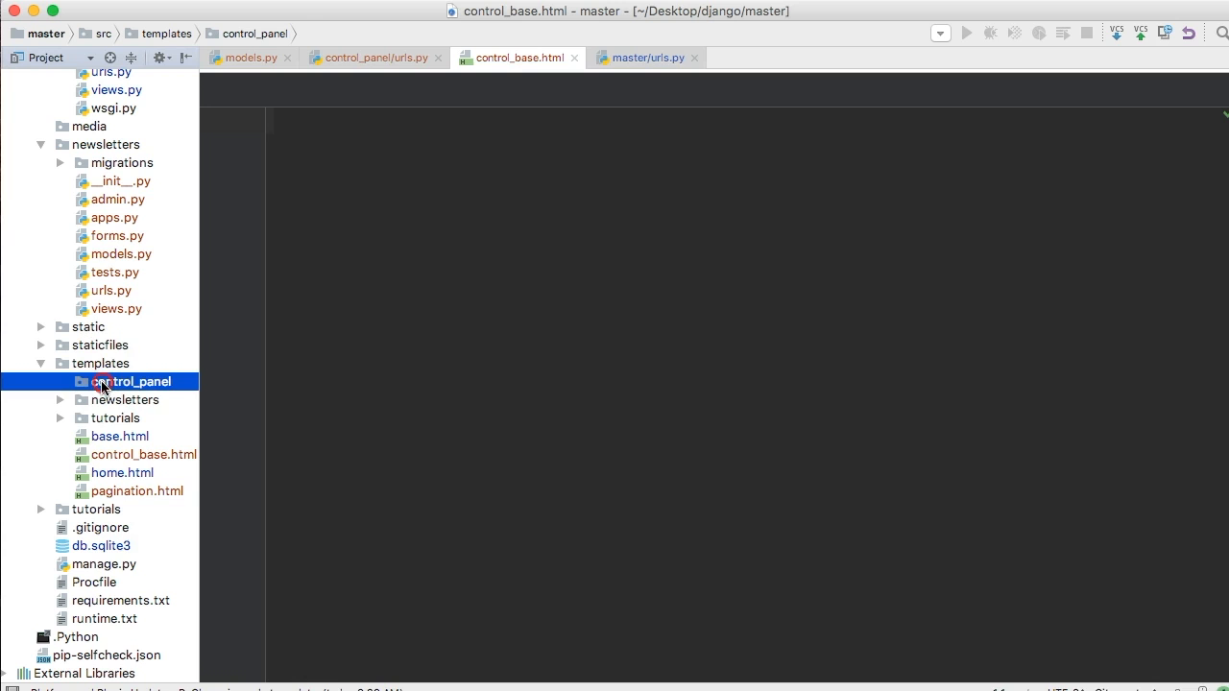
right_click(135, 381)
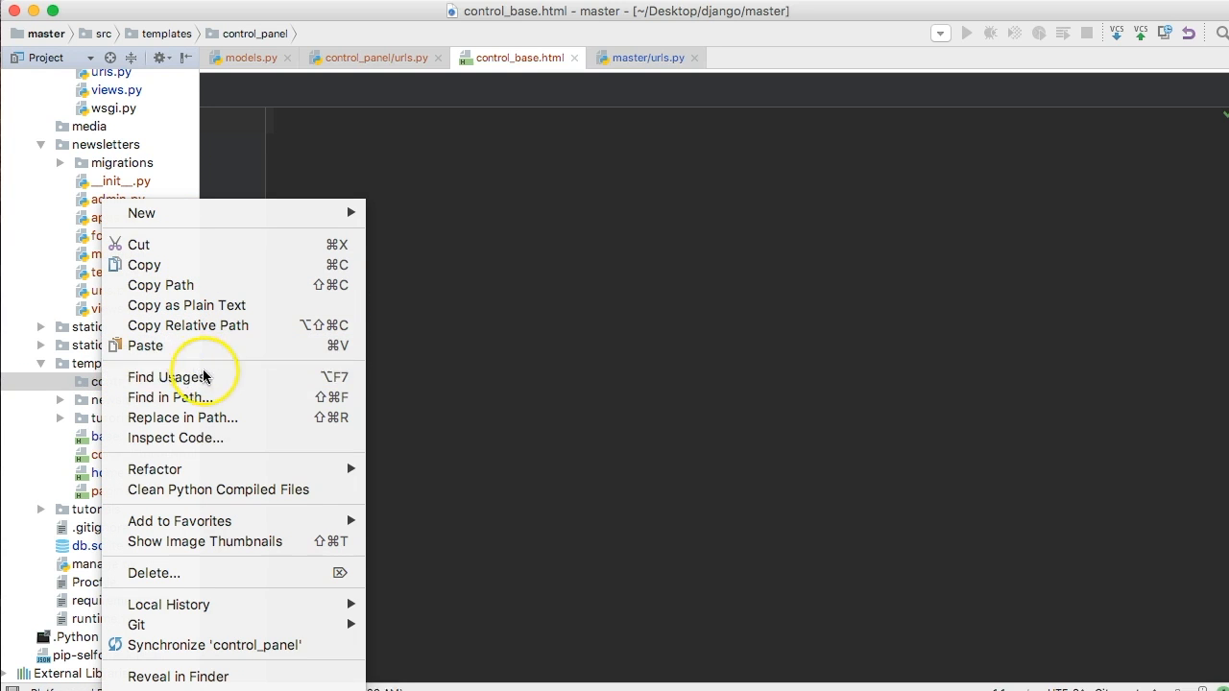
left_click(152, 574)
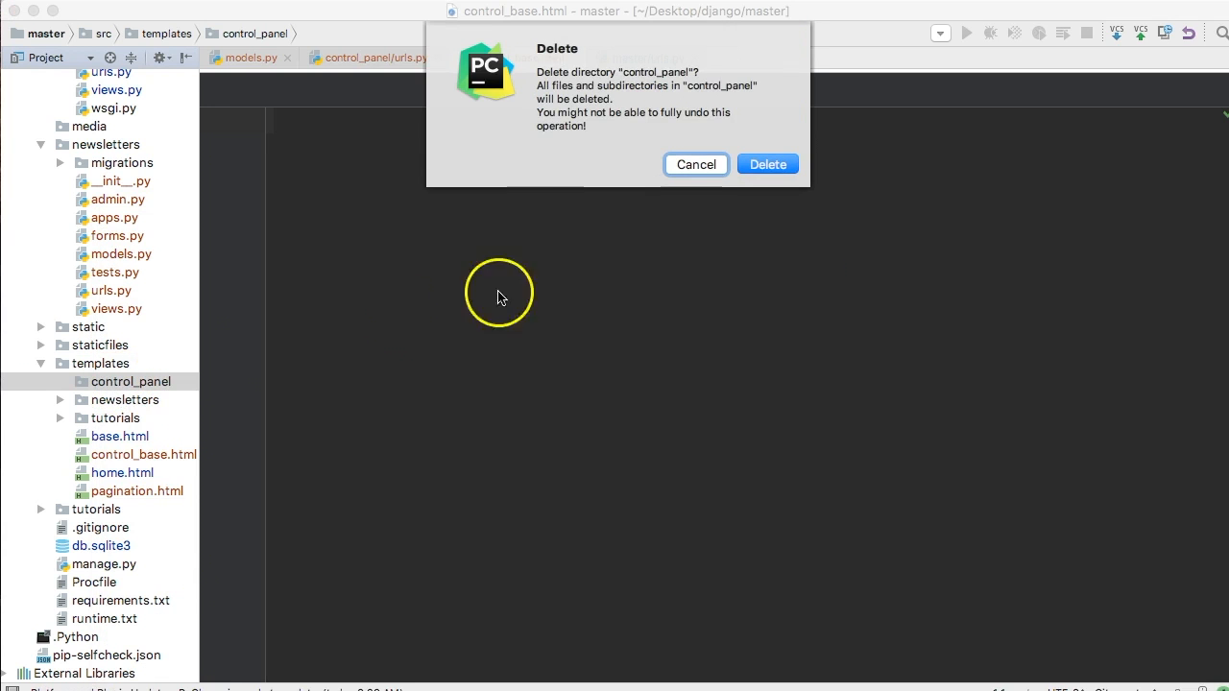
left_click(767, 164)
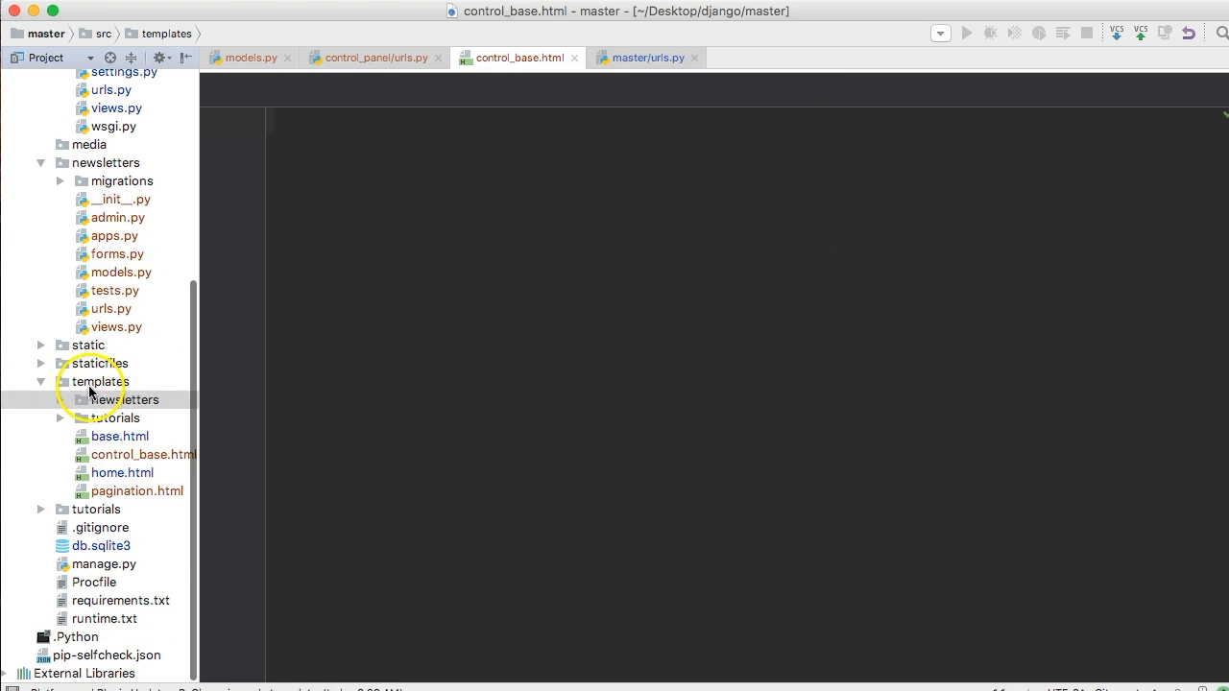
right_click(97, 381)
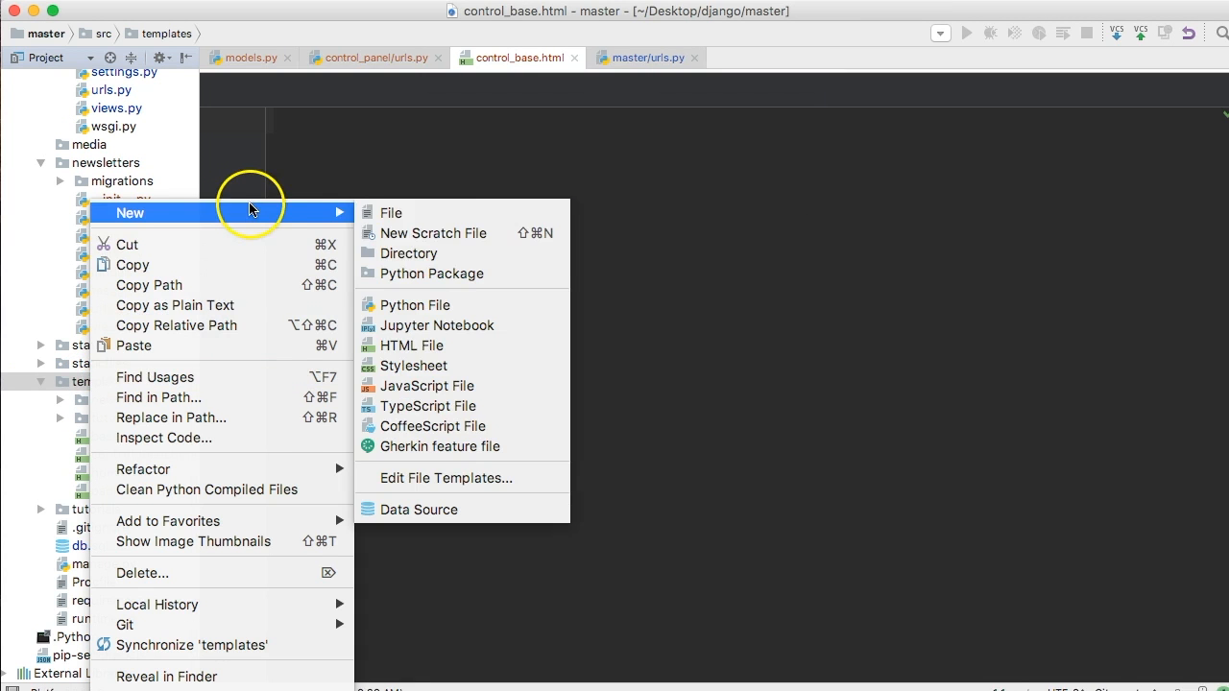
left_click(411, 253)
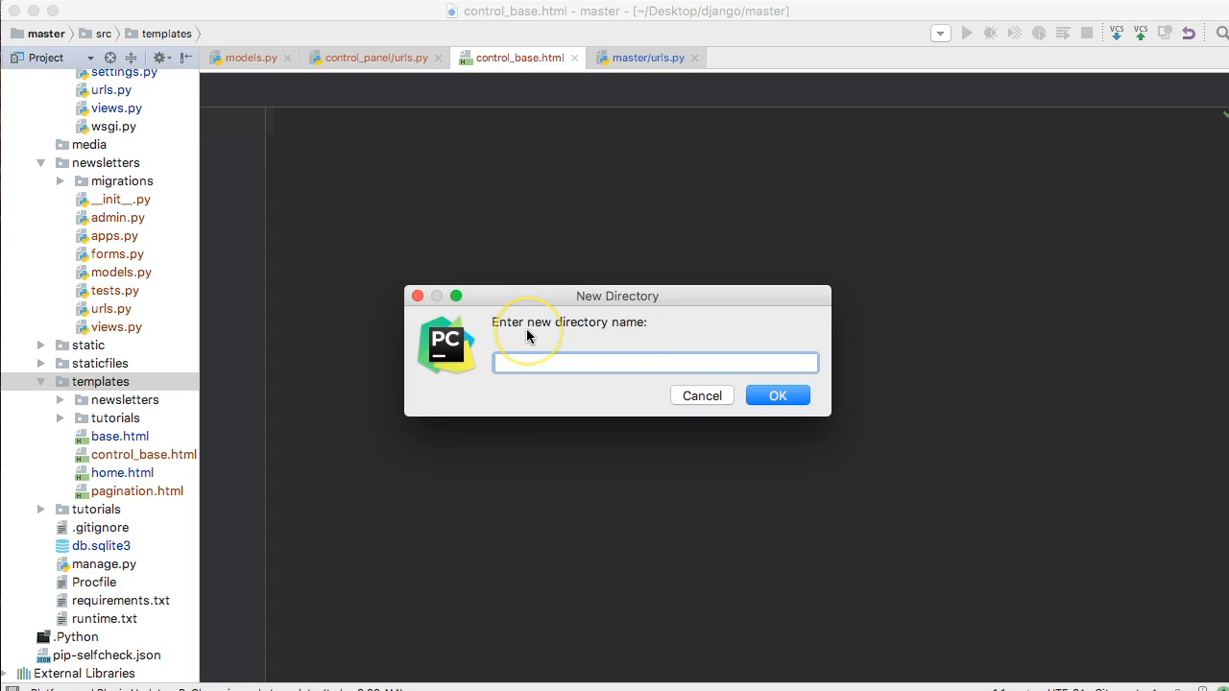
type("control_pan")
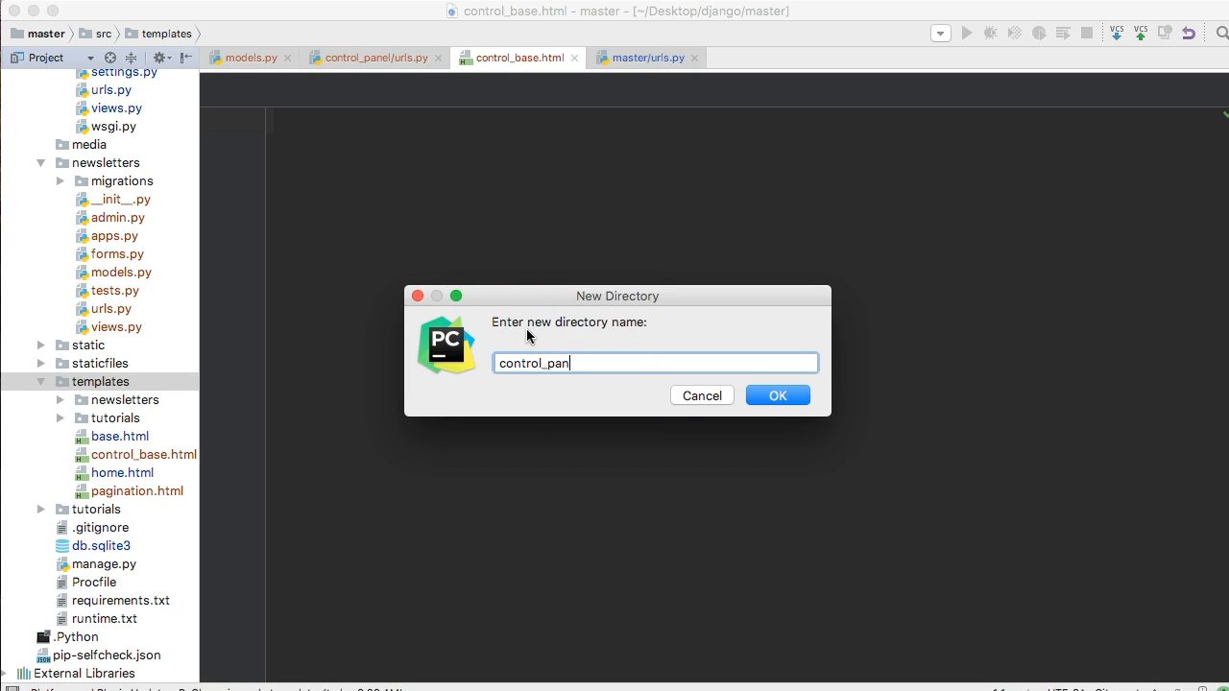
left_click(777, 395)
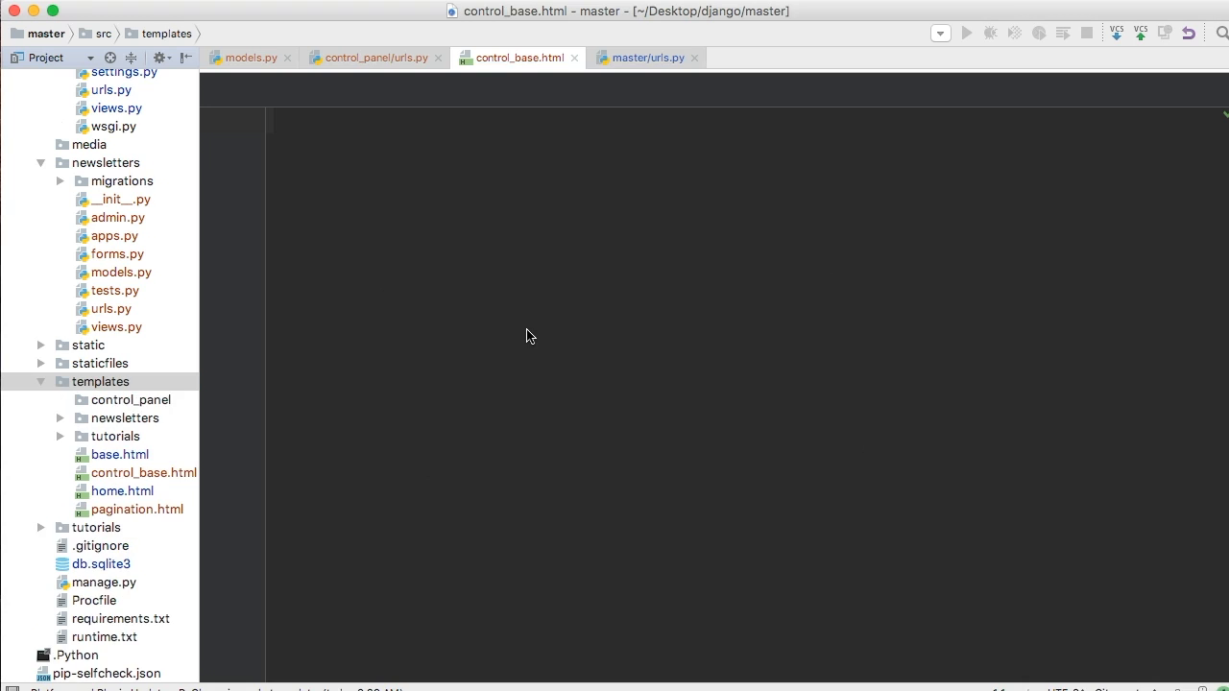
Add a new file control_newsletter.html inside templates/control_panel
left_click(130, 400)
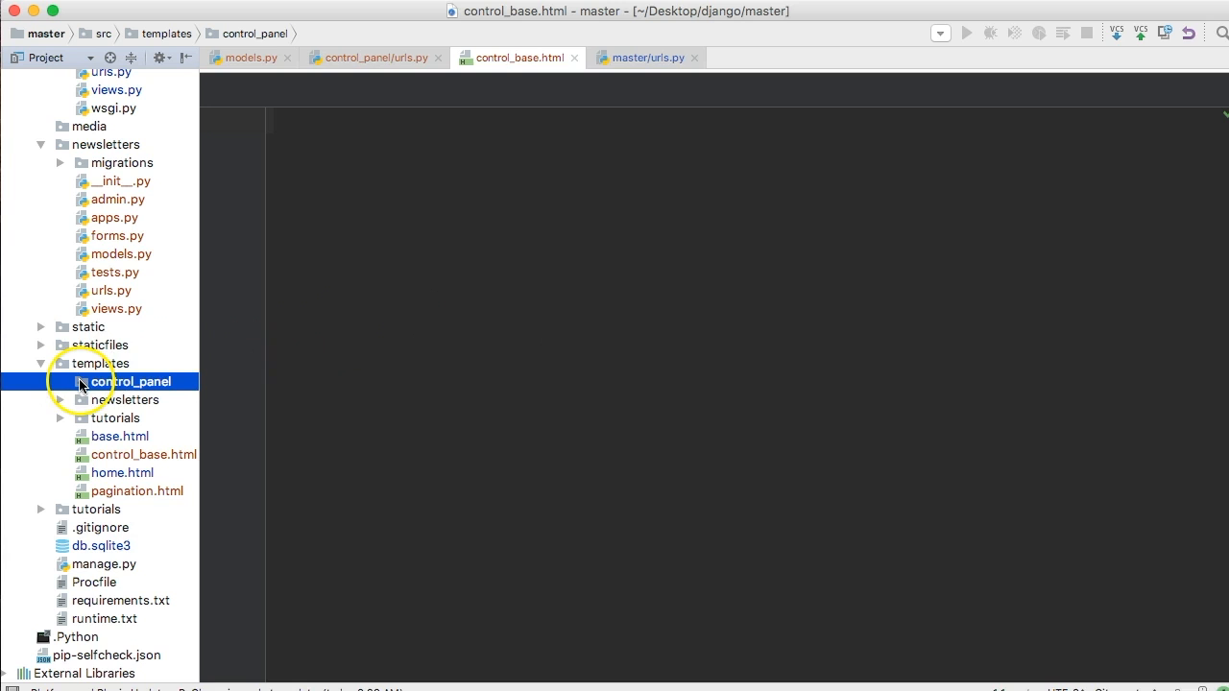
right_click(129, 381)
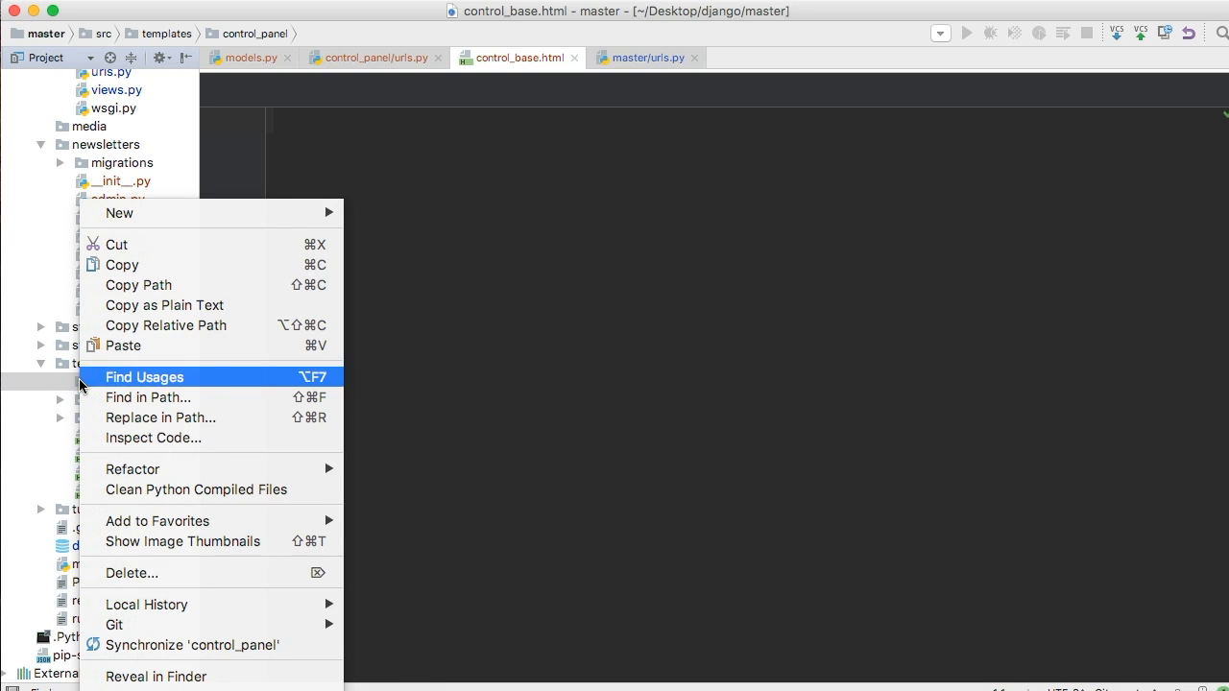
left_click(119, 213)
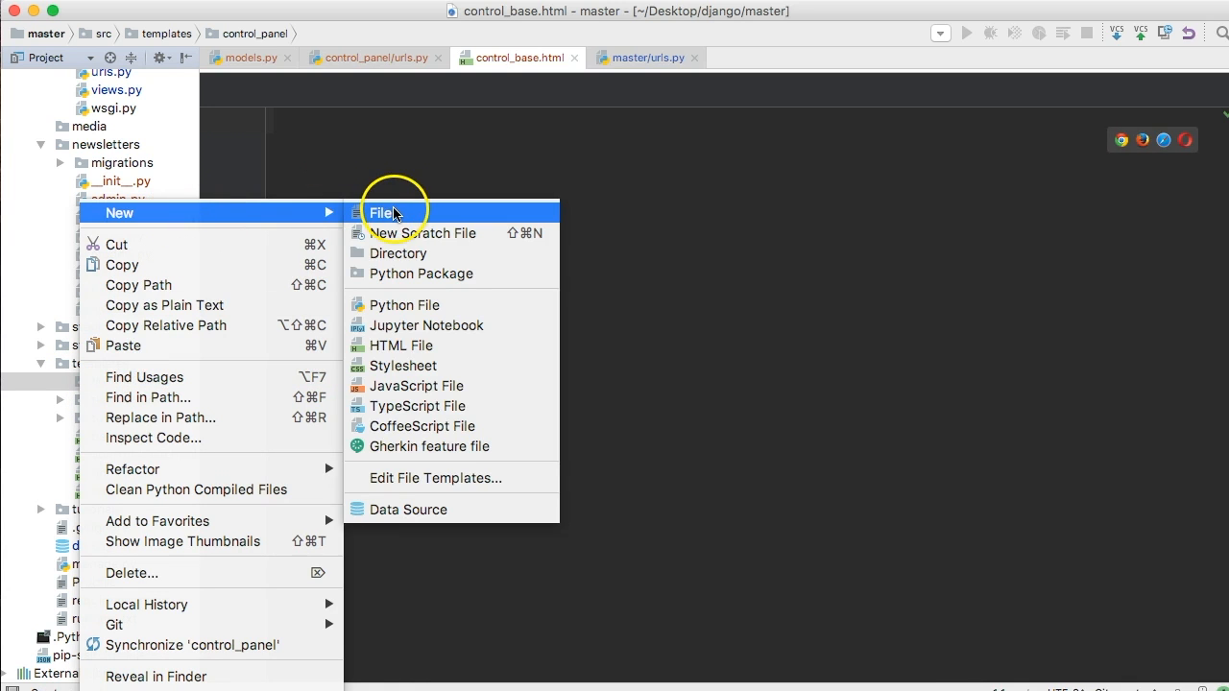
left_click(382, 212)
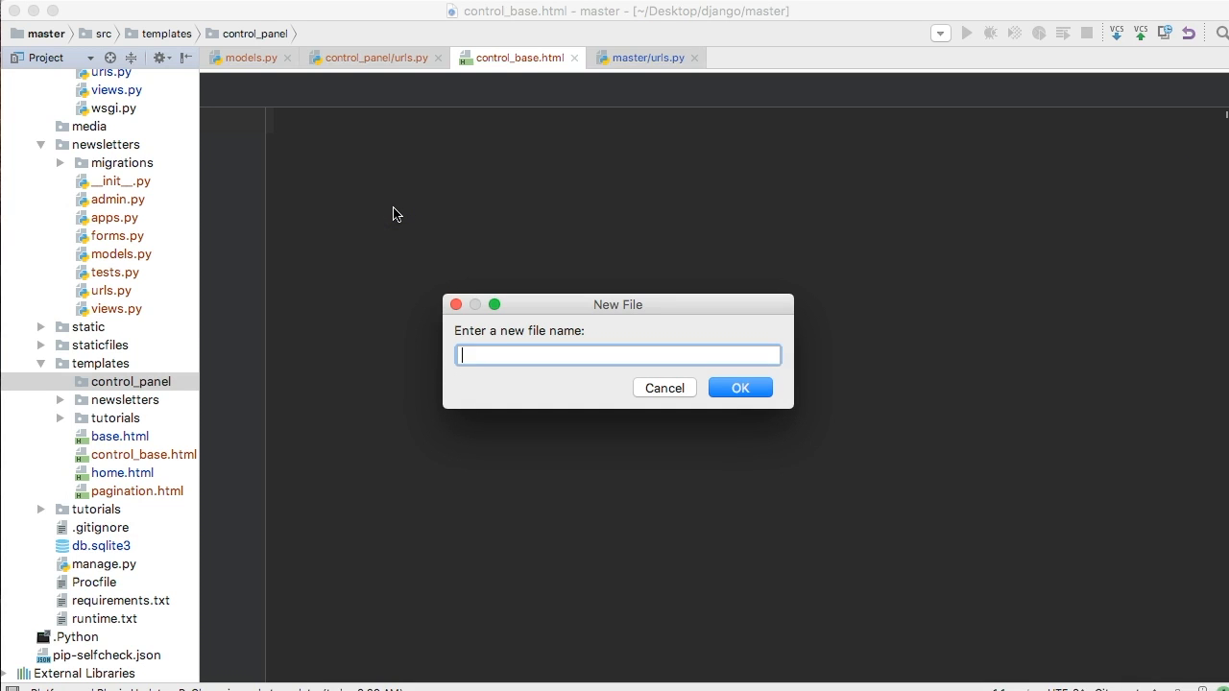
type("con")
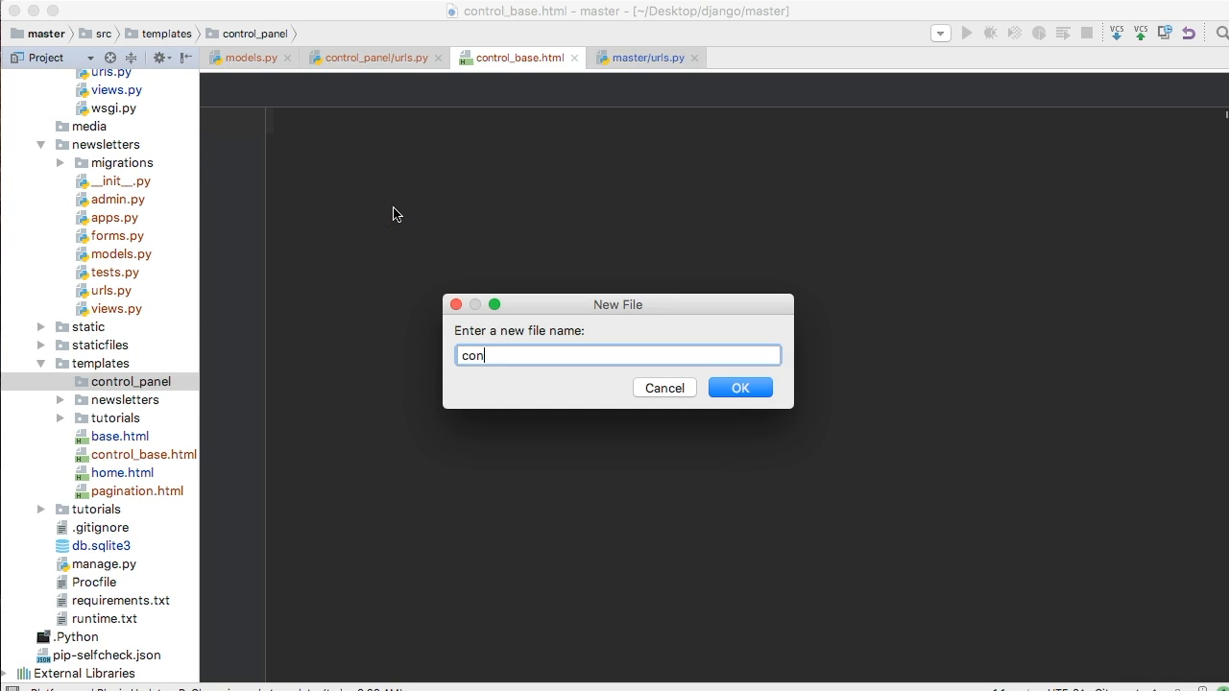
type("trol_newsletter.")
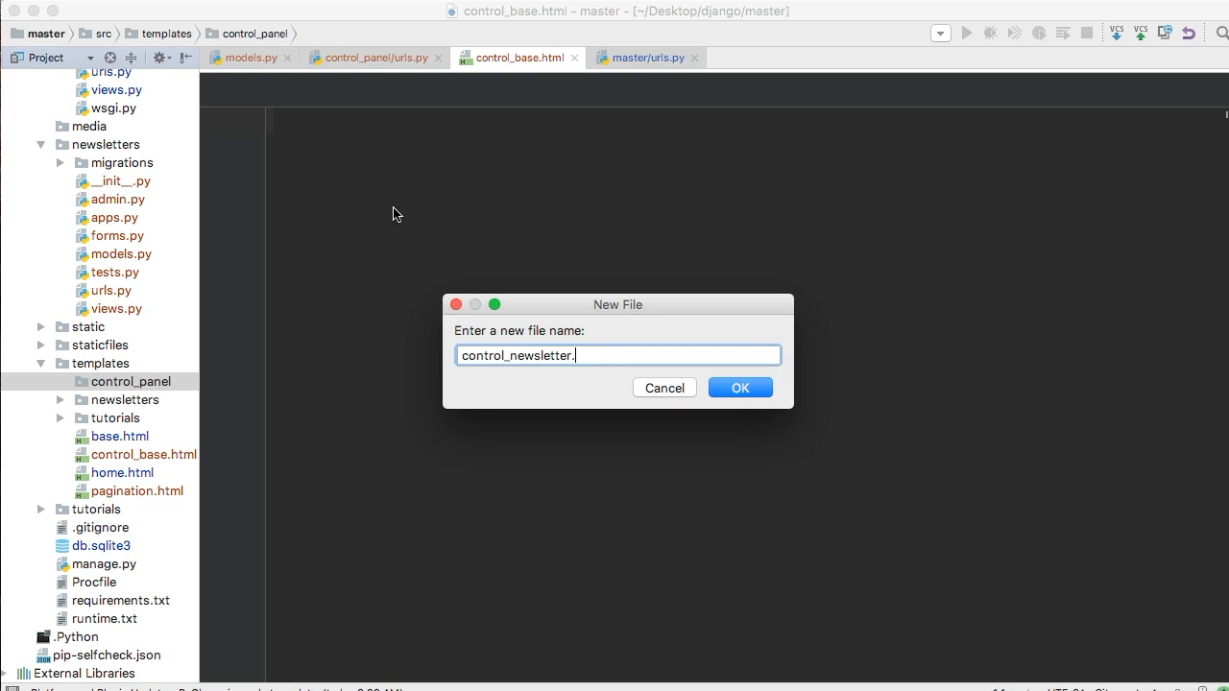
left_click(739, 387)
type("get")
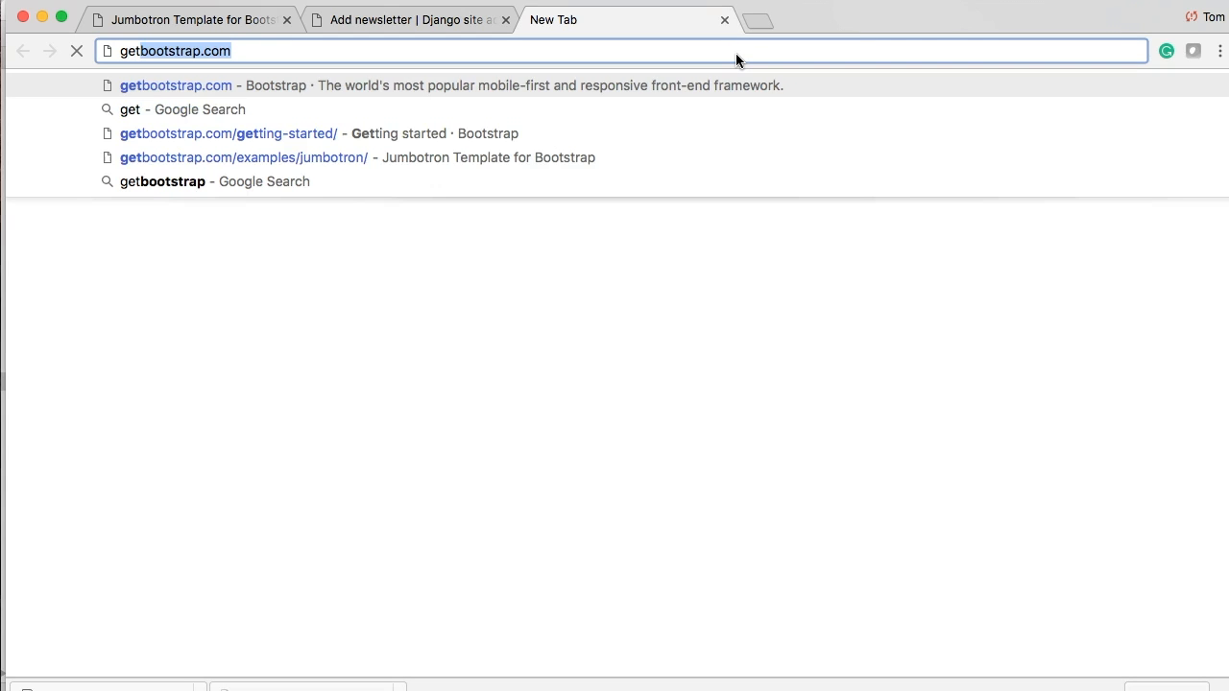
Go from getbootstrap.com's Getting started docs to the Dashboard example and view its page source
key("Enter")
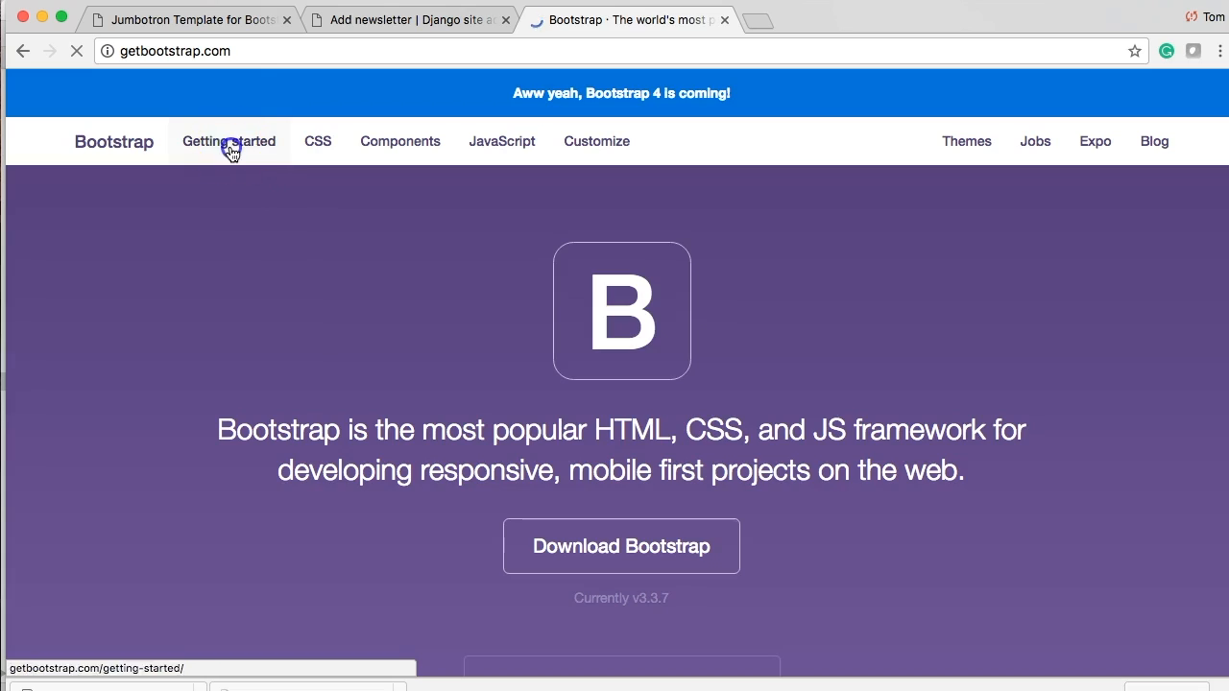
left_click(229, 147)
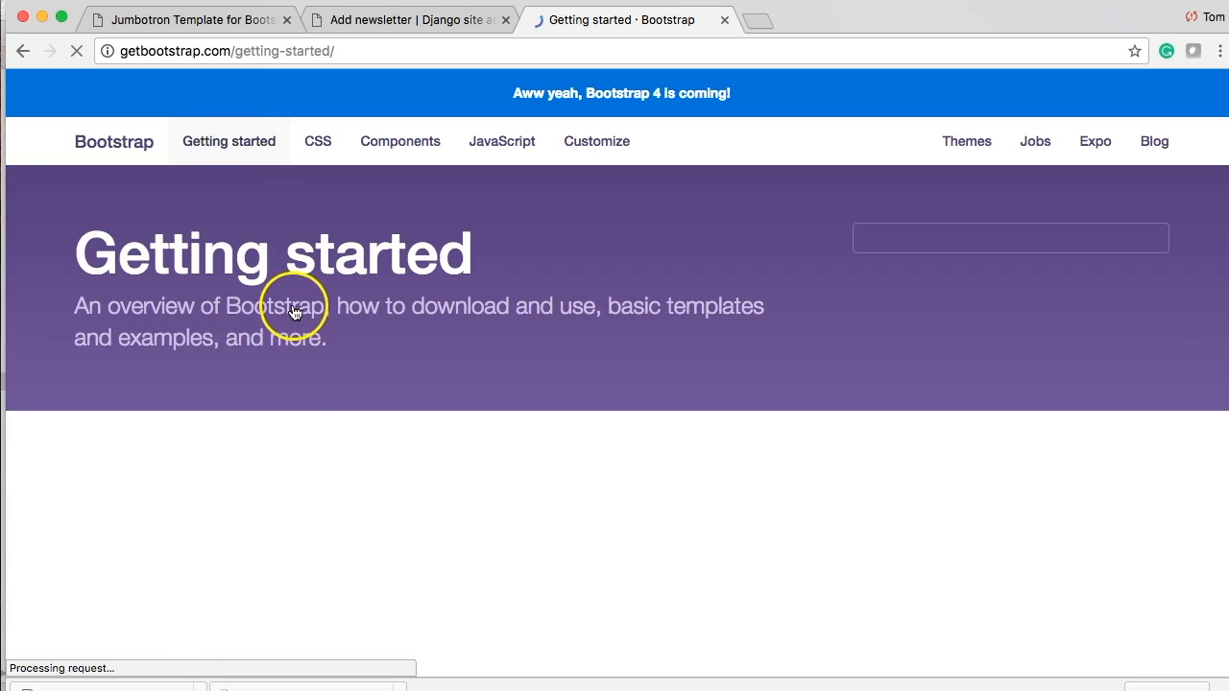
scroll("down", 3)
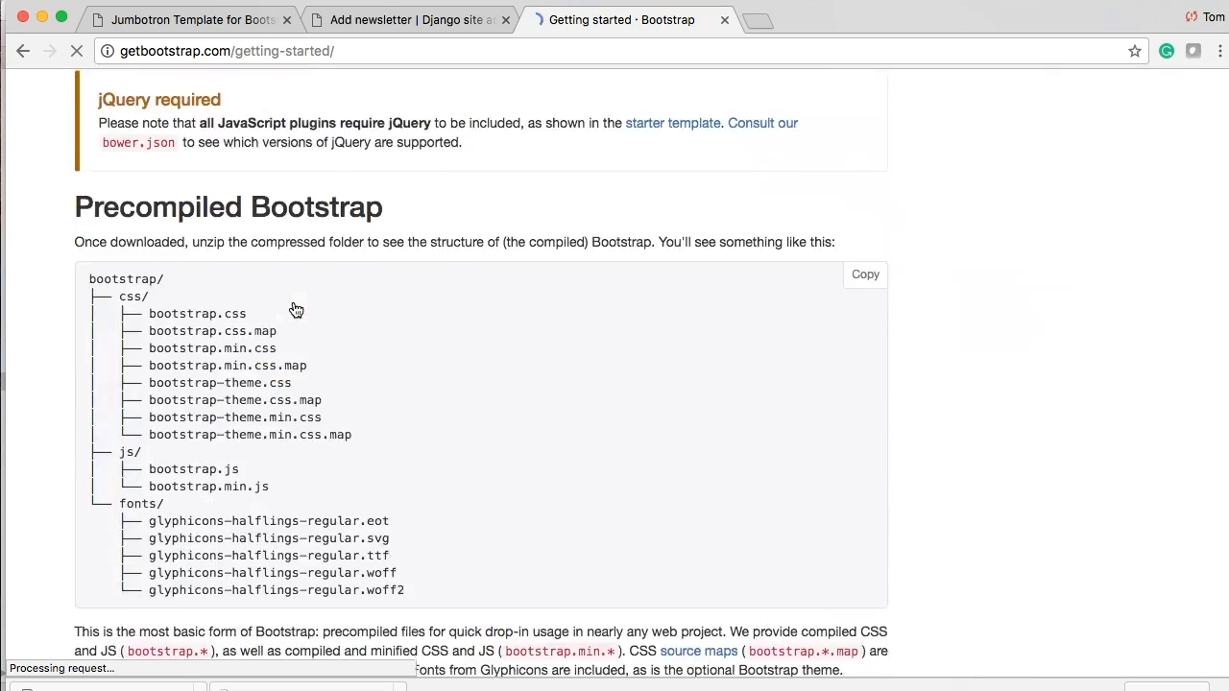
scroll("down", 3)
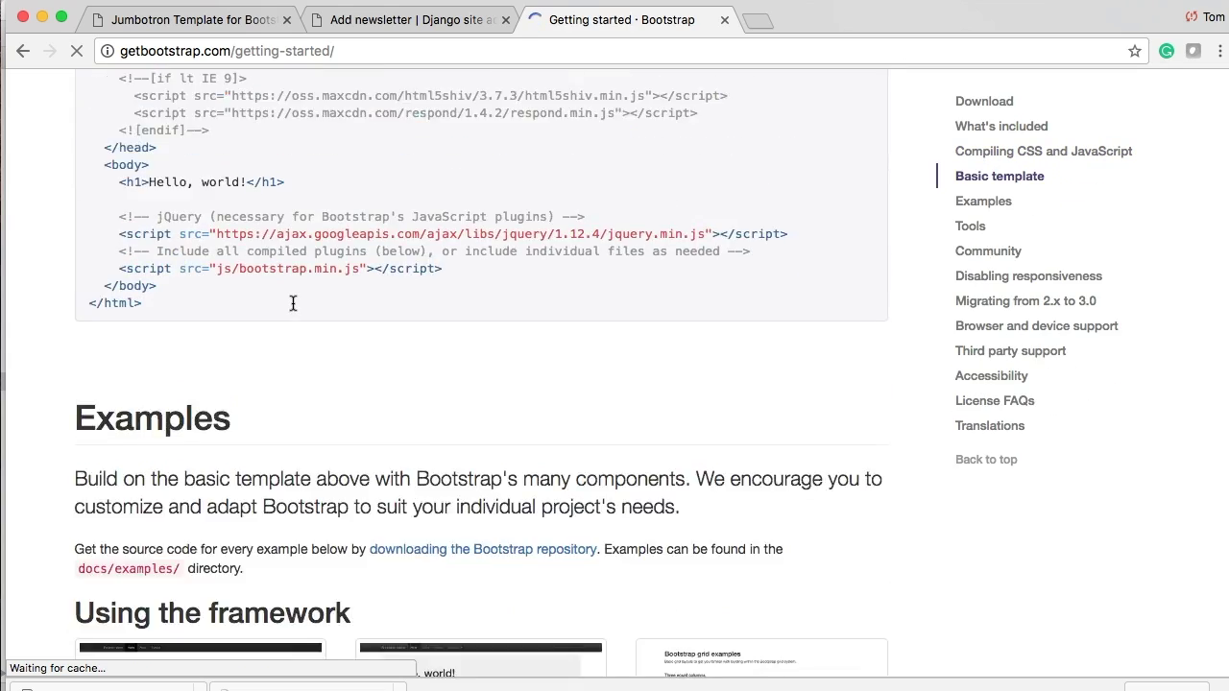
scroll("down", 3)
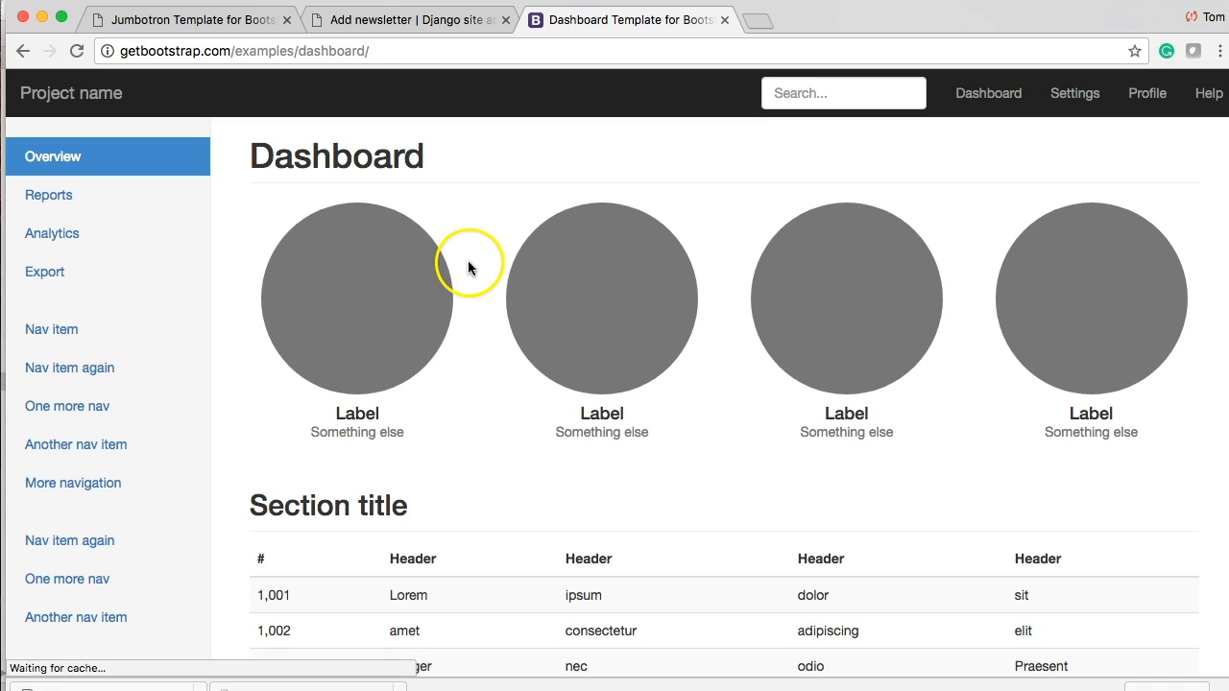
mouse_move(532, 455)
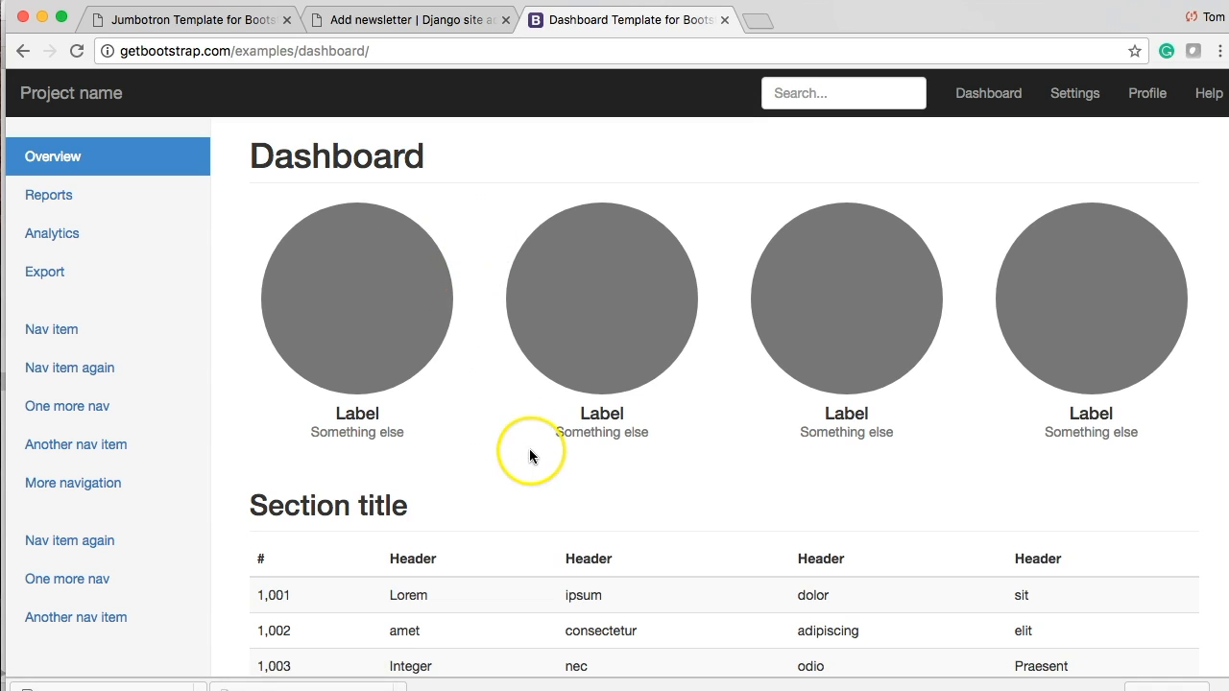
right_click(533, 454)
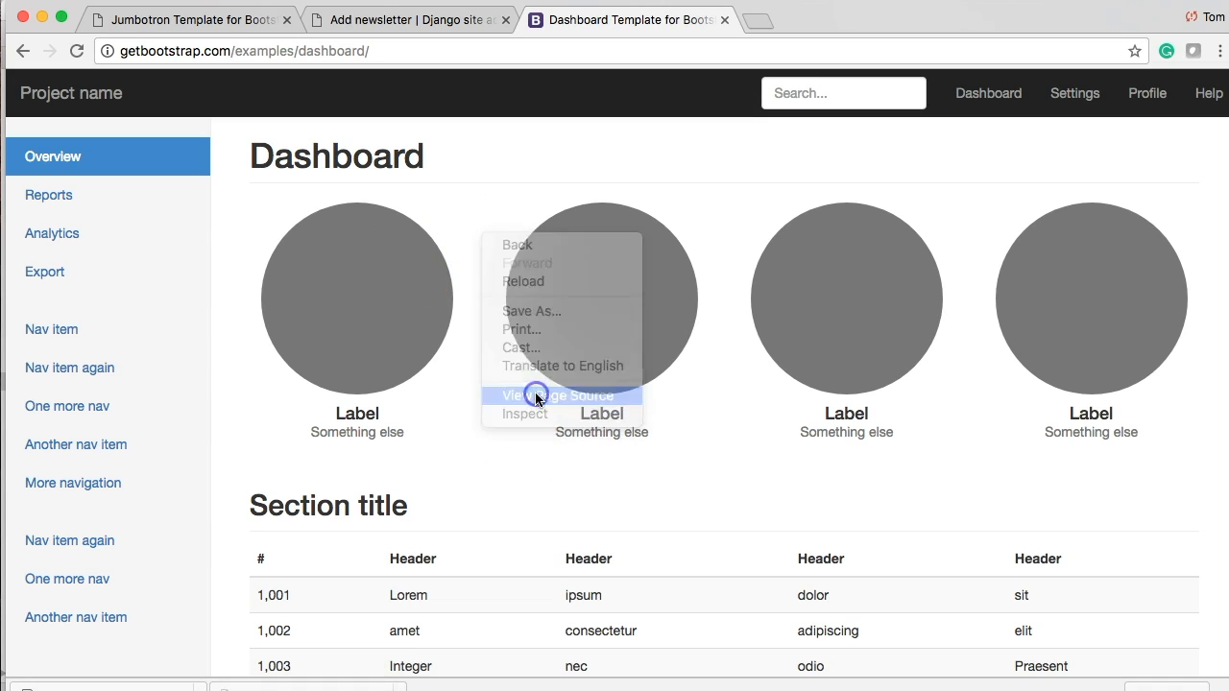
left_click(562, 395)
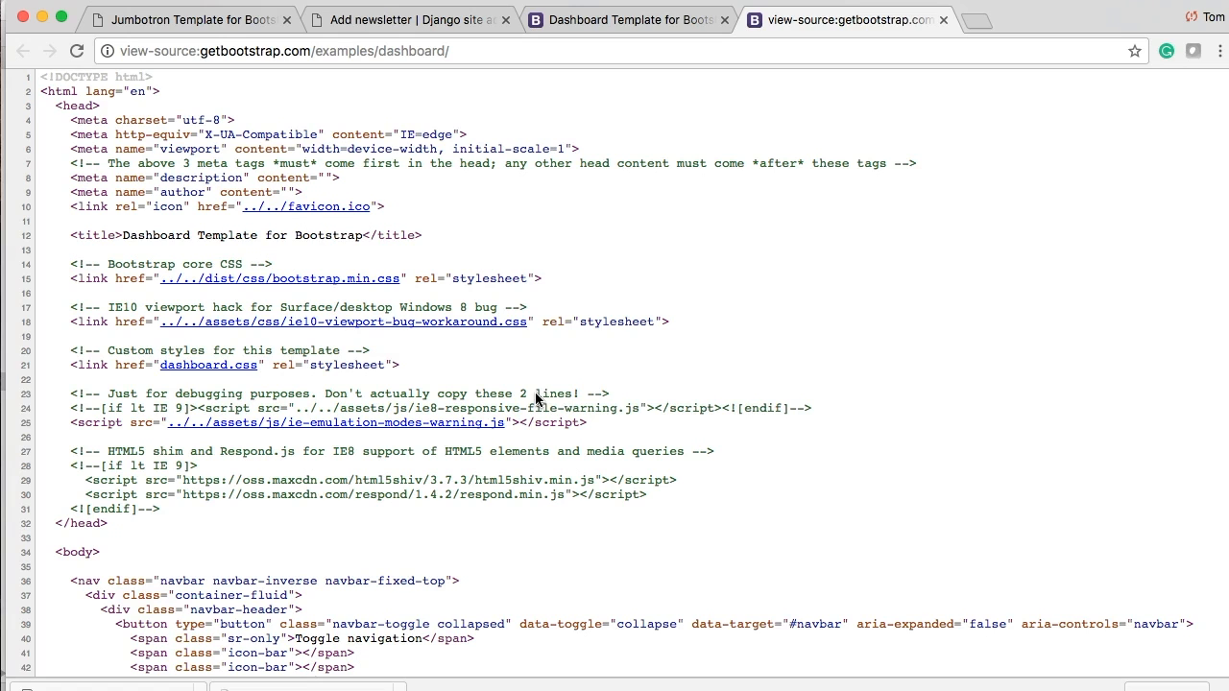
key("cmd+a")
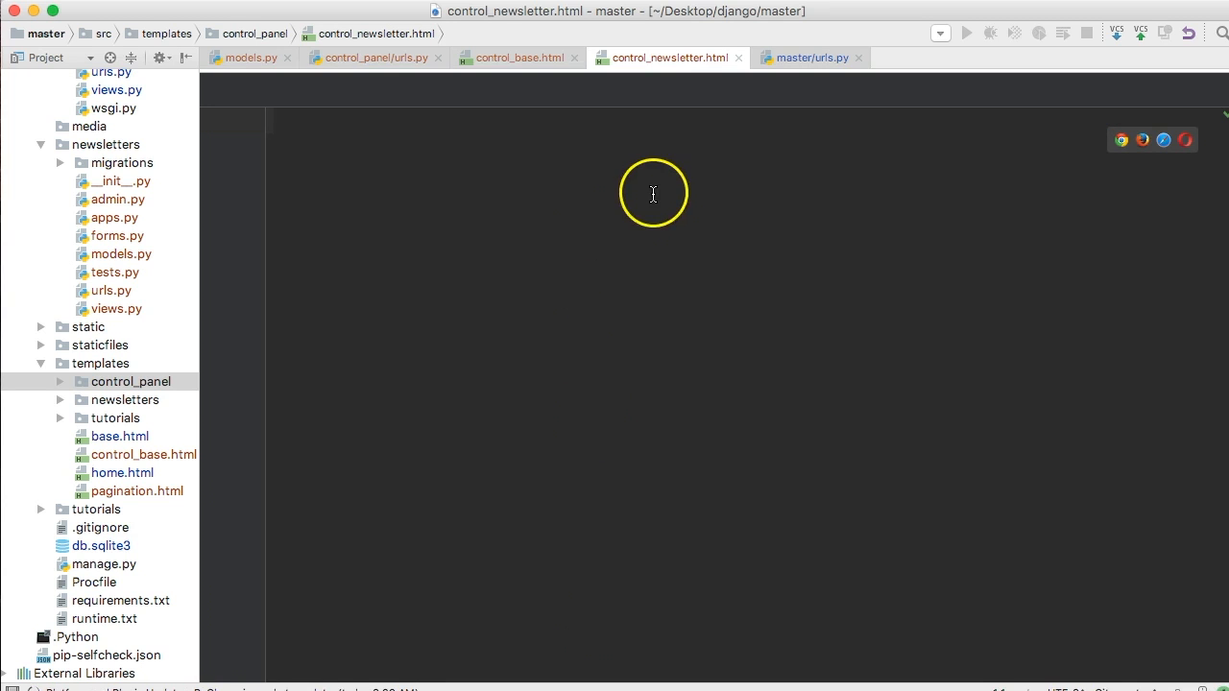
Switch to control_base.html and scroll through its Bootstrap Dashboard markup
left_click(522, 58)
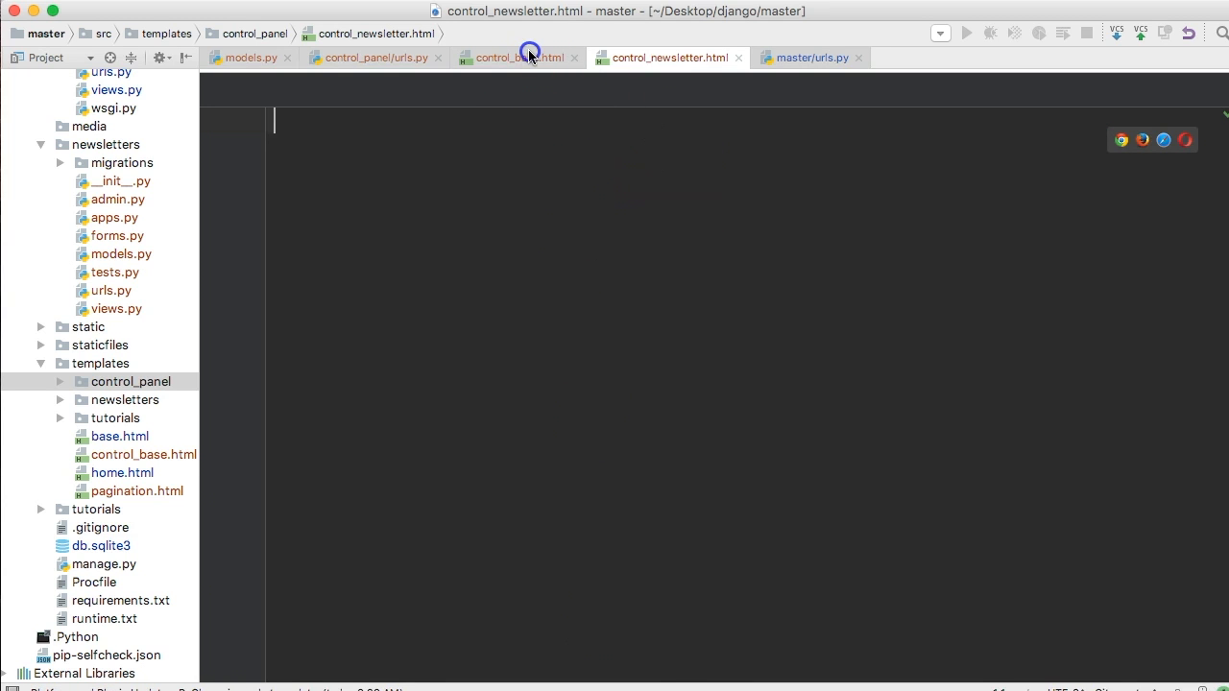
left_click(528, 57)
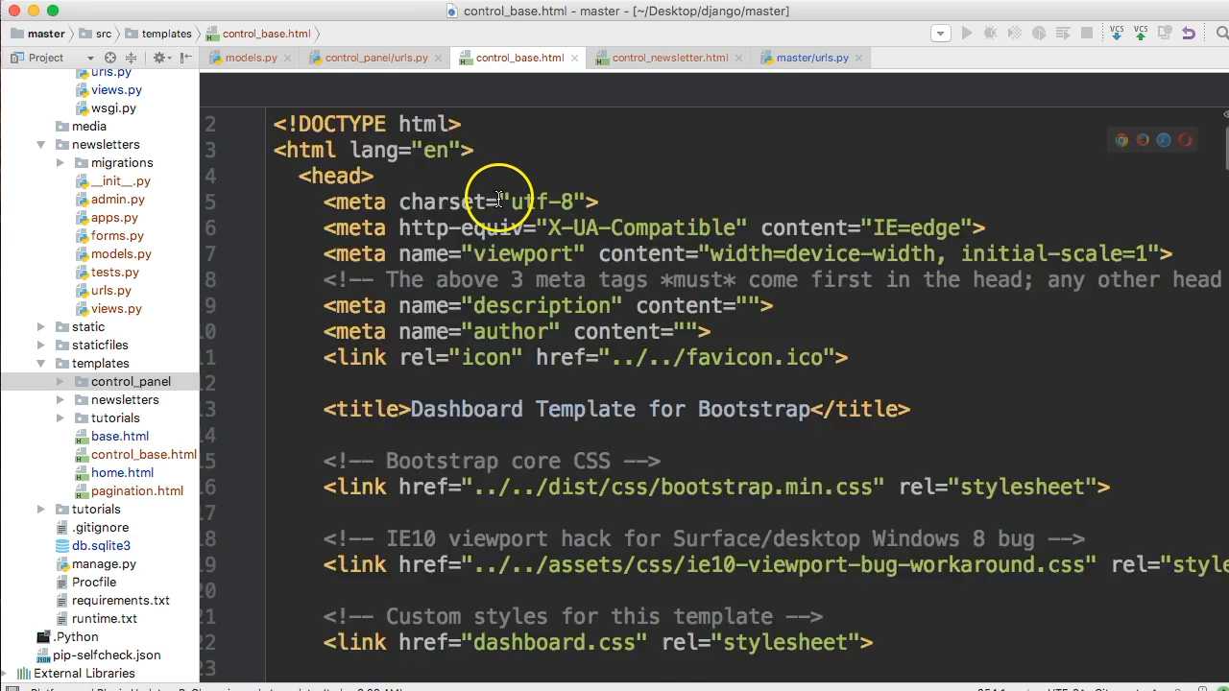
scroll("down", 3)
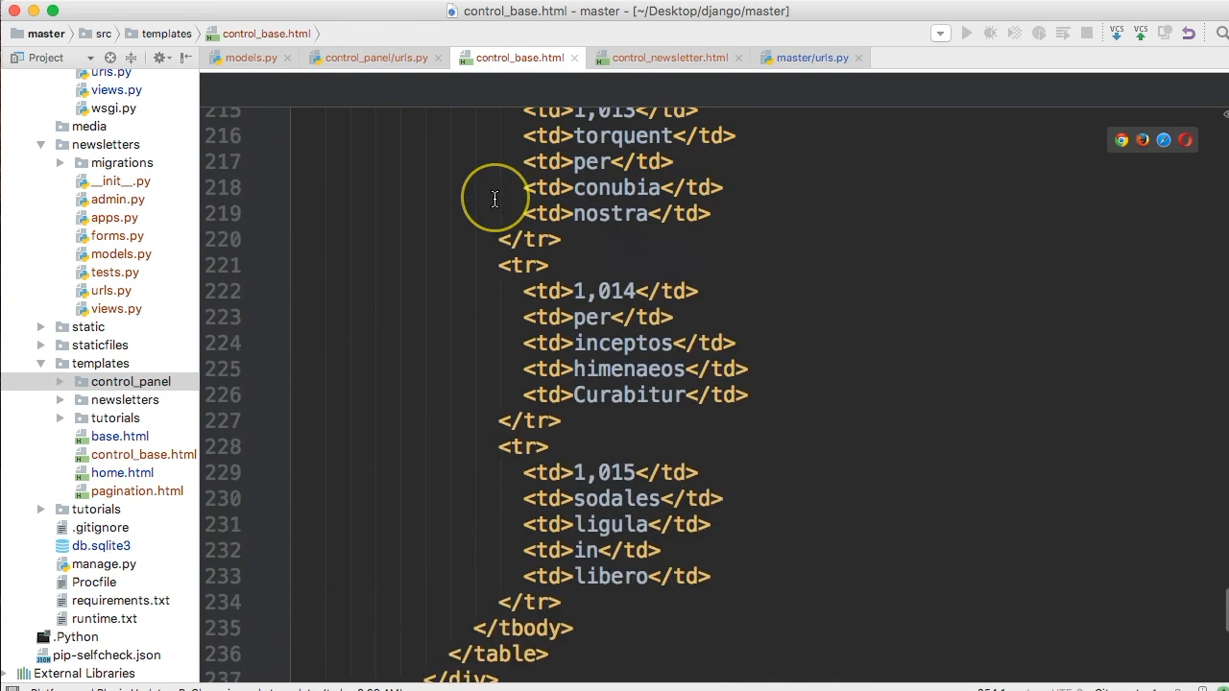
scroll("up", 3)
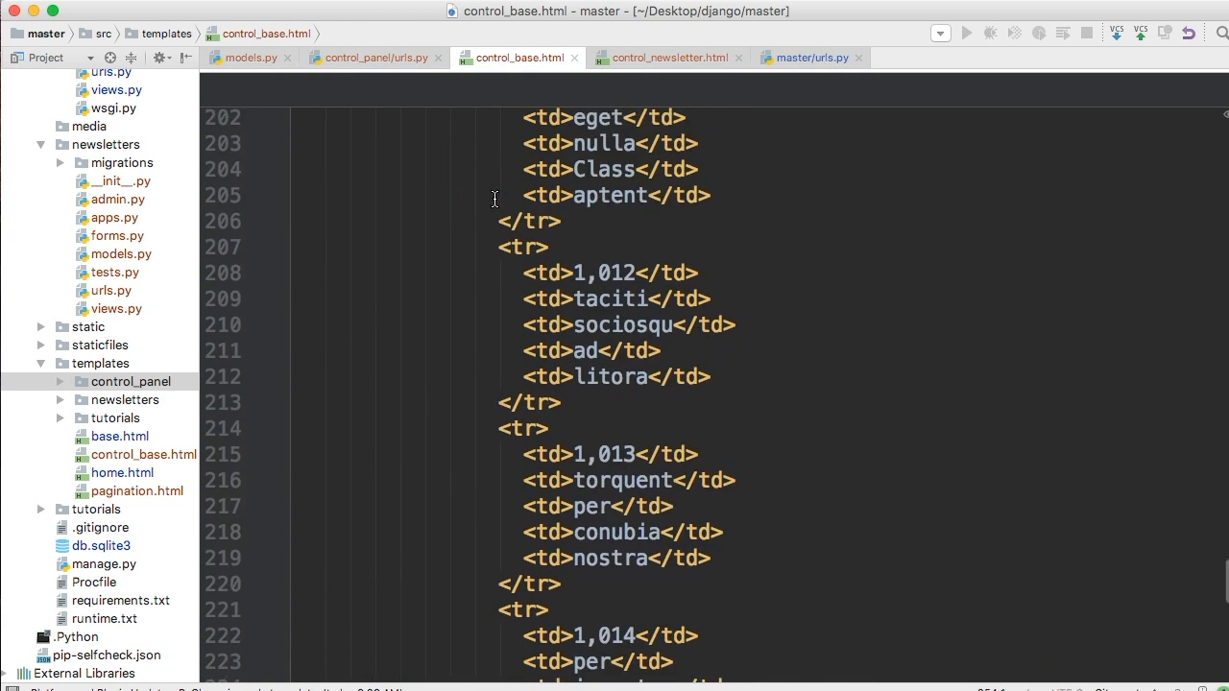
scroll("up", 3)
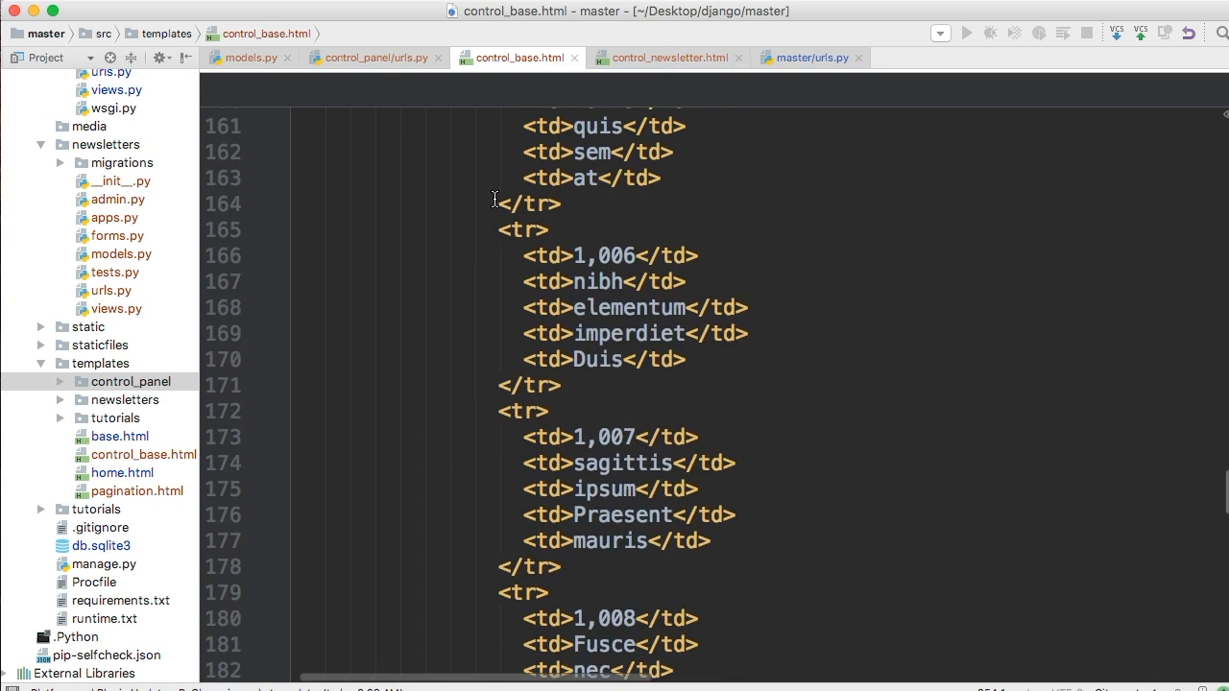
scroll("up", 3)
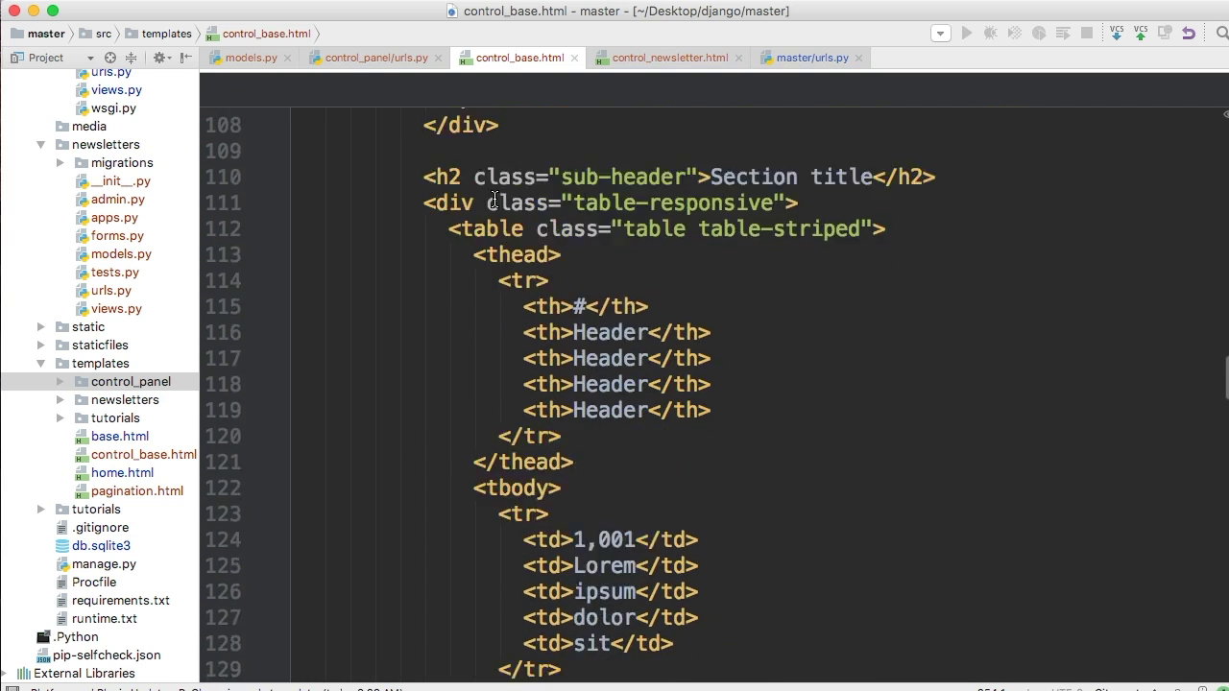
scroll("up", 3)
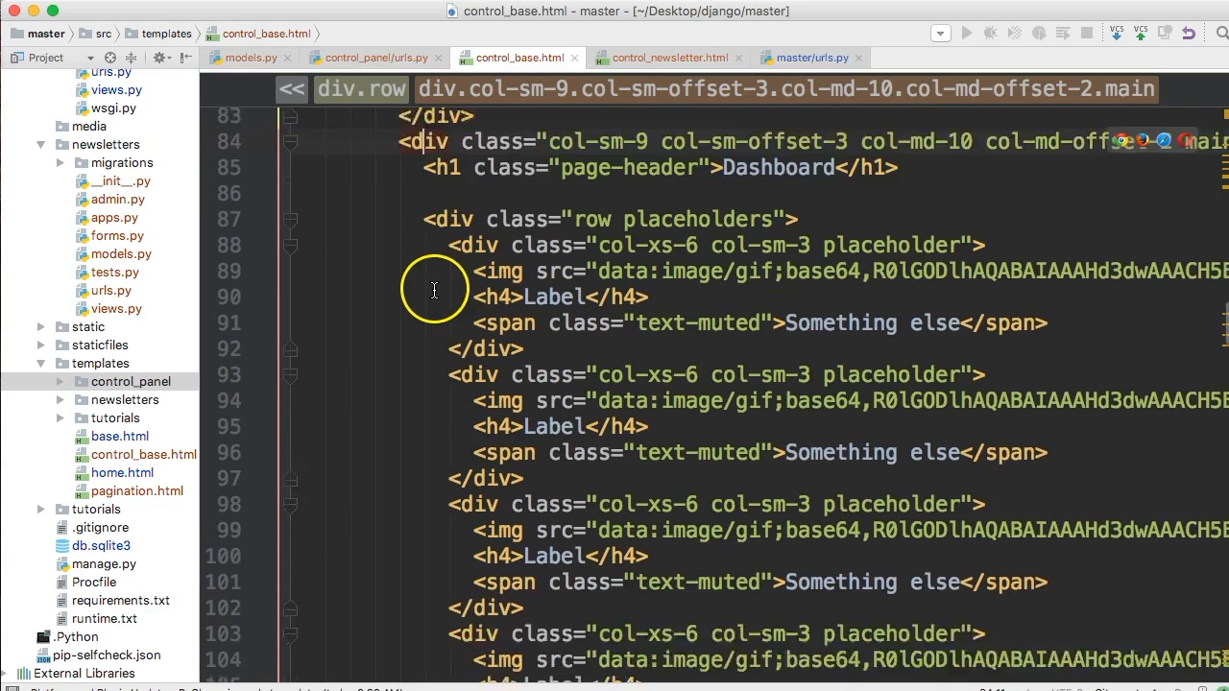
Select and cut the main Dashboard div, lines 84–238, from control_base.html
scroll("down", 3)
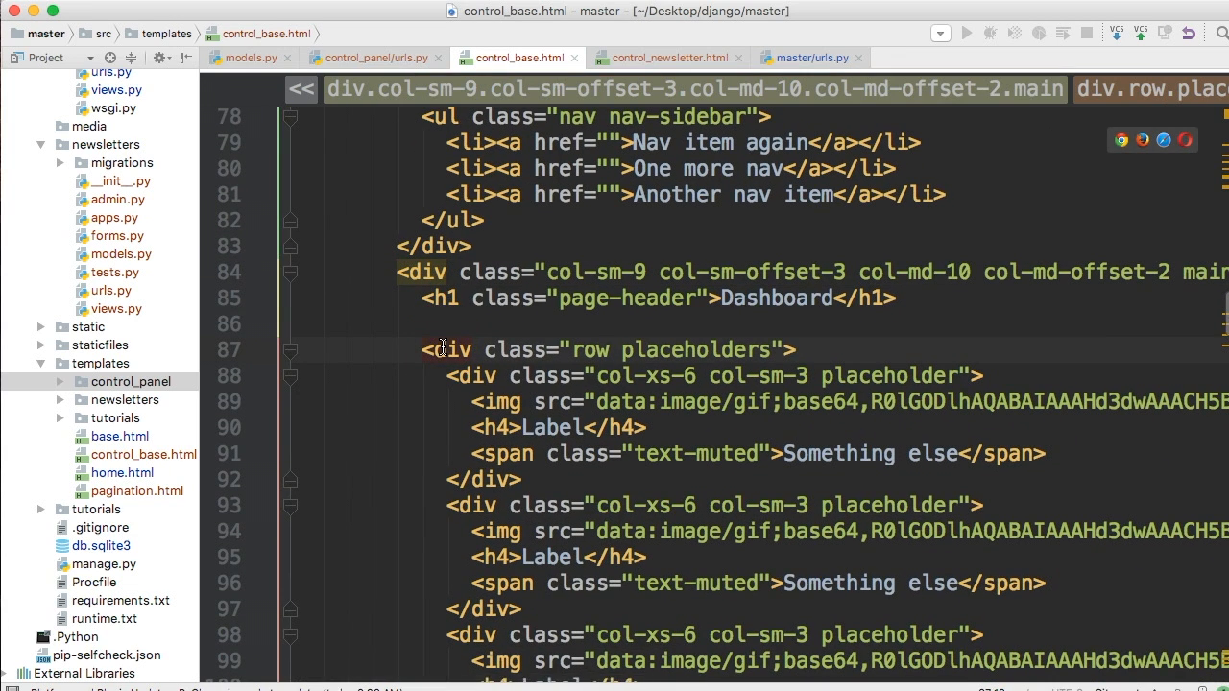
scroll("down", 3)
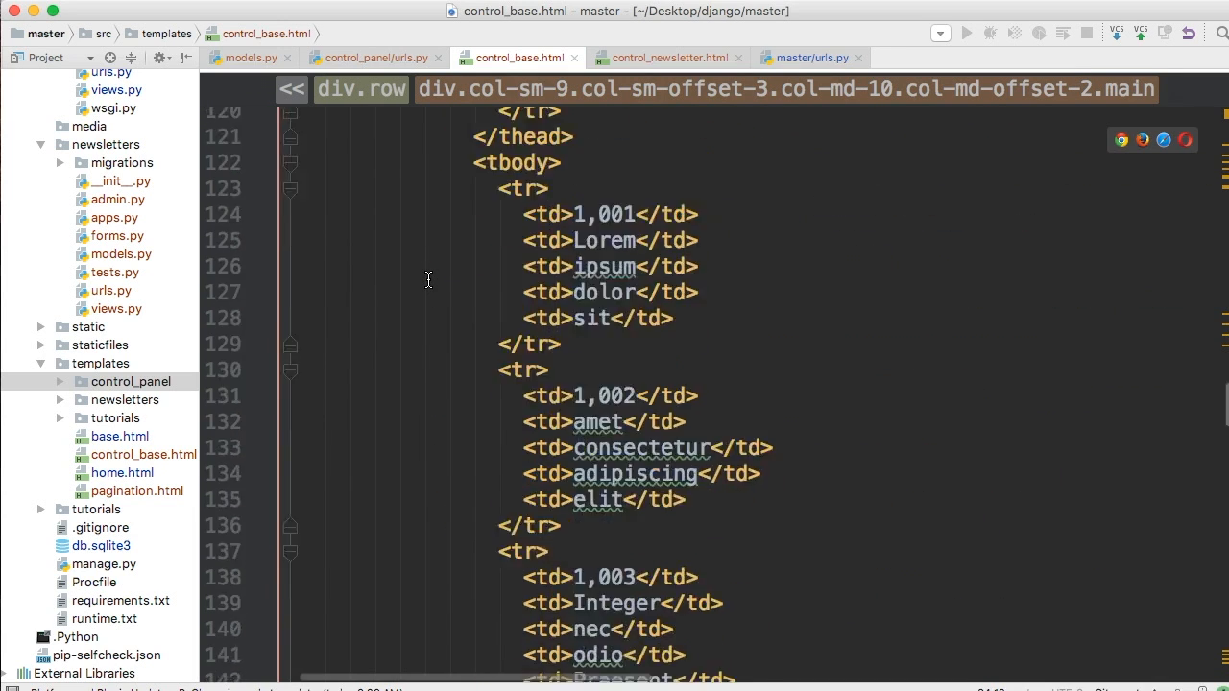
scroll("down", 3)
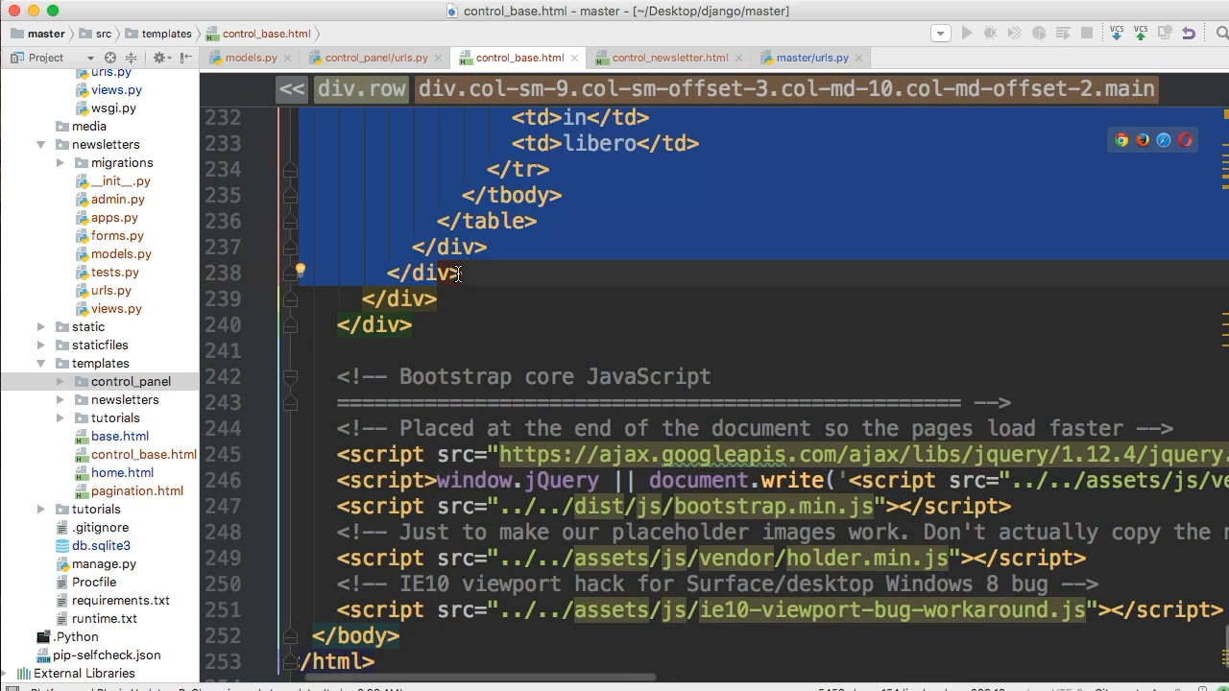
left_click(470, 274)
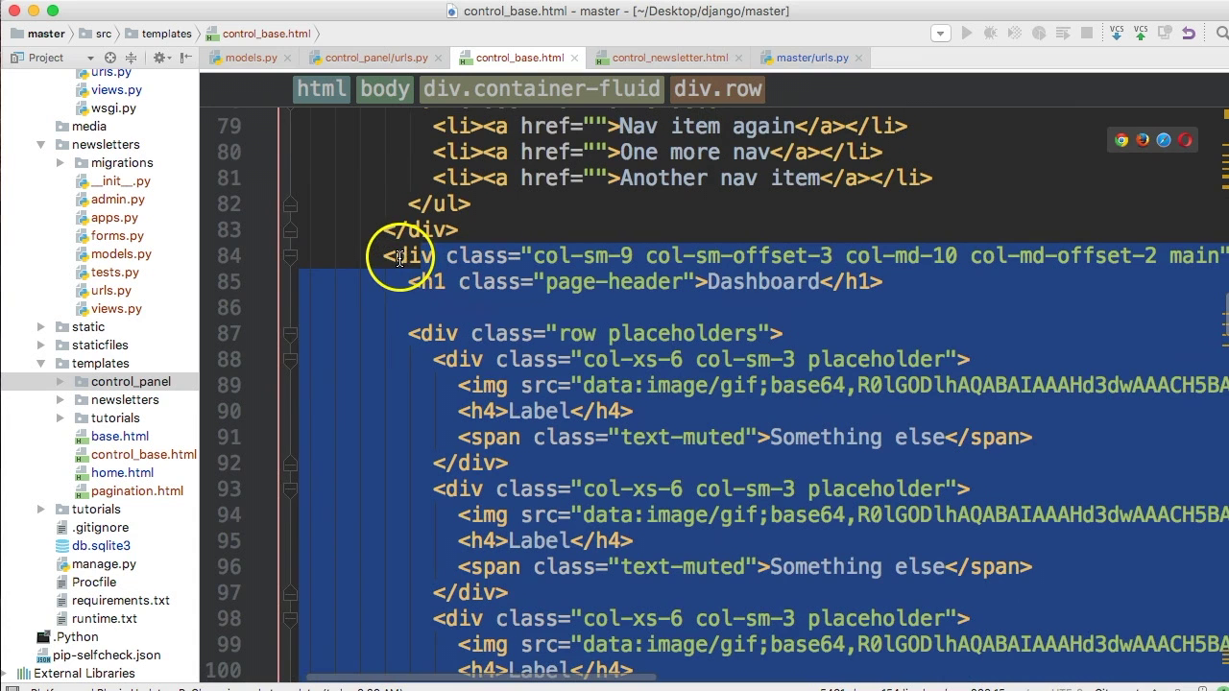
left_click(395, 255)
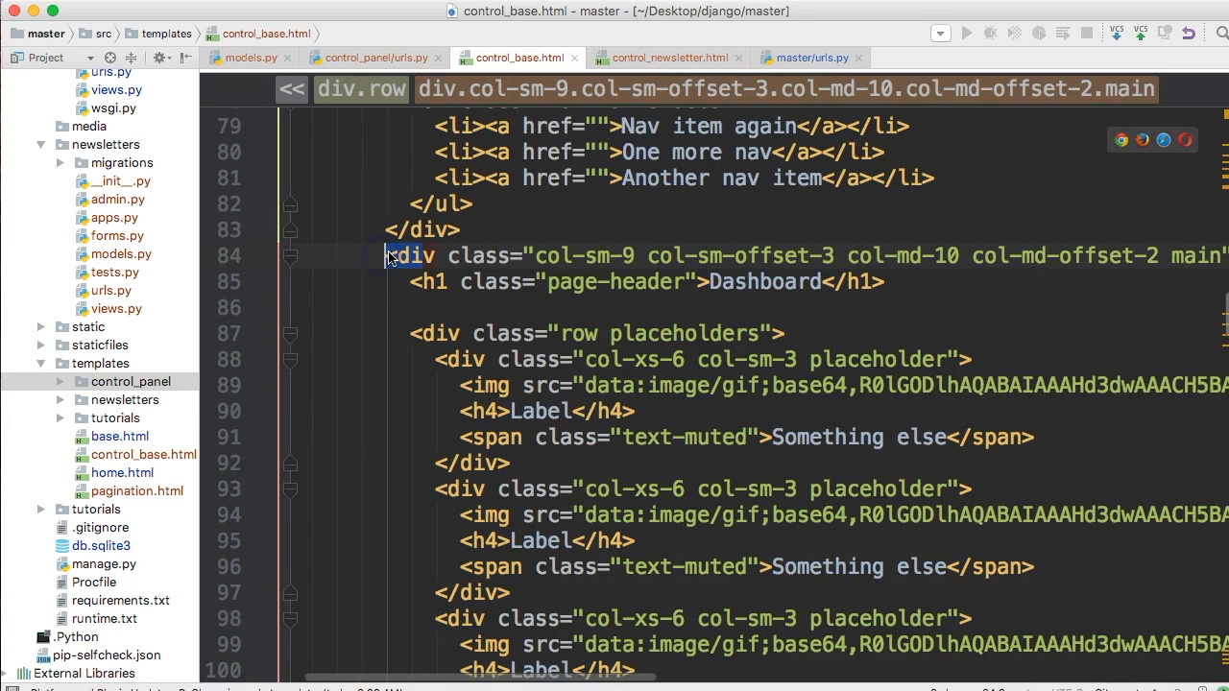
scroll("down", 3)
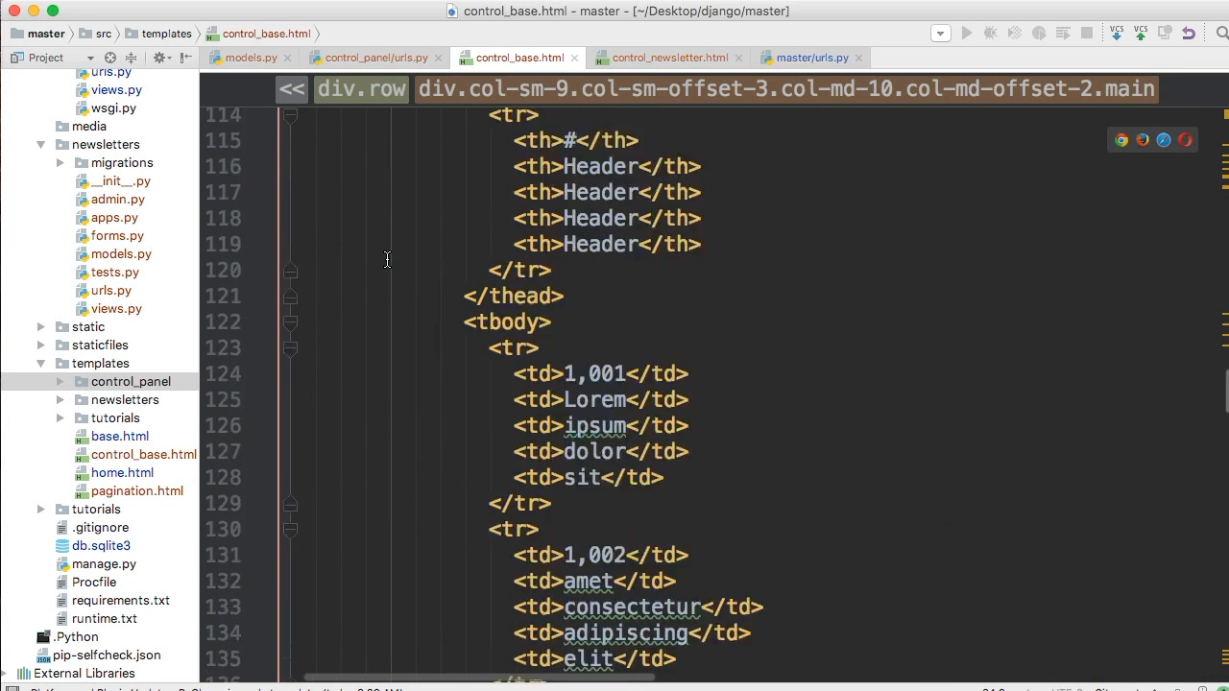
scroll("down", 3)
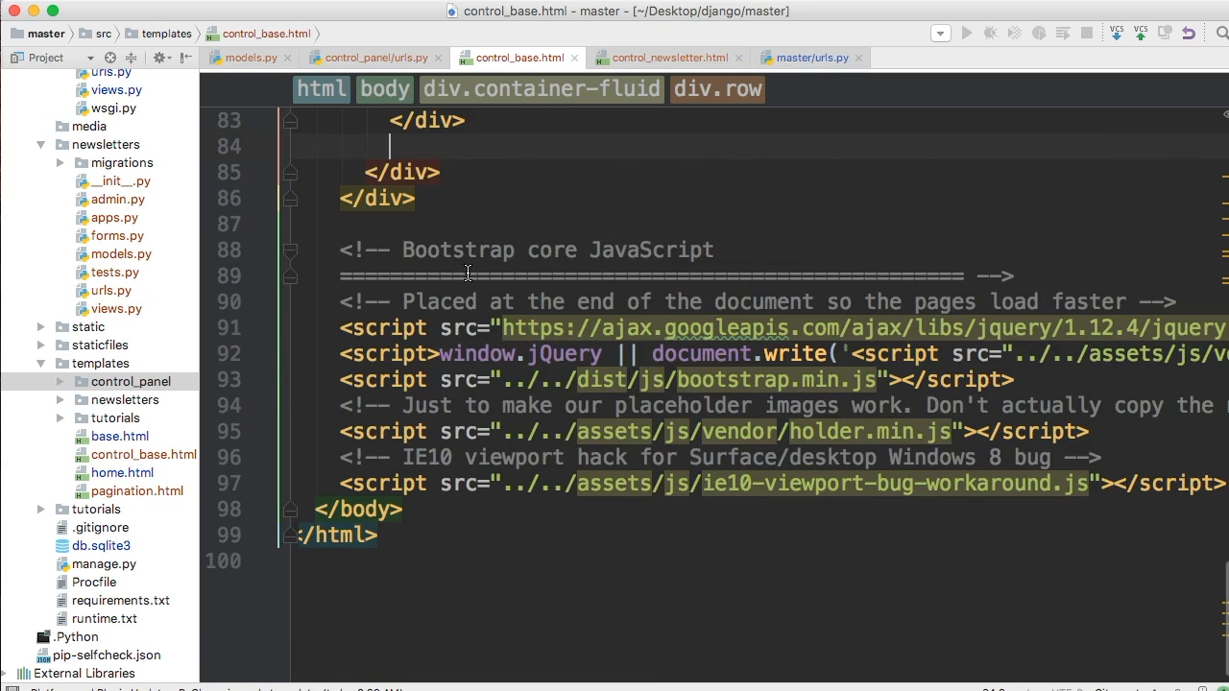
Paste the main div into control_newsletter.html, then return to control_base.html
left_click(669, 58)
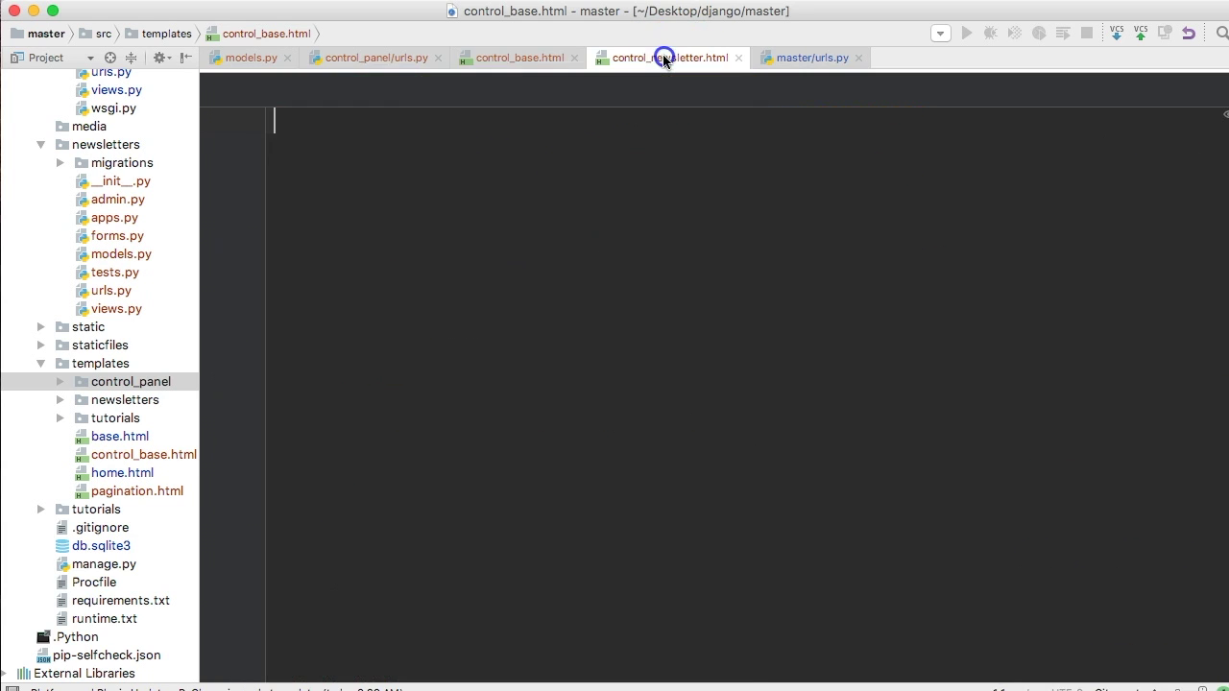
left_click(668, 56)
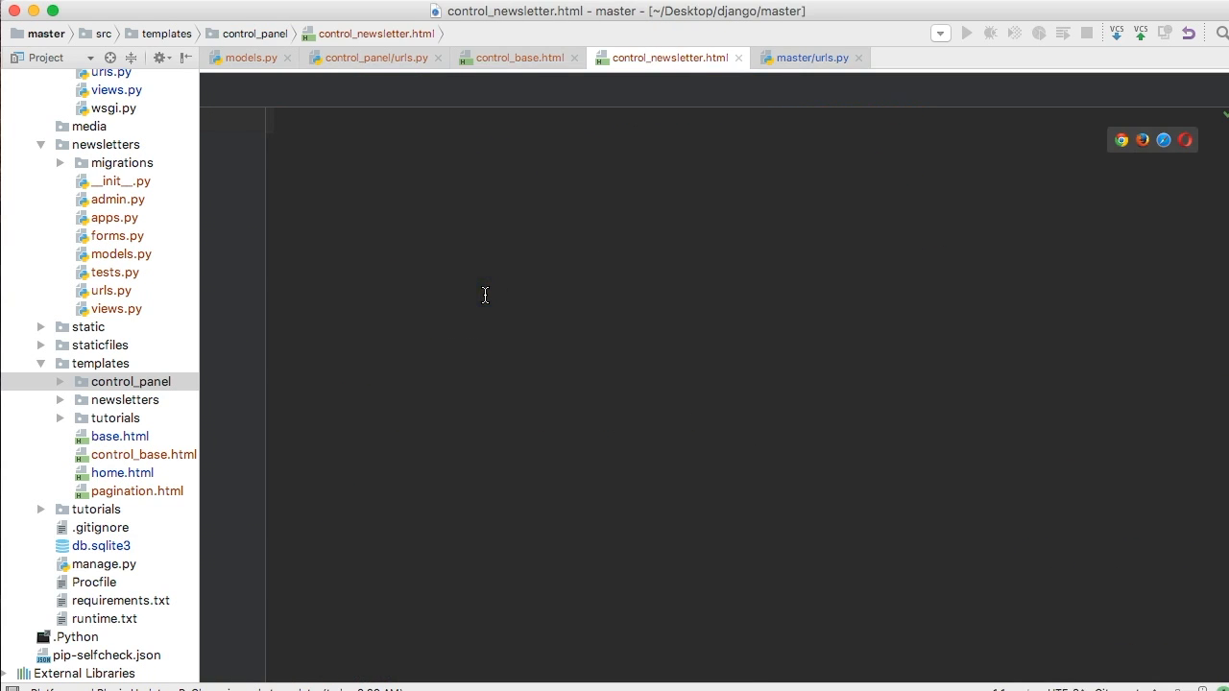
left_click(522, 58)
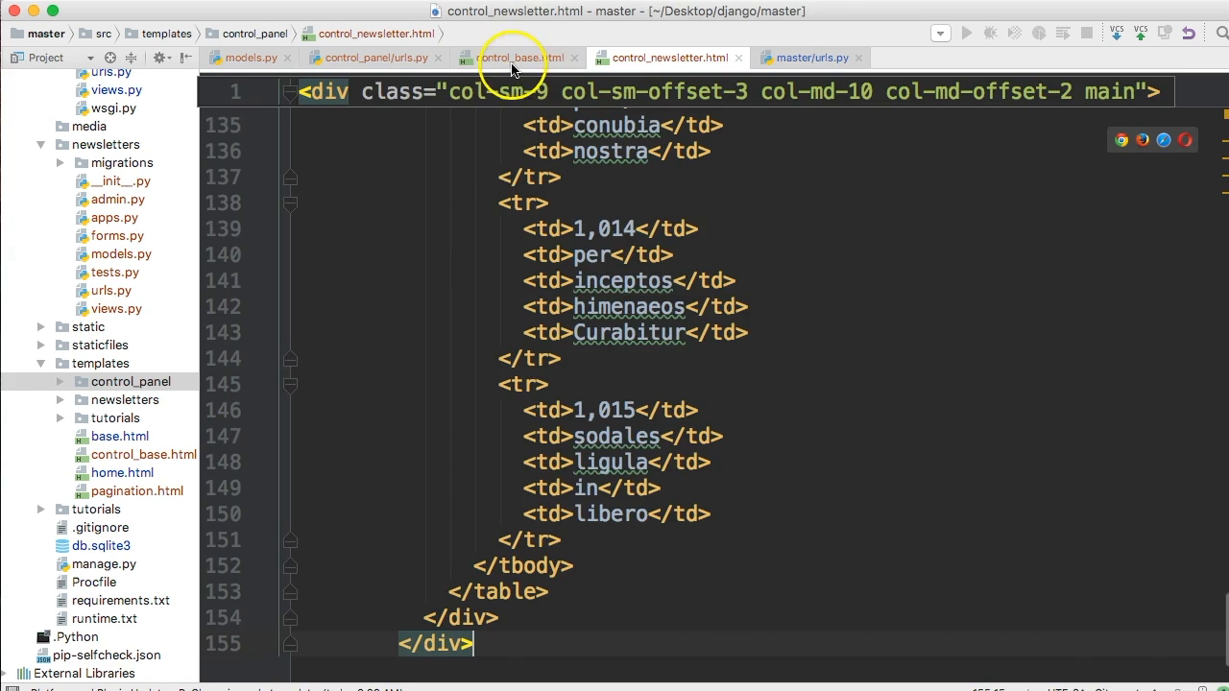
left_click(518, 57)
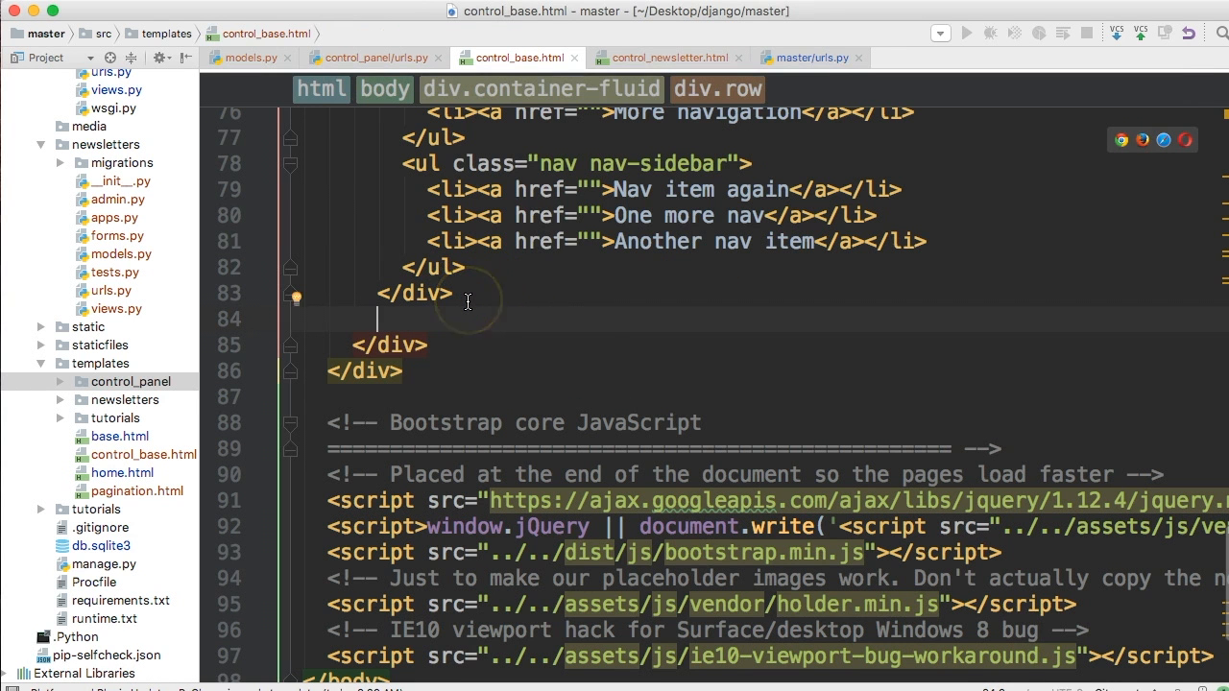
Insert {% block content %} and {% endblock %} on separate lines after the sidebar div
type("{%")
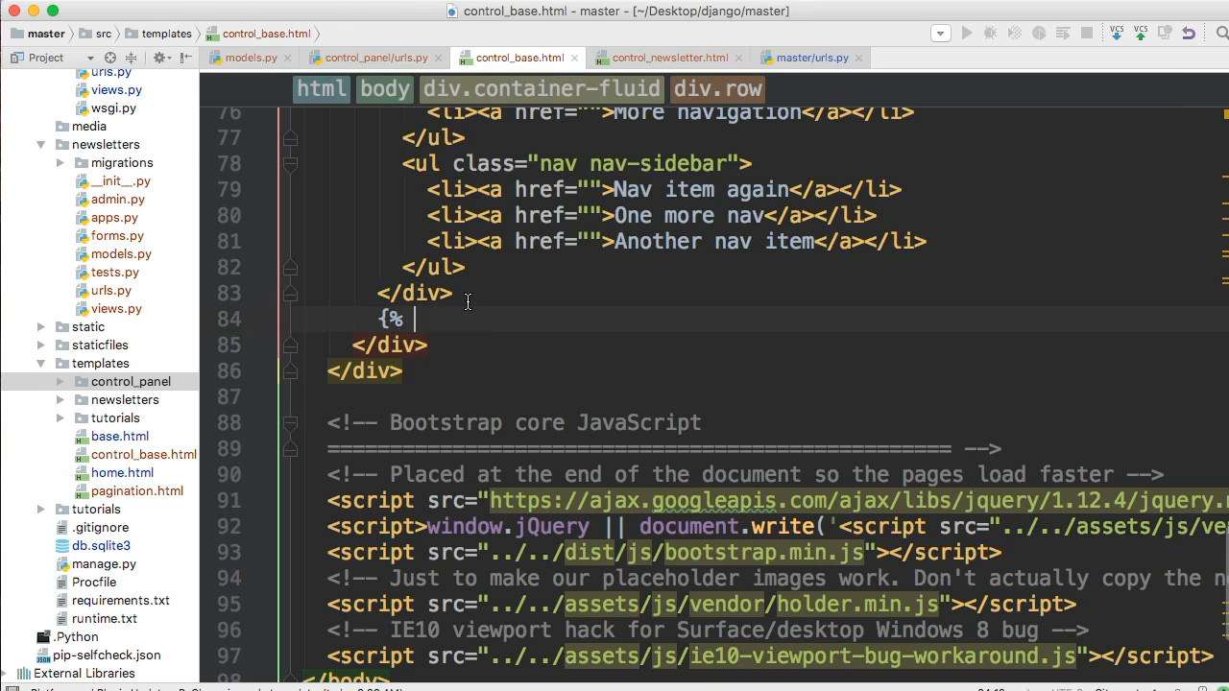
type("control")
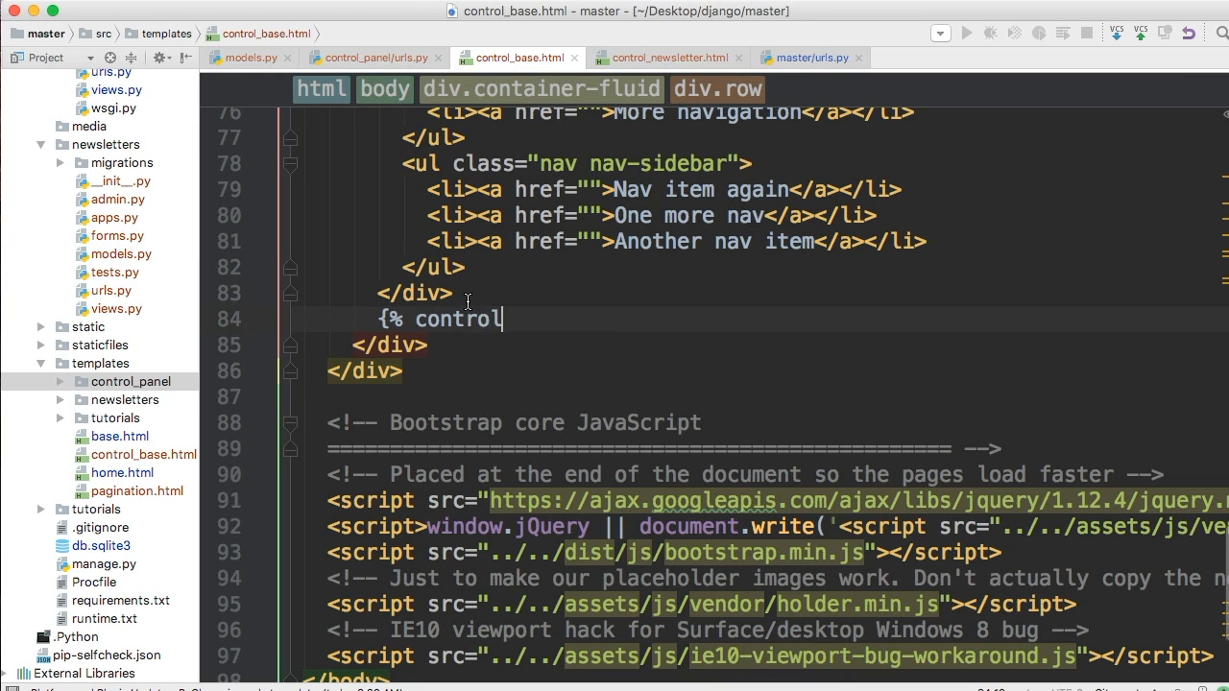
key("Backspace")
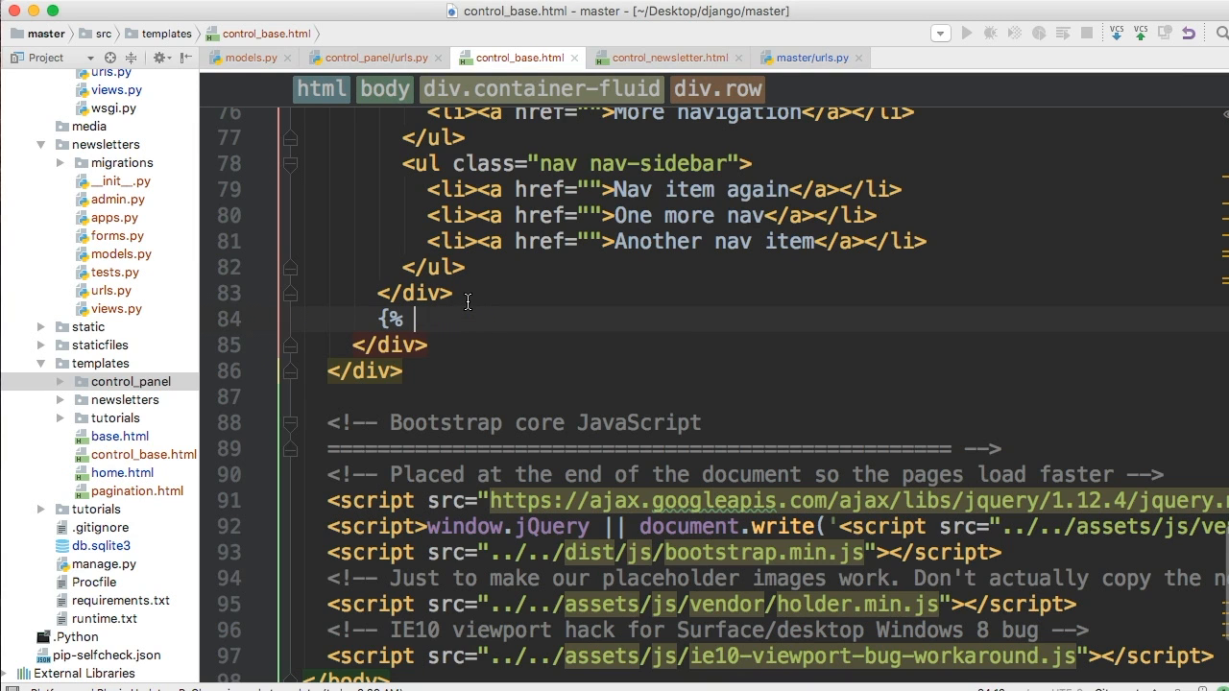
type("block content %}")
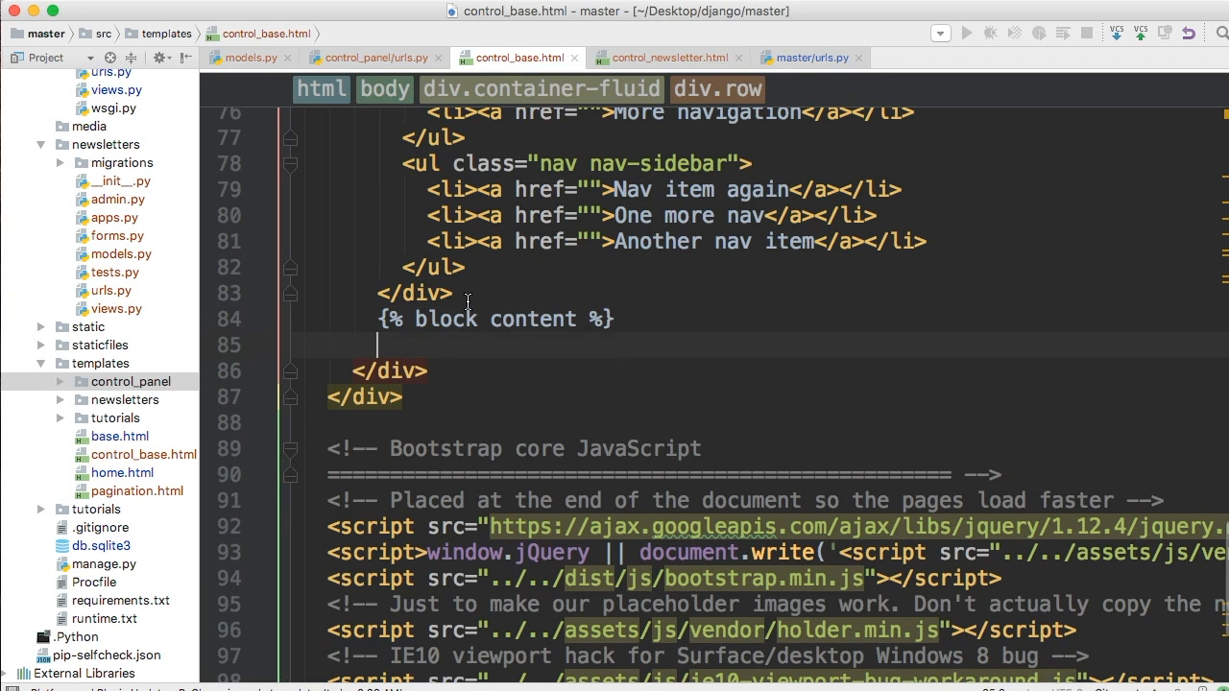
type("{")
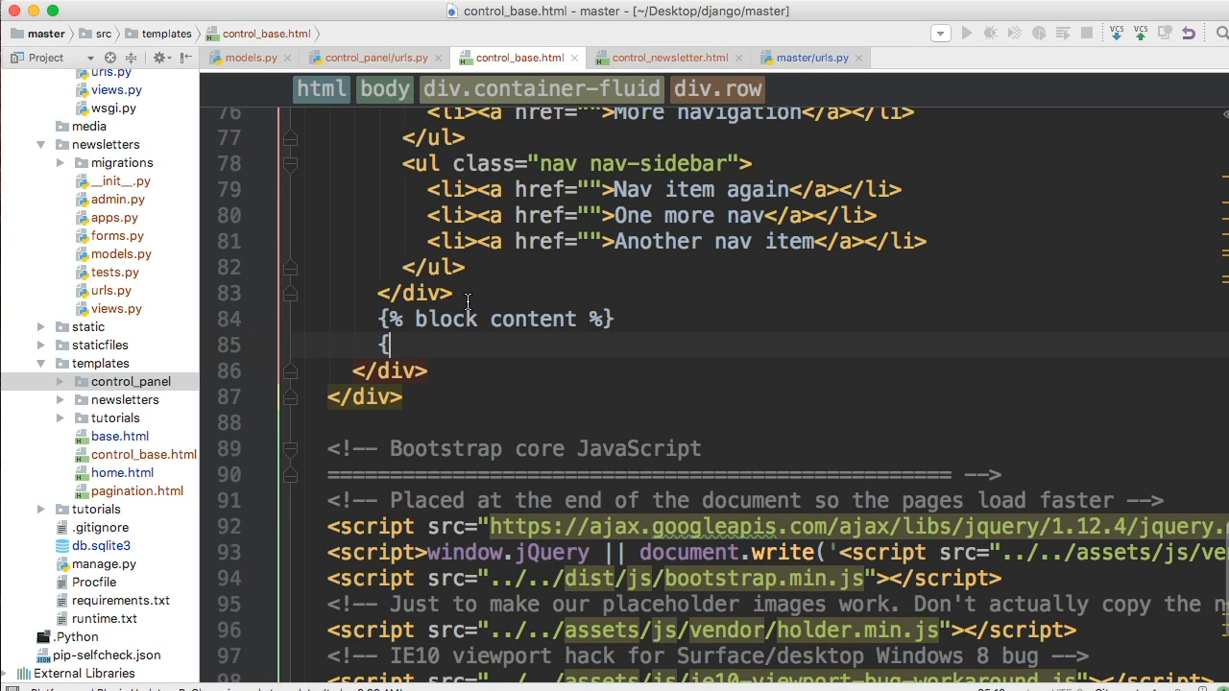
type("% endblock")
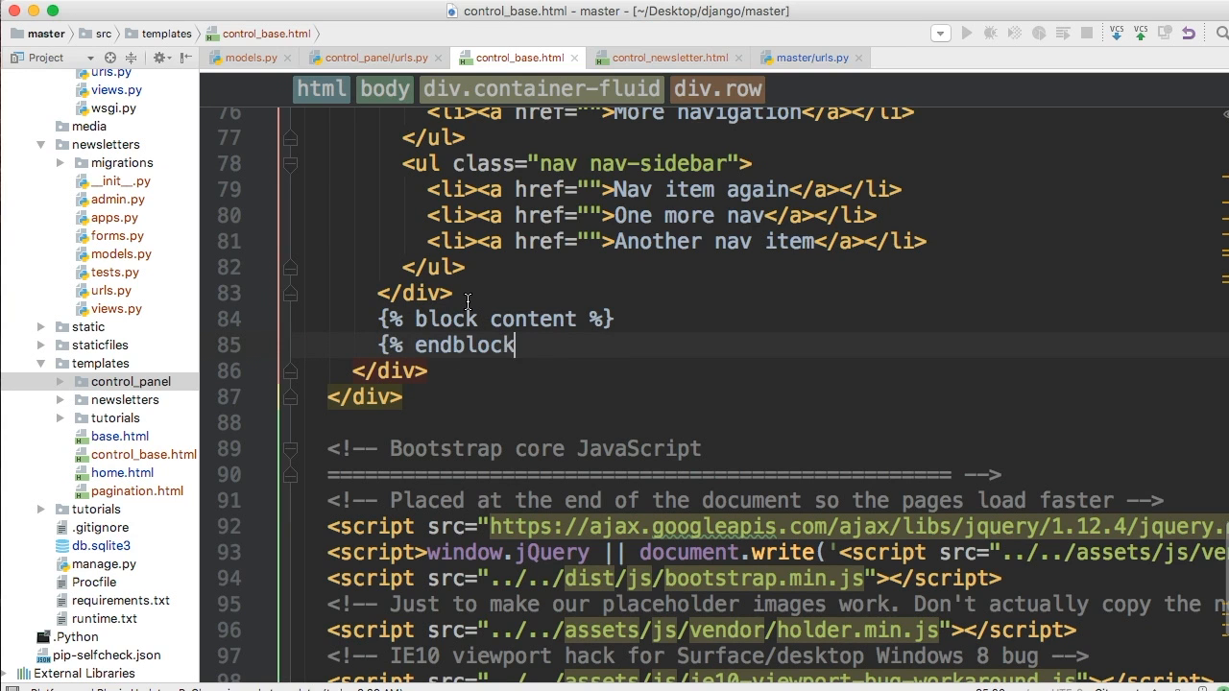
type("%}")
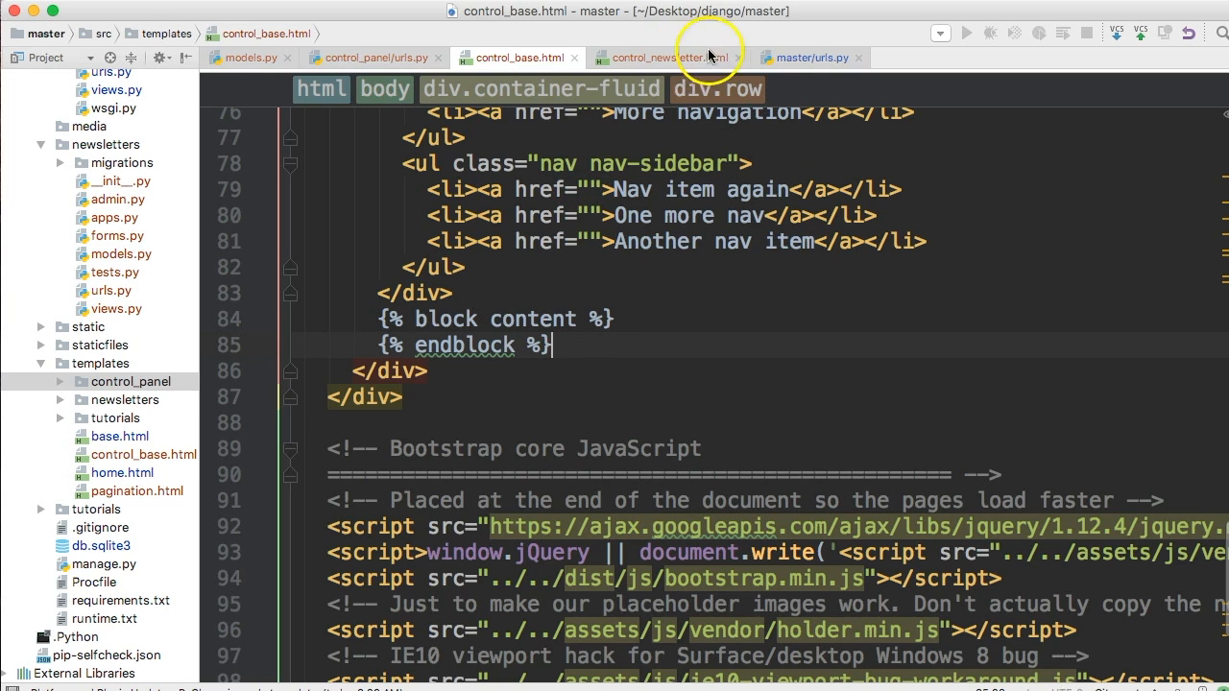
In control_newsletter.html, delete the placeholders and table markup below the Dashboard heading
left_click(682, 58)
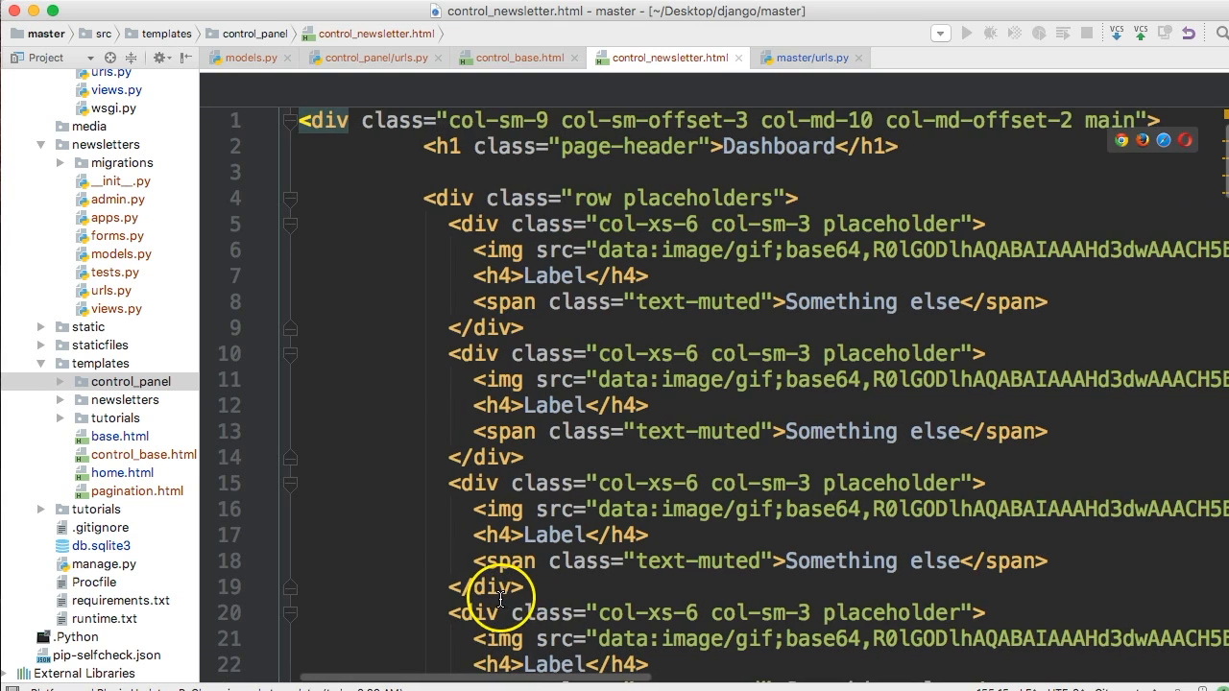
scroll("down", 3)
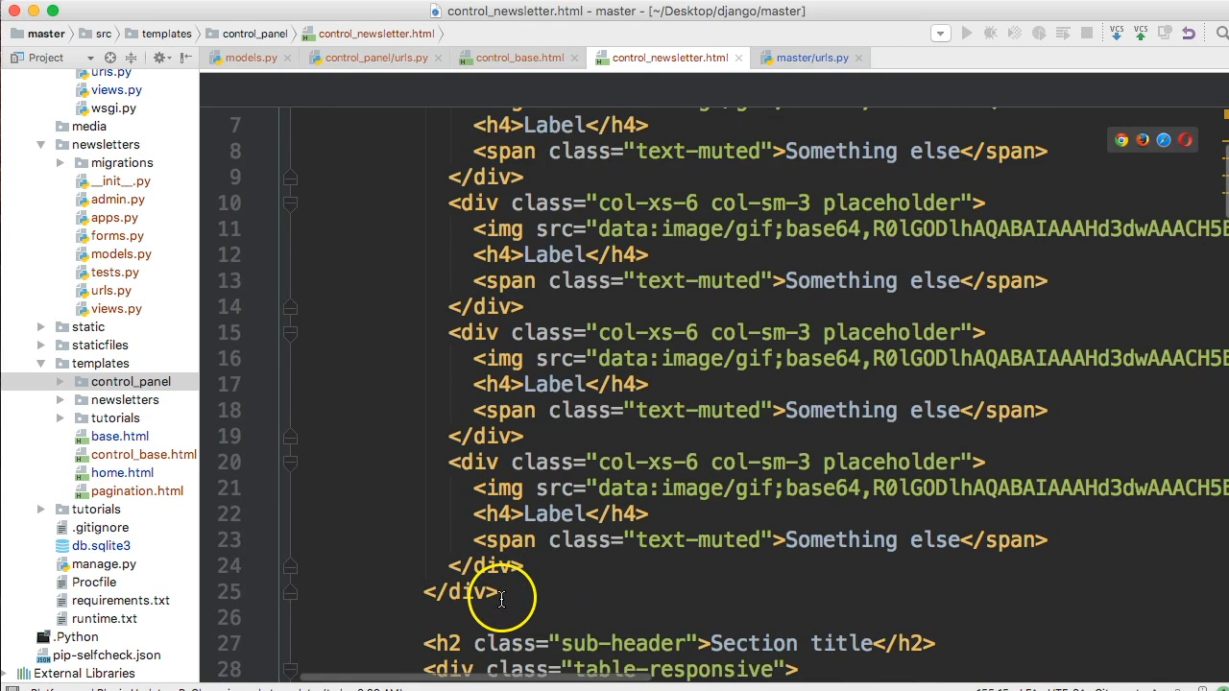
scroll("down", 3)
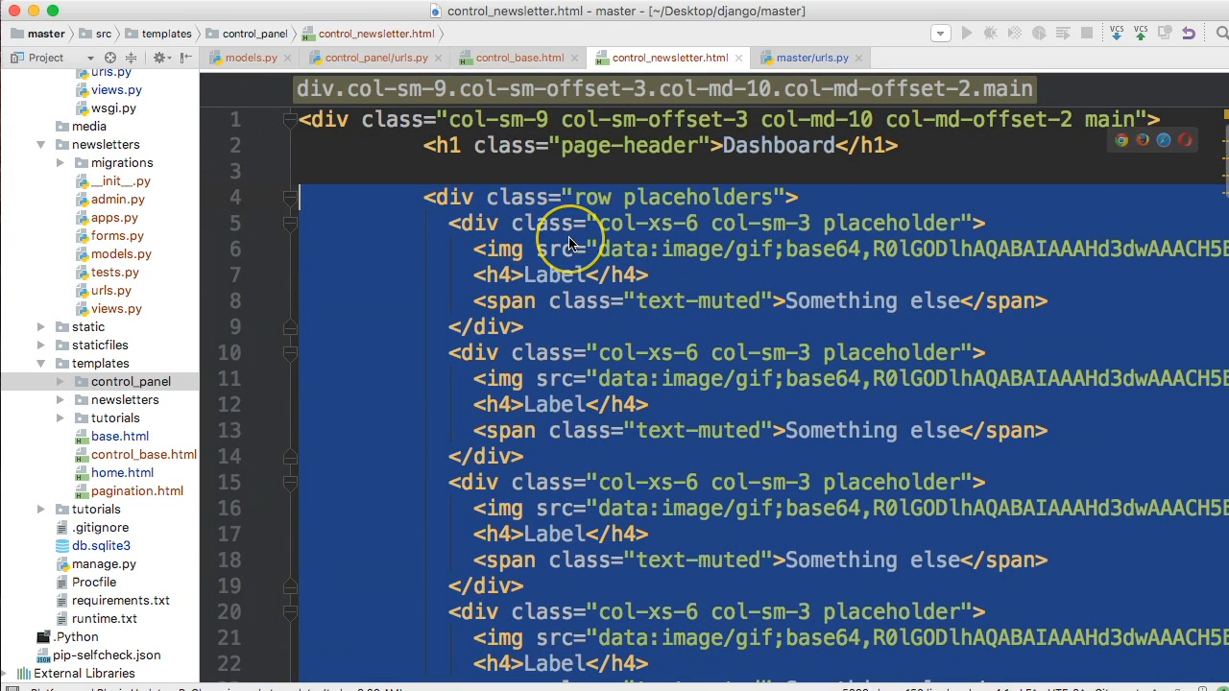
key("Delete")
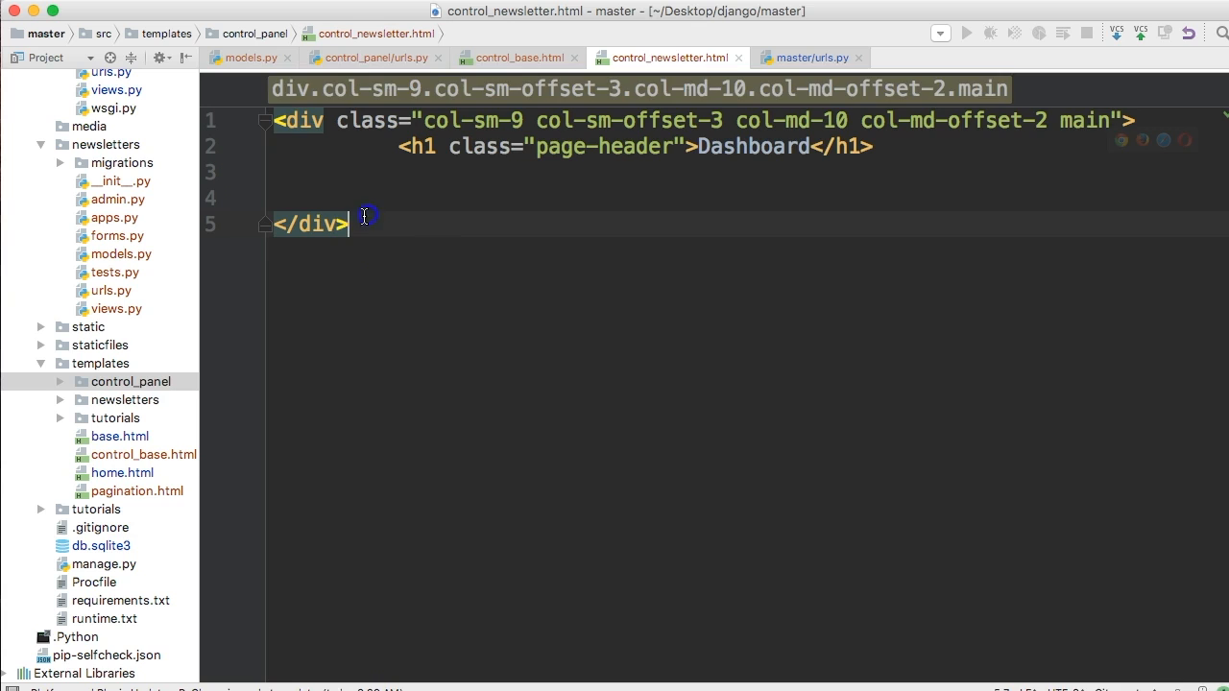
Add {% extends "control_base.html" %} on a new top line of control_newsletter.html
key("Enter")
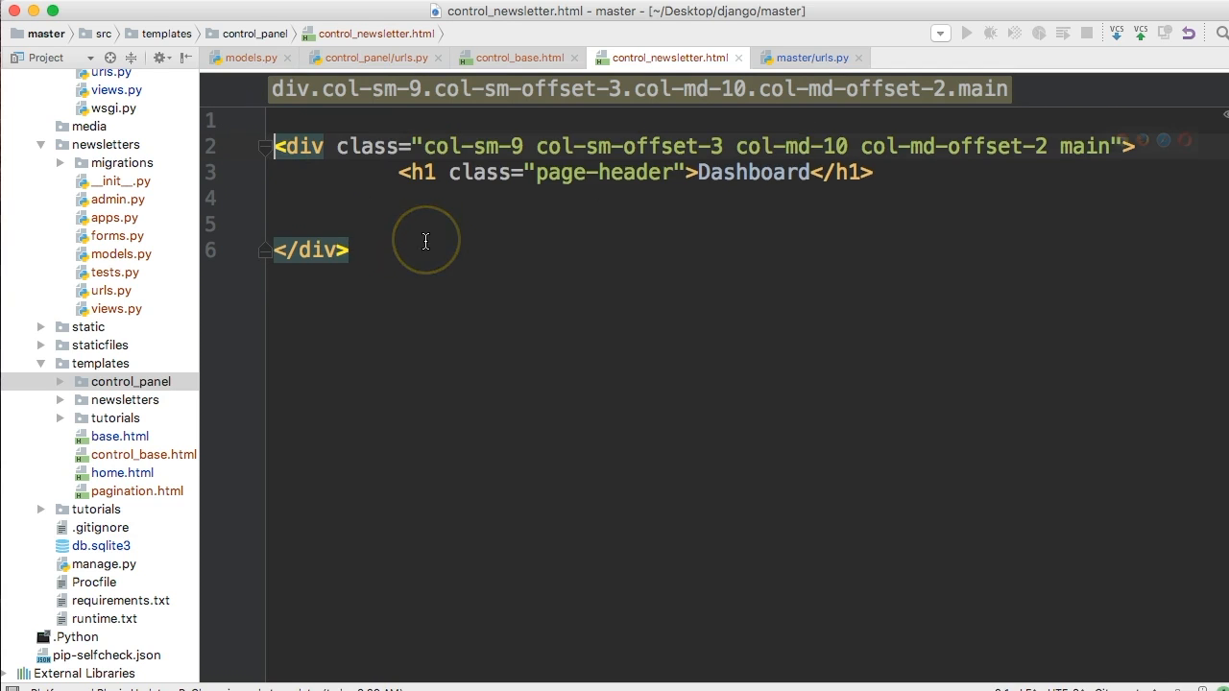
type("{")
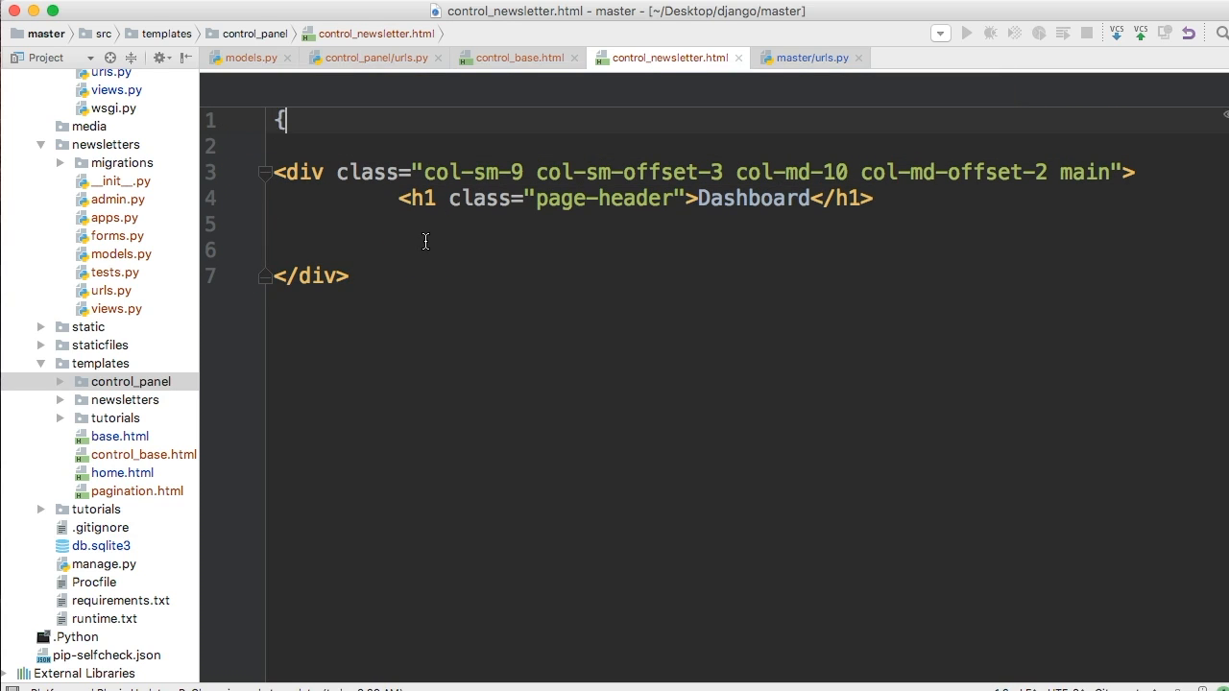
type("% exte")
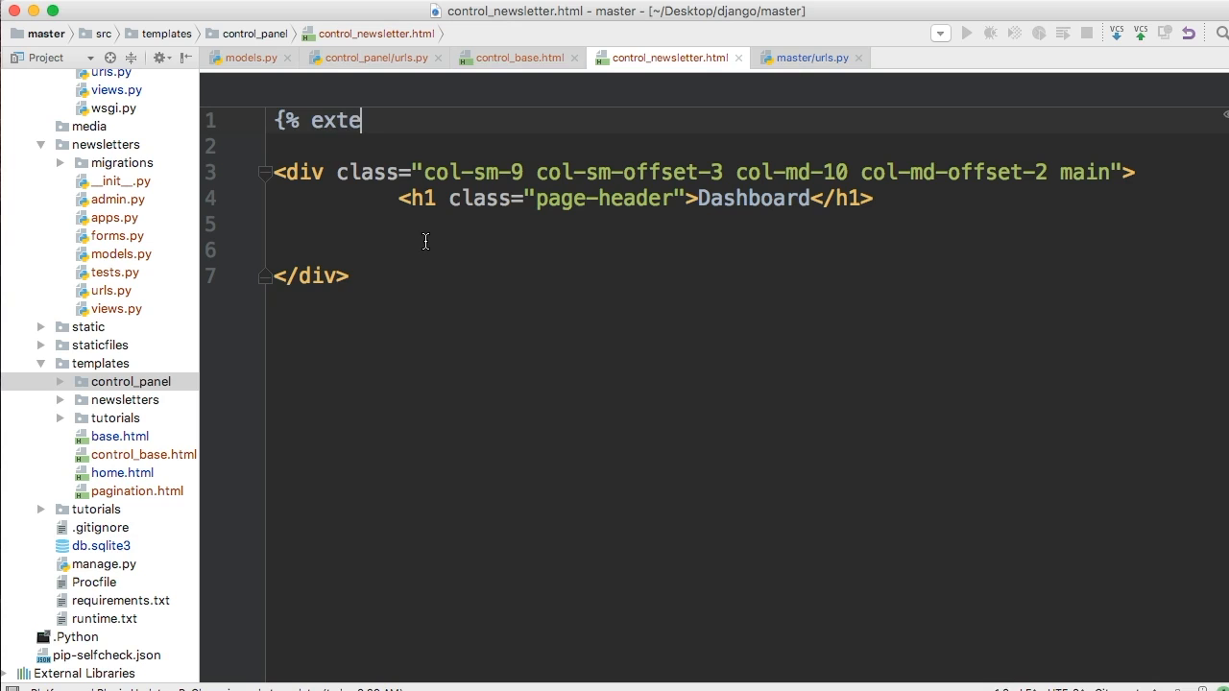
type("nds \"")
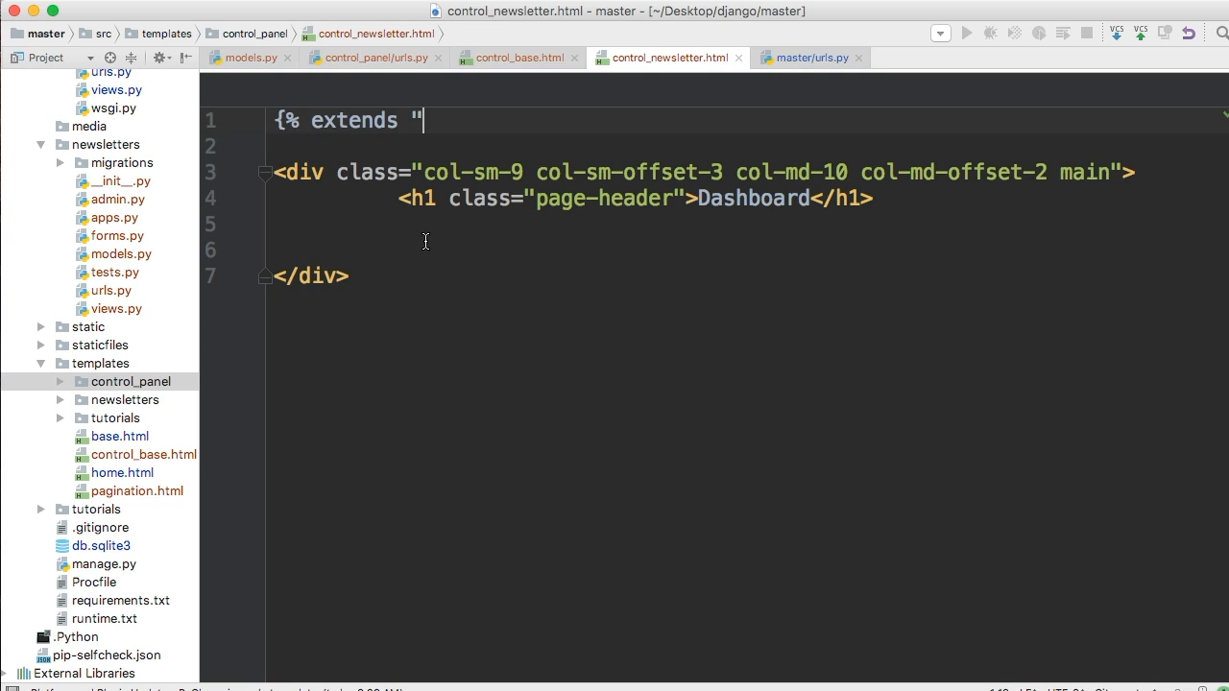
type("contro")
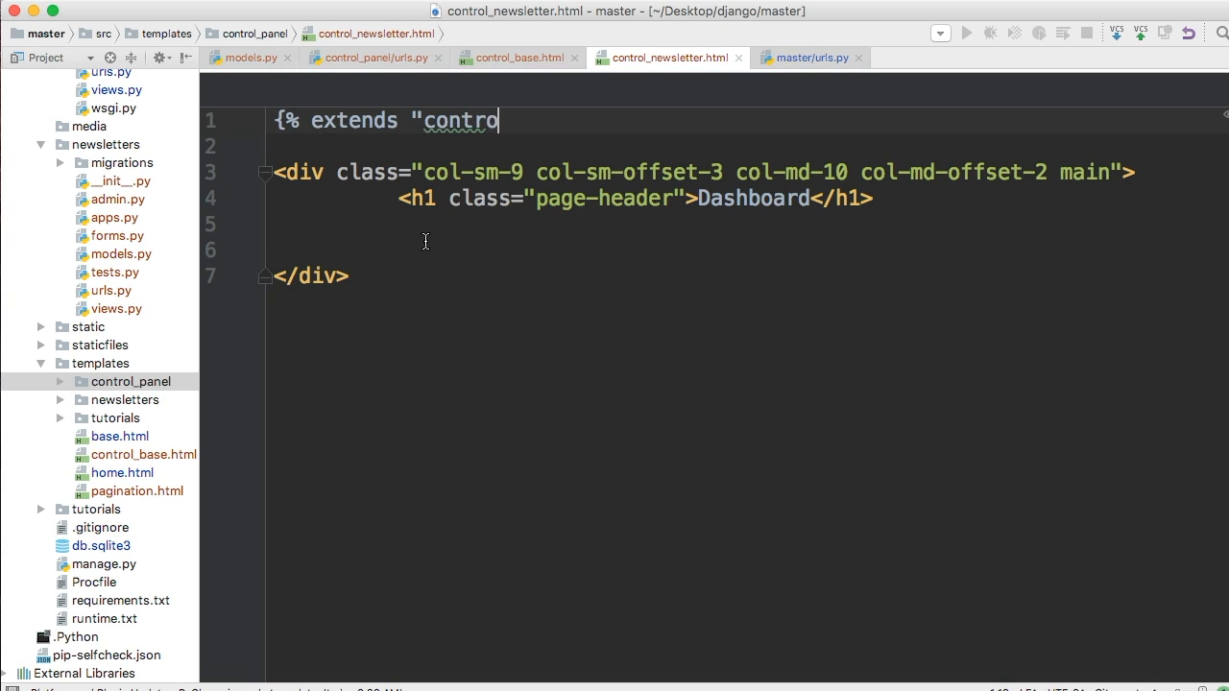
type("l_base.htm")
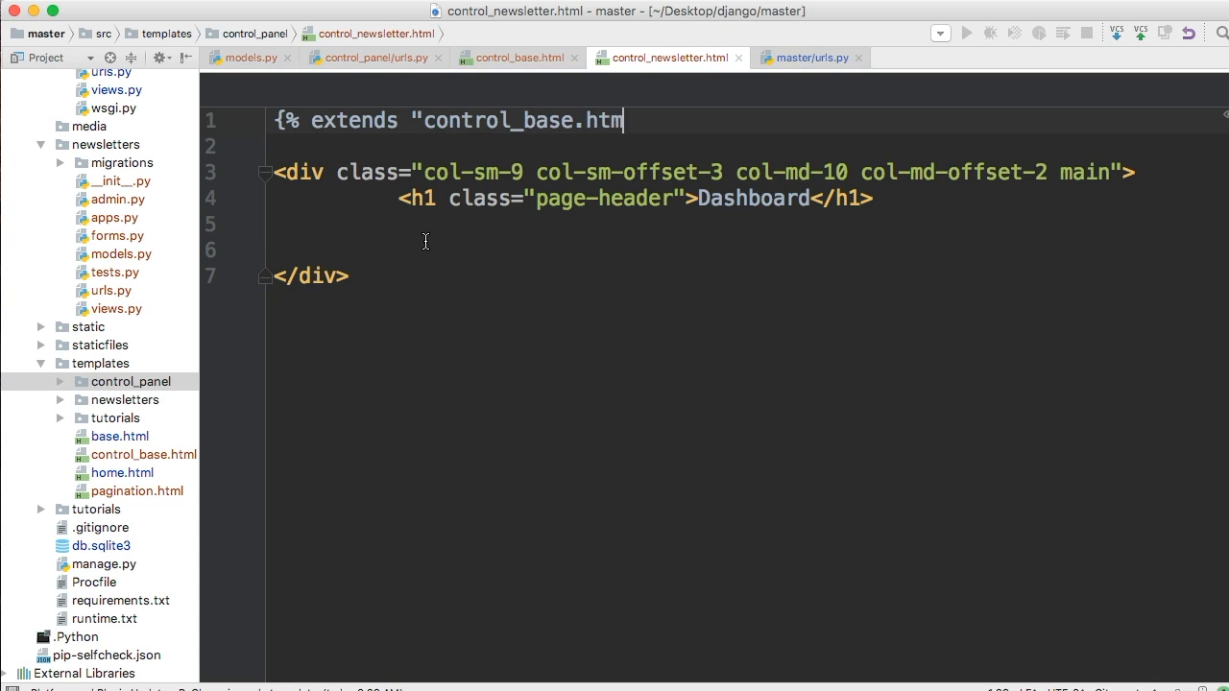
type("l\"")
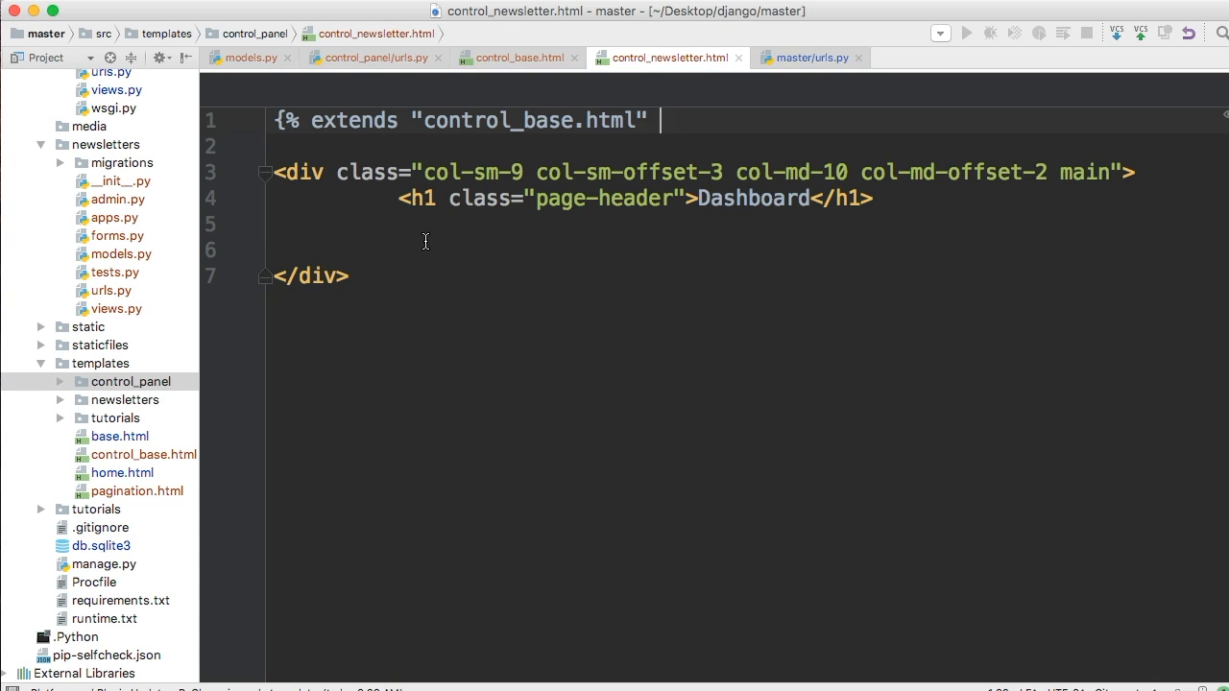
type("%}")
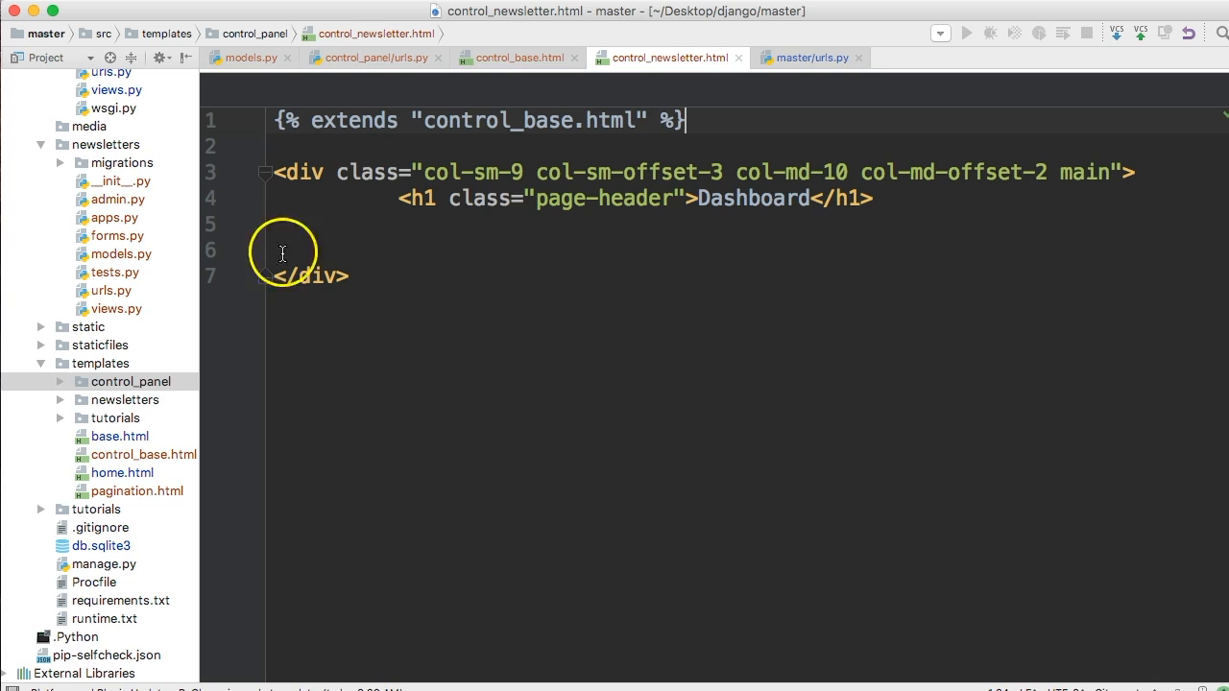
Wrap the Dashboard div in {% block content %} and {% endblock %} tags
type("{% b")
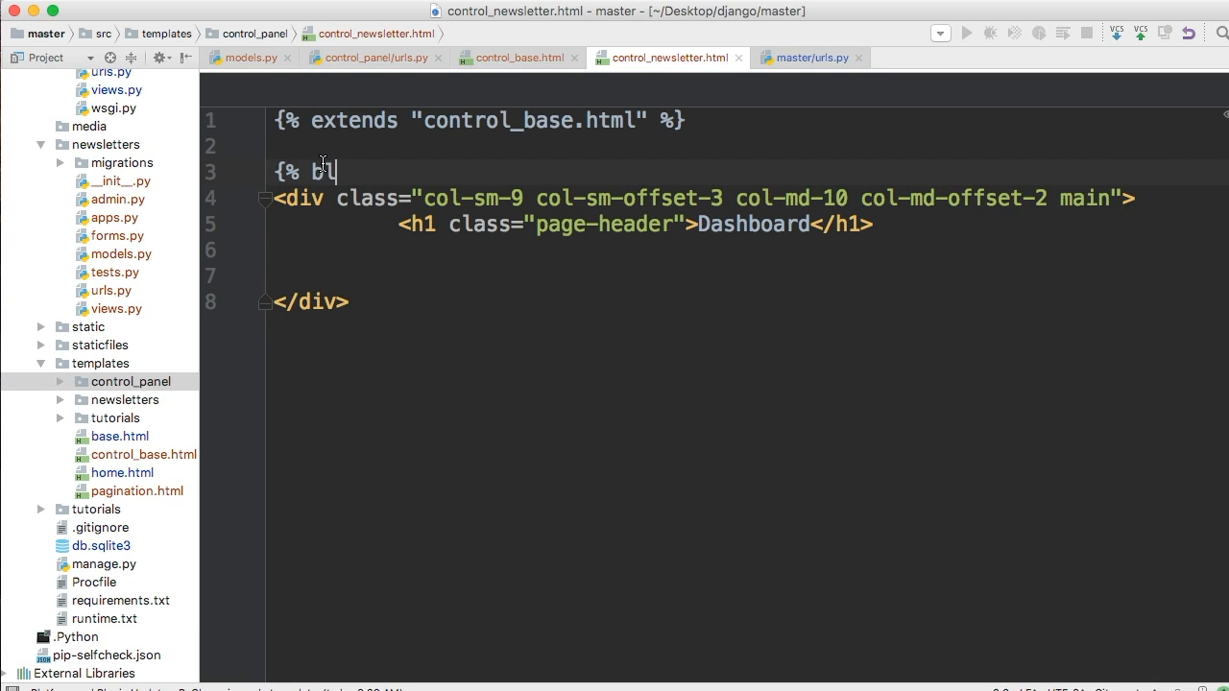
type("lock content")
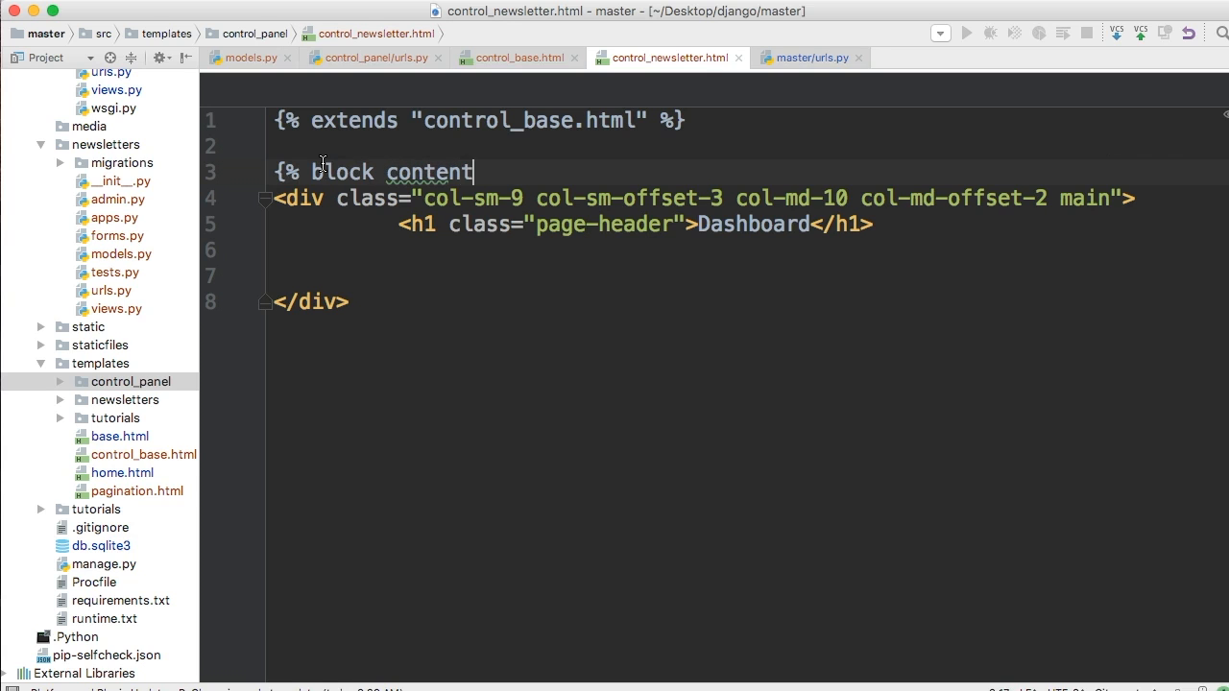
type("%}")
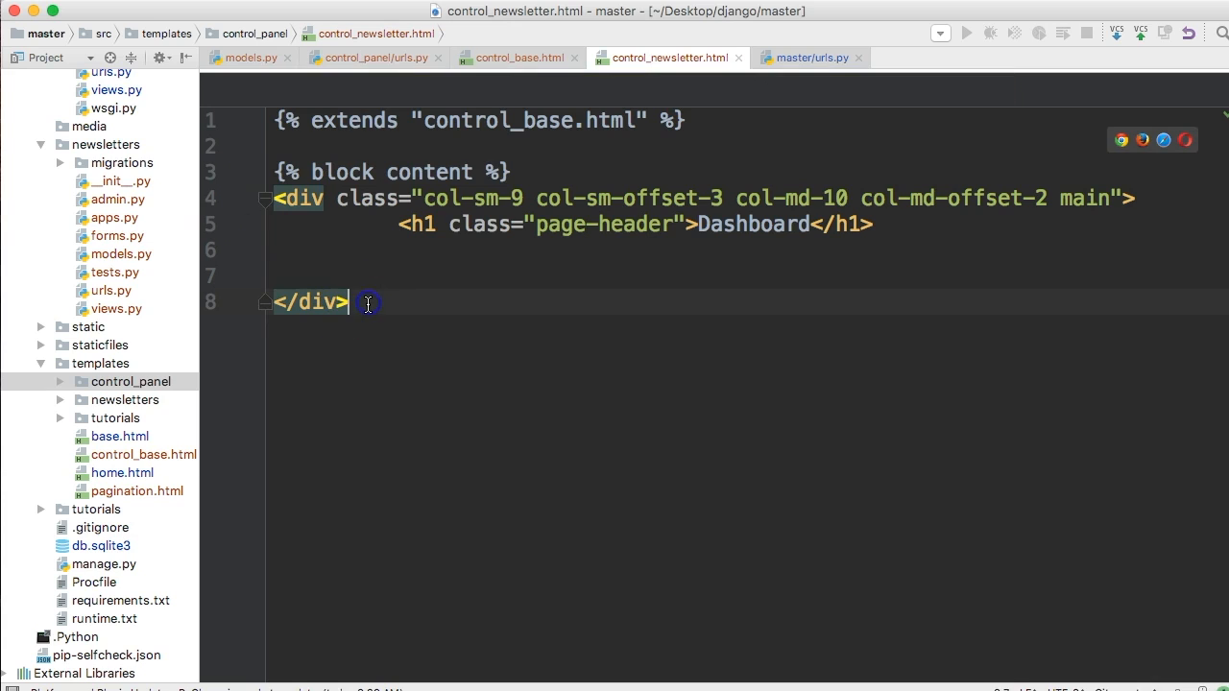
type("{")
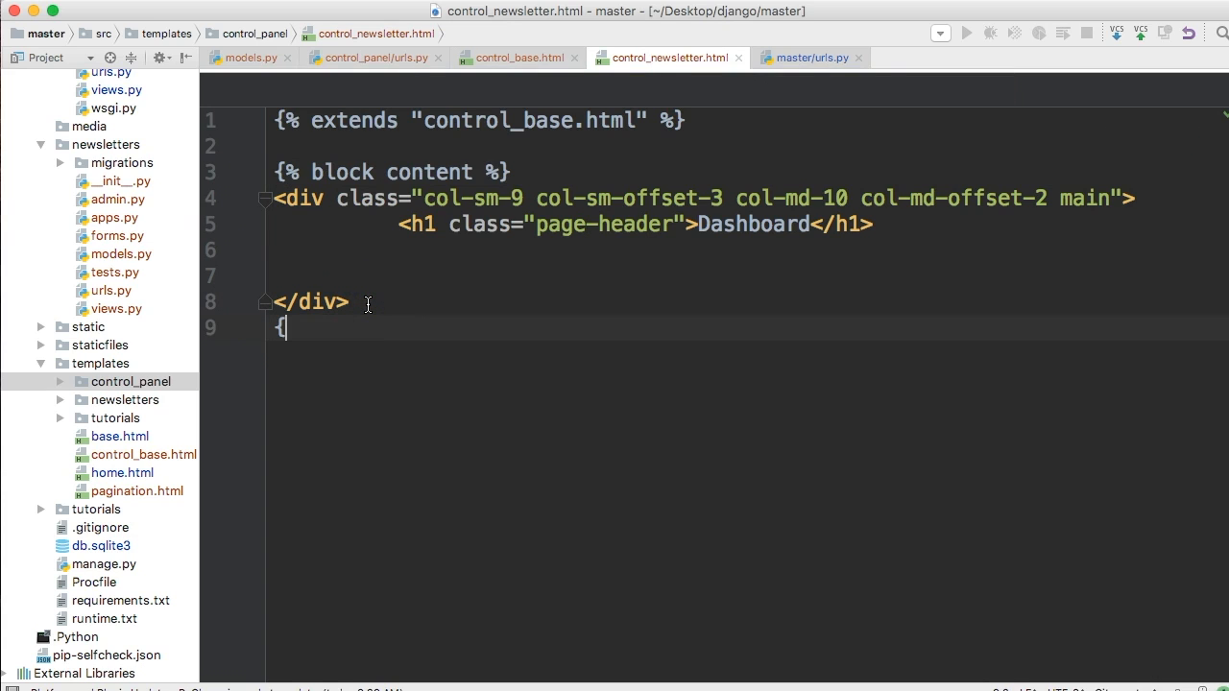
type("%")
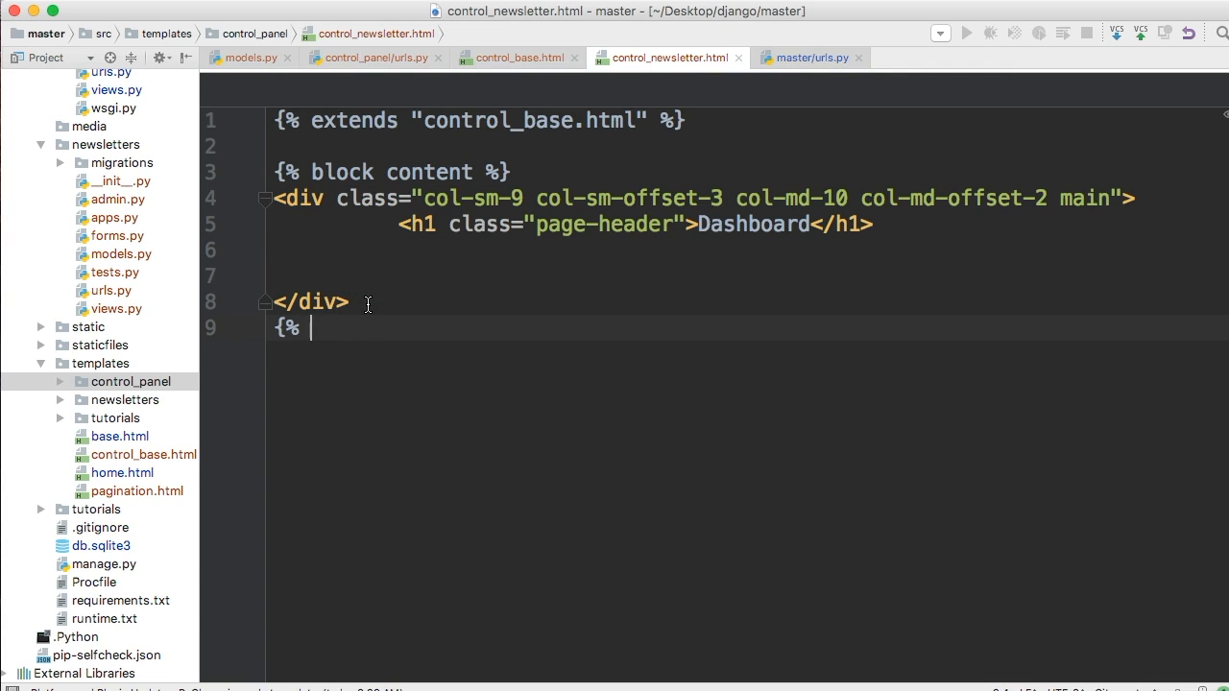
type("endbl")
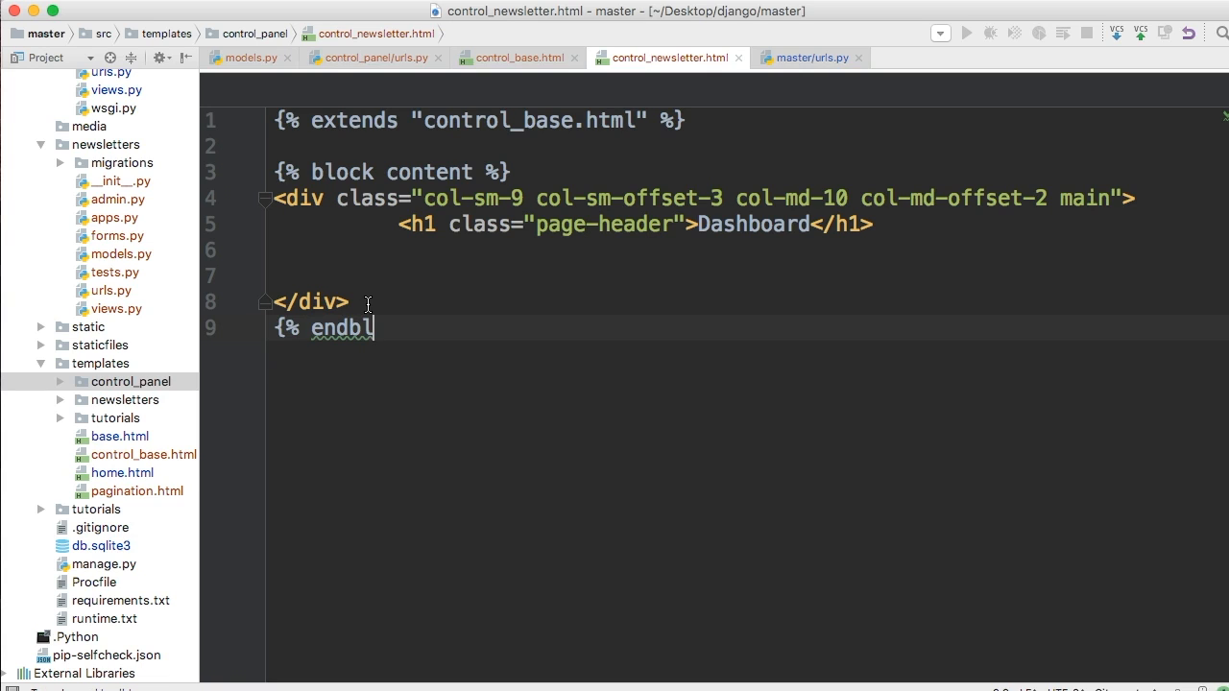
type("ock %}")
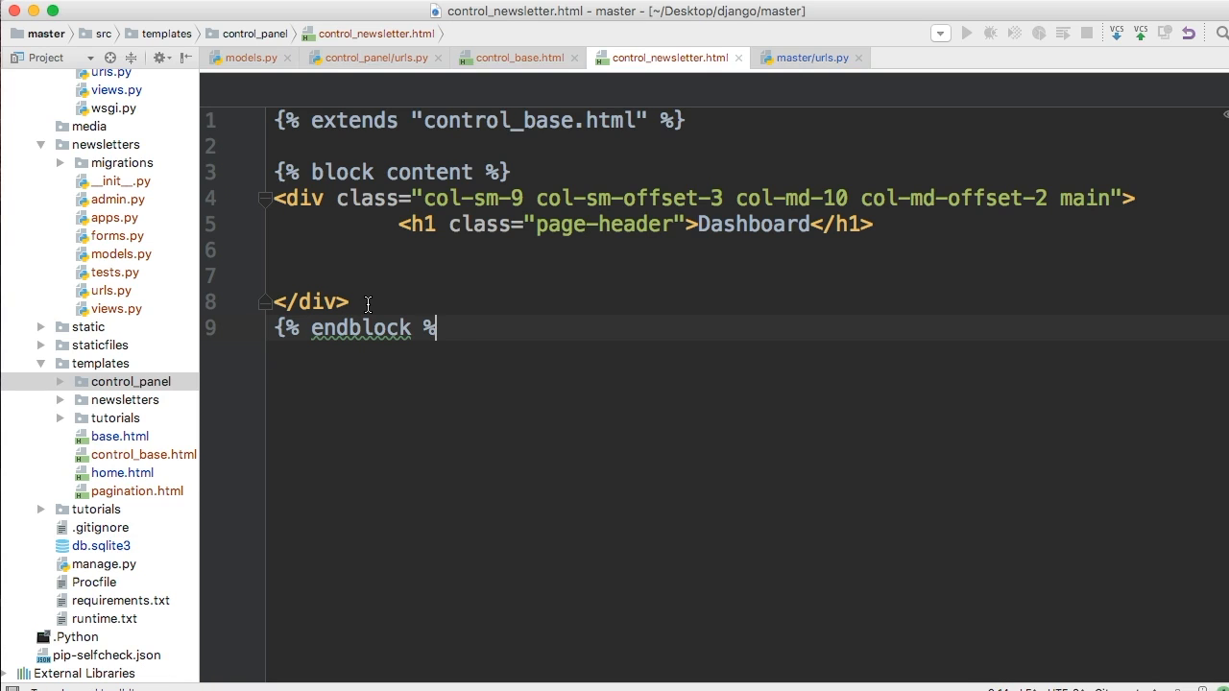
type("}")
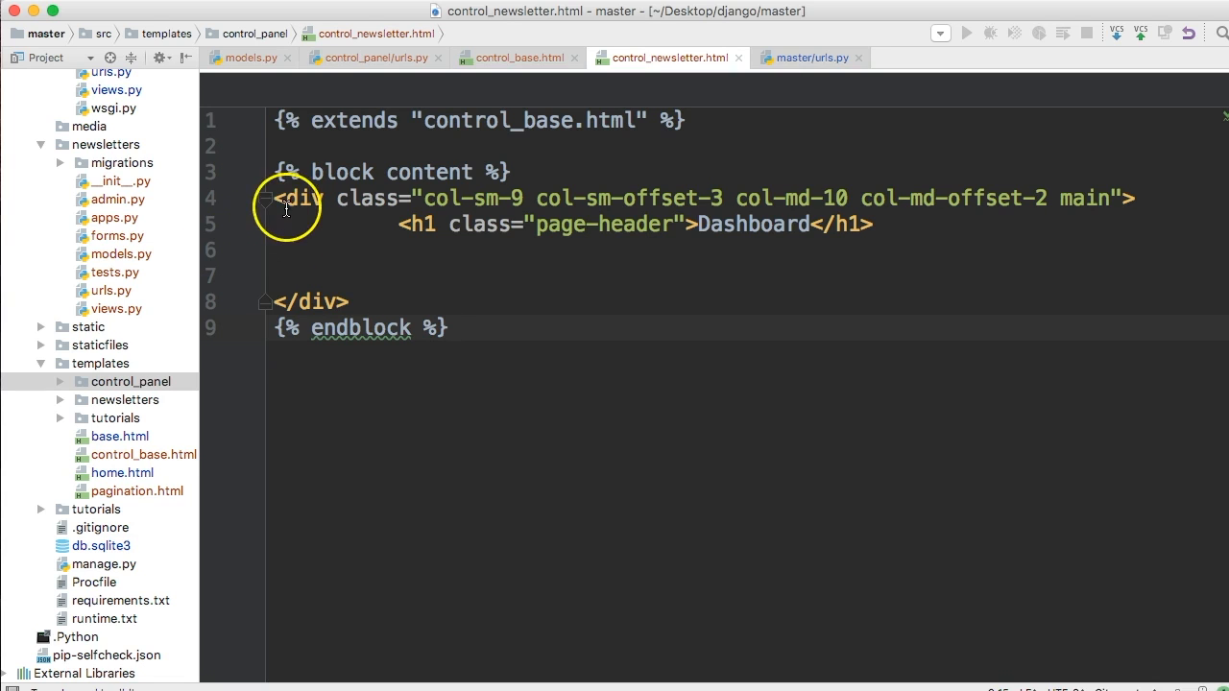
Move the main div opening tag into control_base.html around the content block, closing it after endblock
left_click(268, 199)
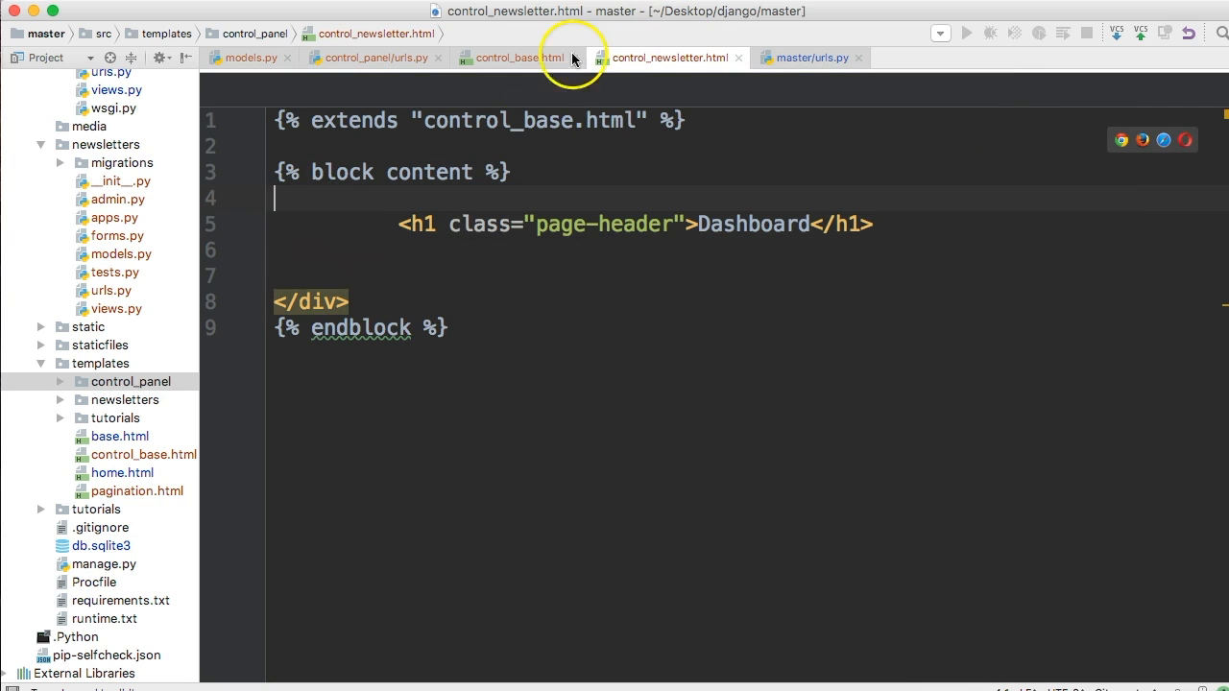
left_click(528, 57)
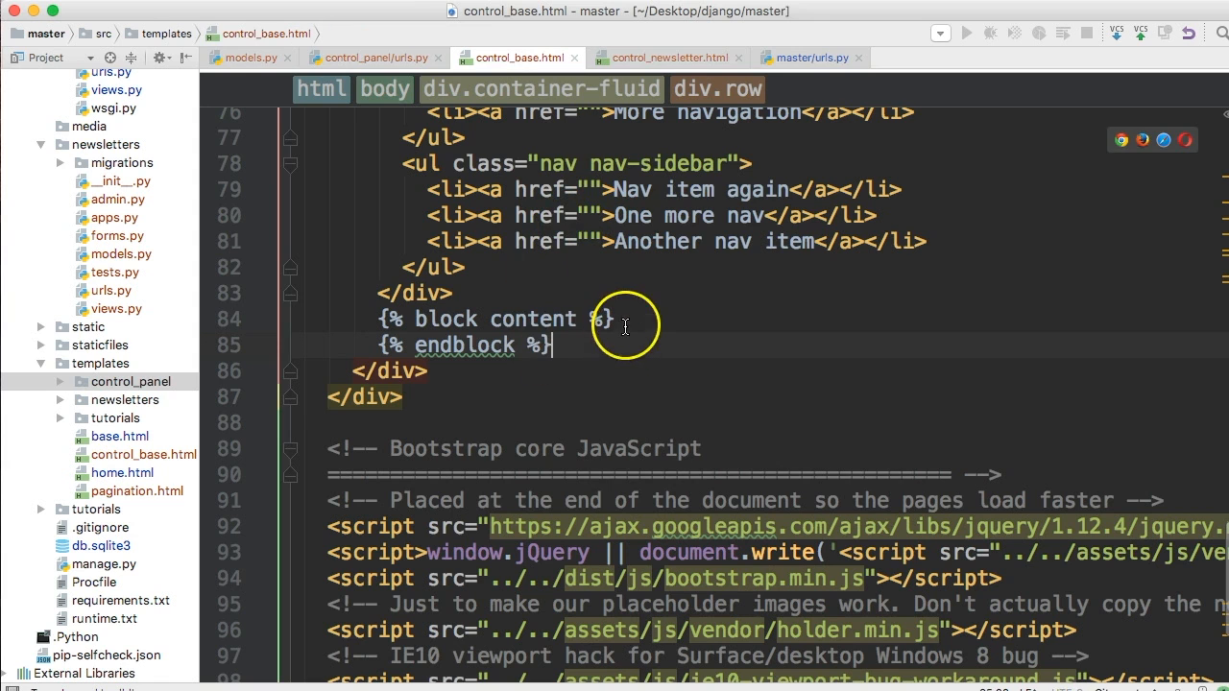
key("Enter")
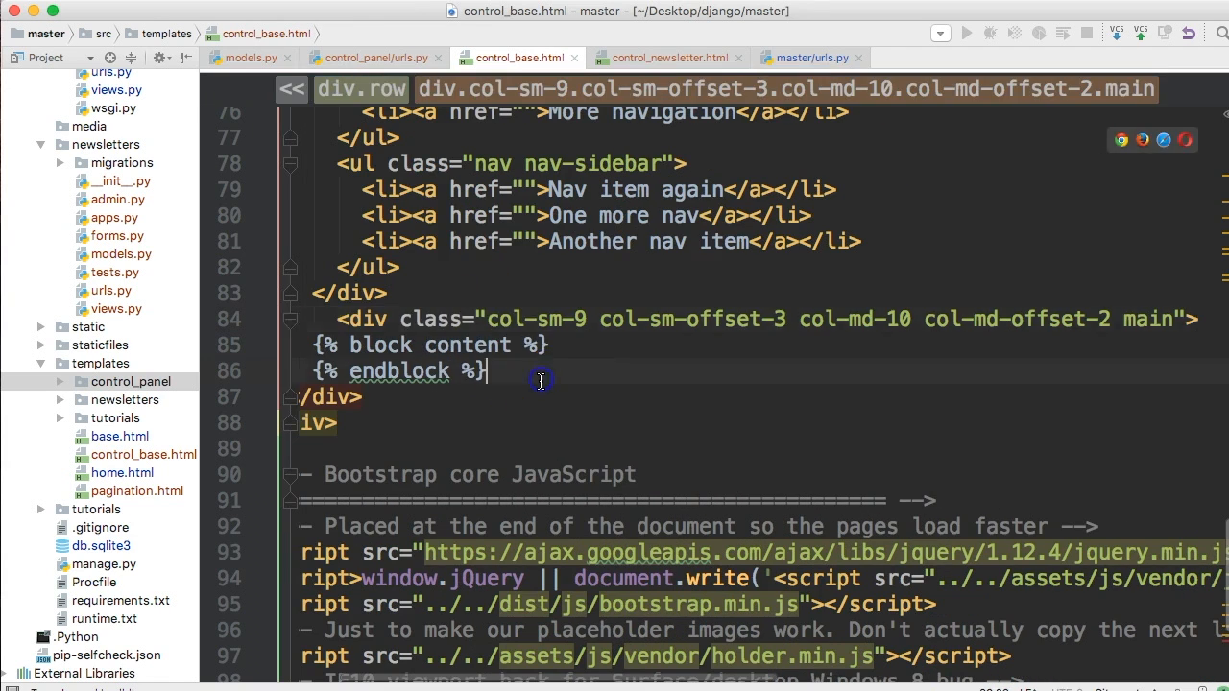
key("Enter")
type("</div>")
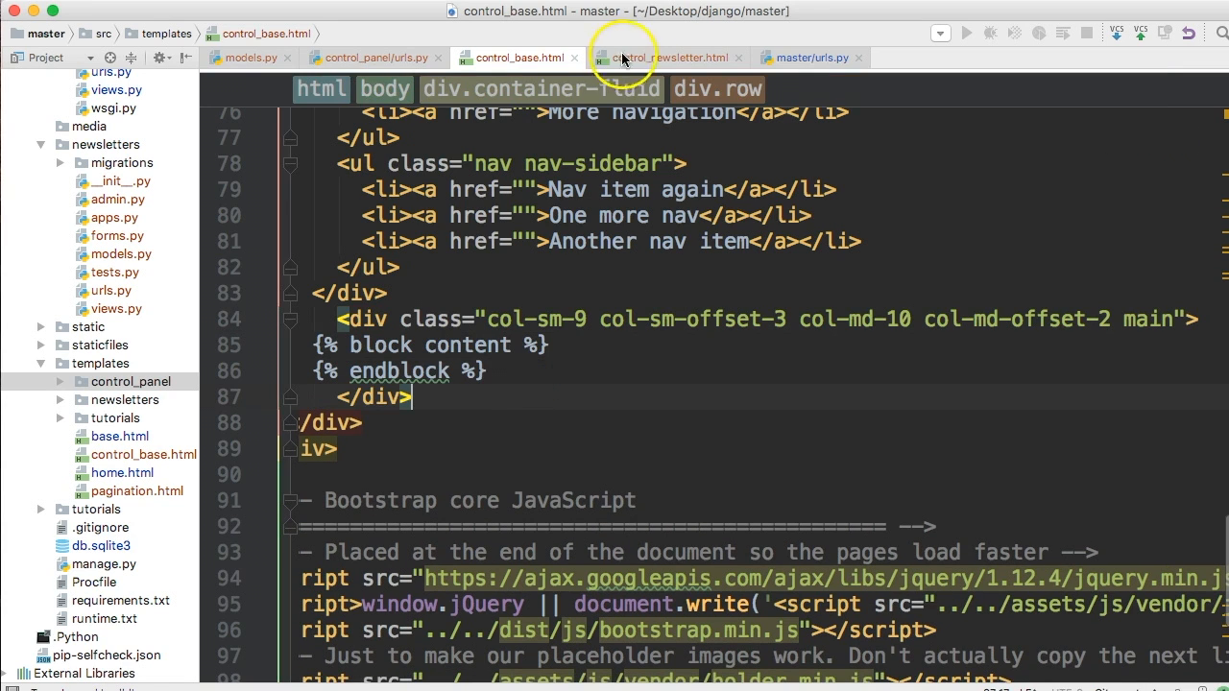
left_click(660, 57)
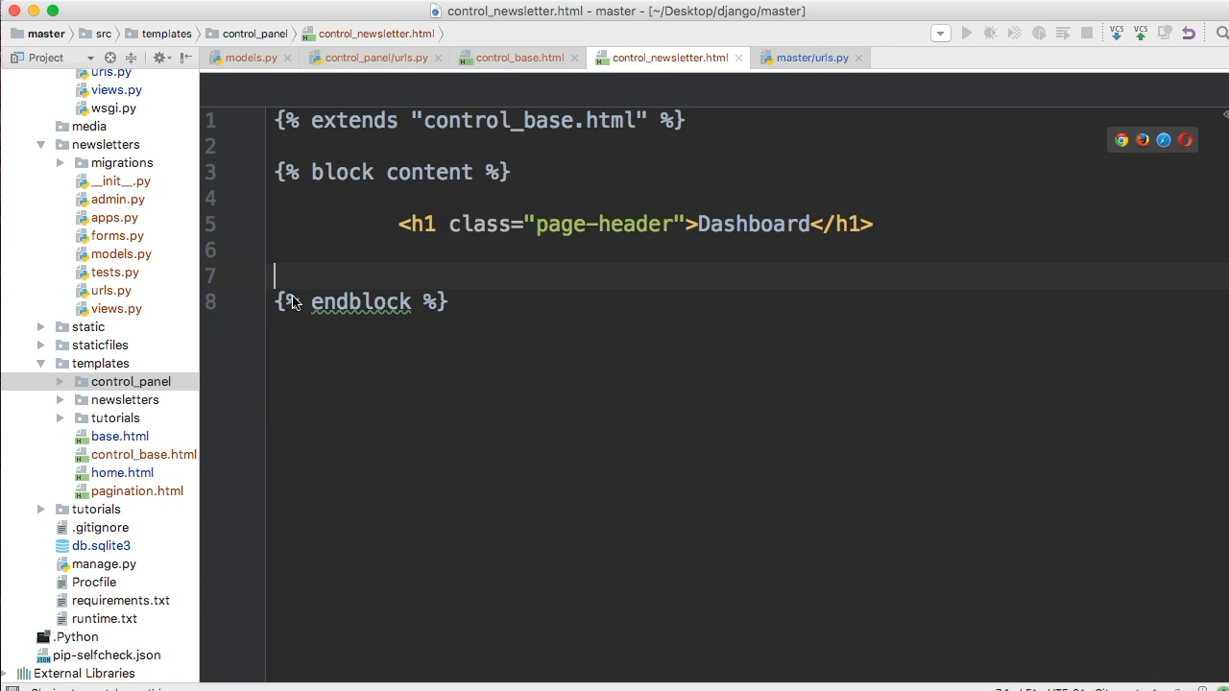
key("Backspace")
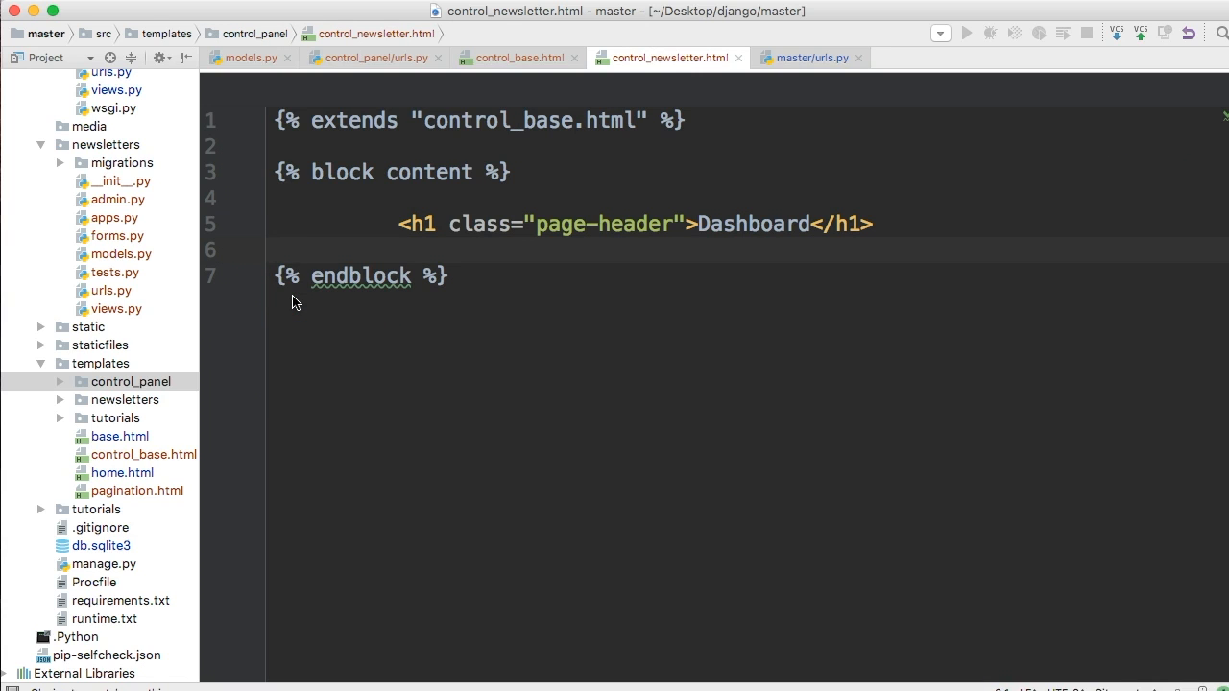